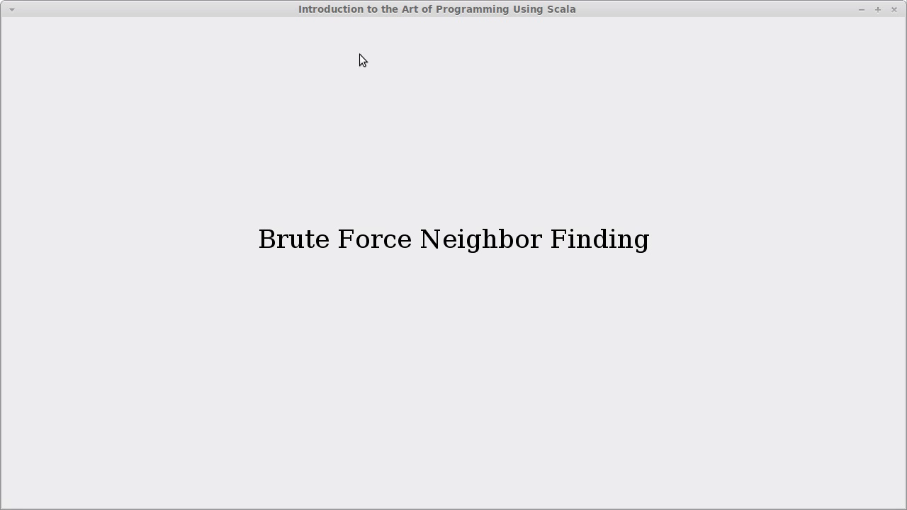
pyautogui.moveTo(443, 164)
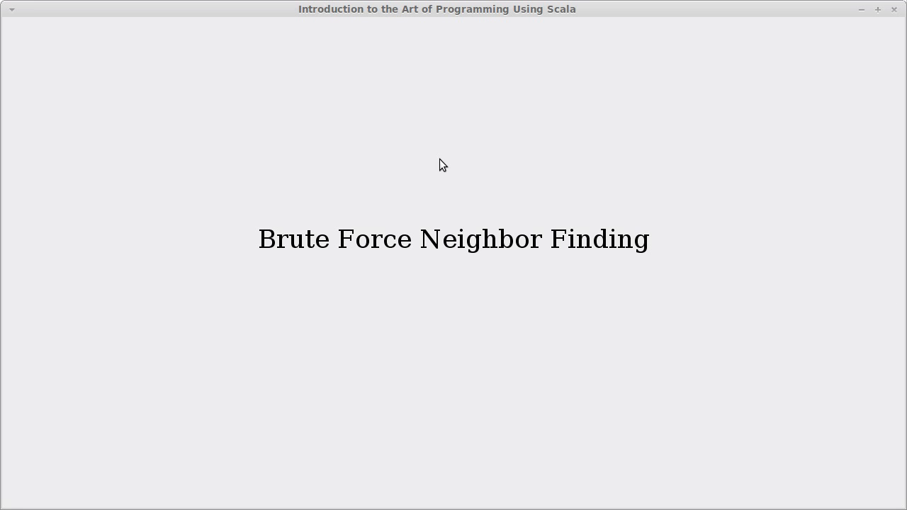
pyautogui.moveTo(437, 310)
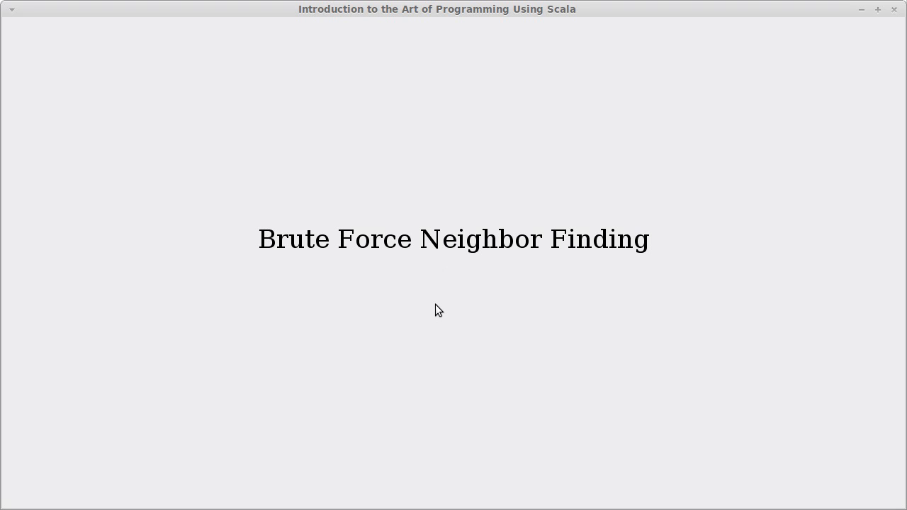
pyautogui.moveTo(292, 258)
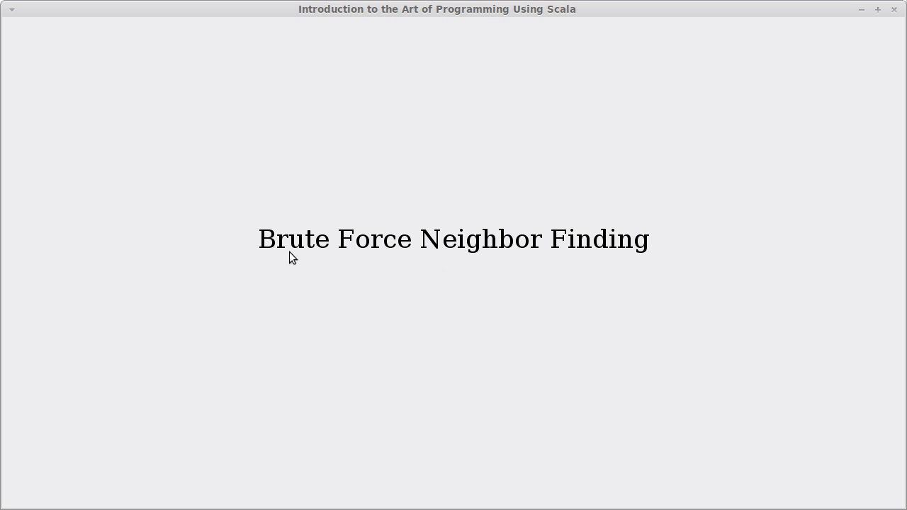
pyautogui.moveTo(306, 281)
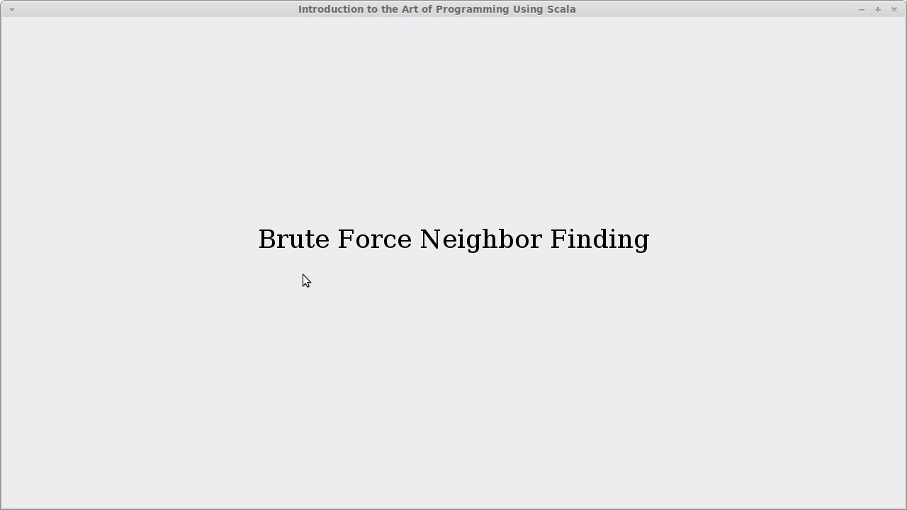
pyautogui.moveTo(551, 282)
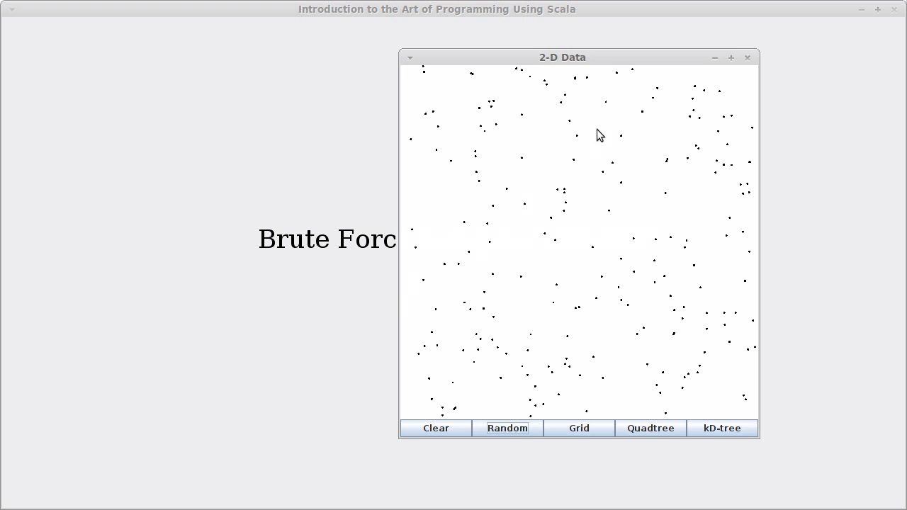
pyautogui.moveTo(545, 241)
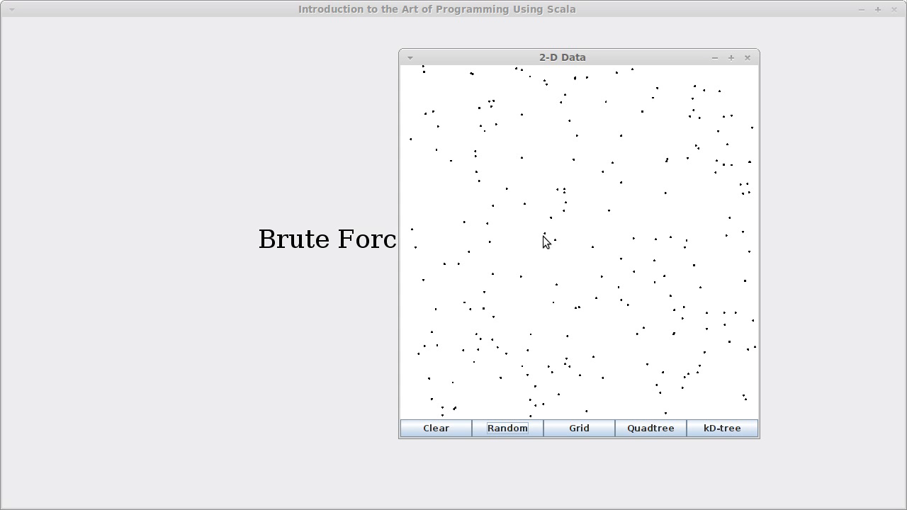
pyautogui.moveTo(530, 234)
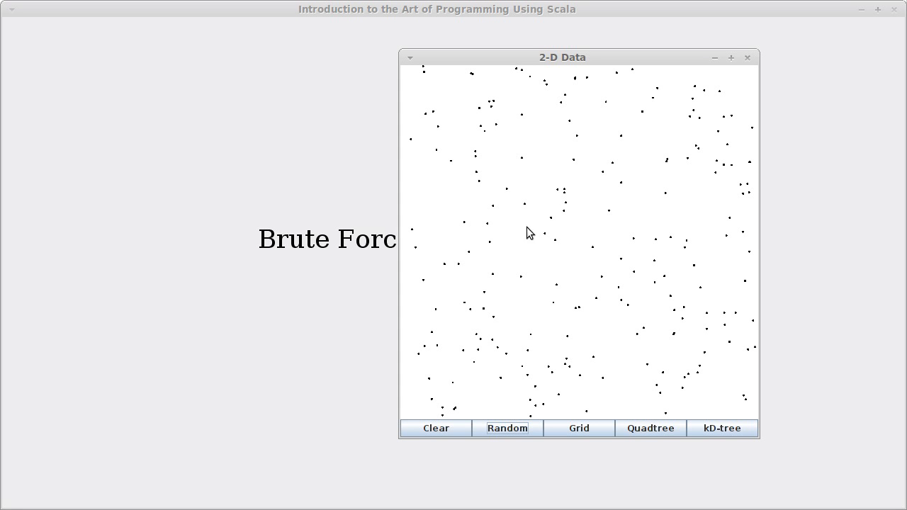
pyautogui.moveTo(545, 261)
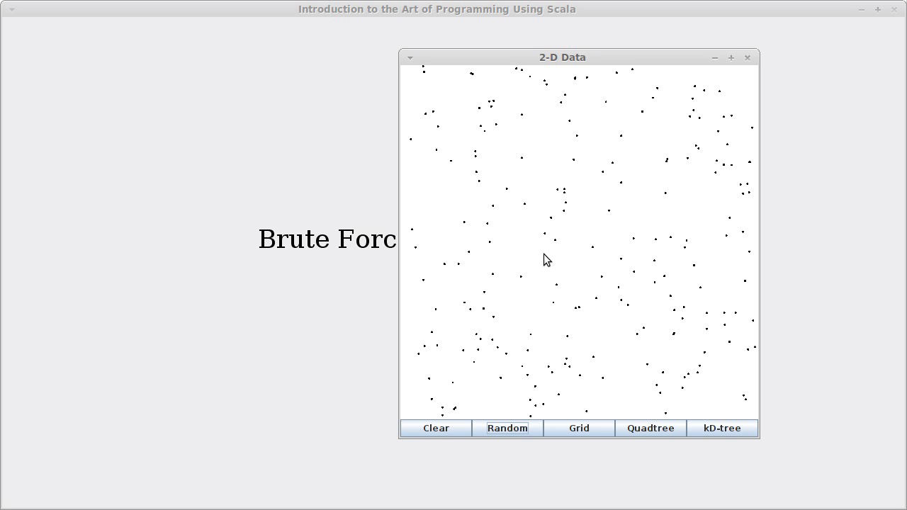
pyautogui.moveTo(603, 307)
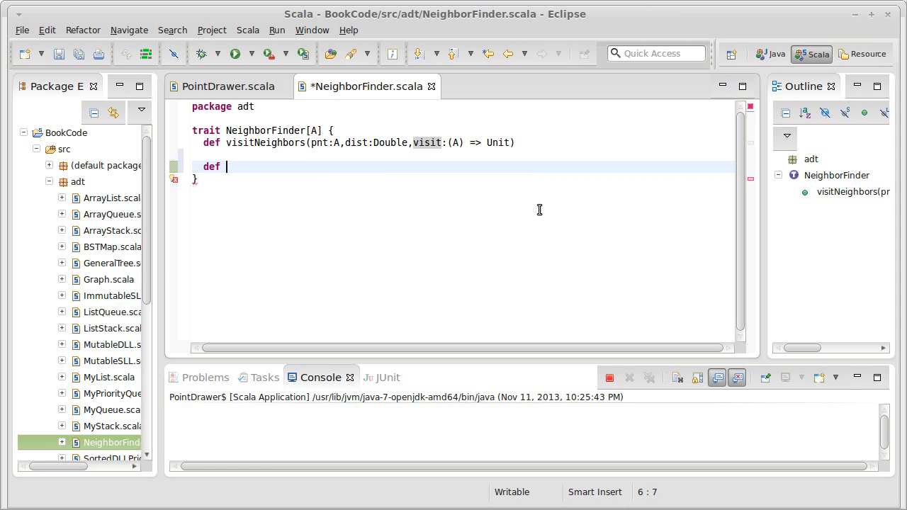
# Step: Declare def dist(p1:A,p2:A):Double below visitNeighbors in the NeighborFinder trait
pyautogui.write('dist')
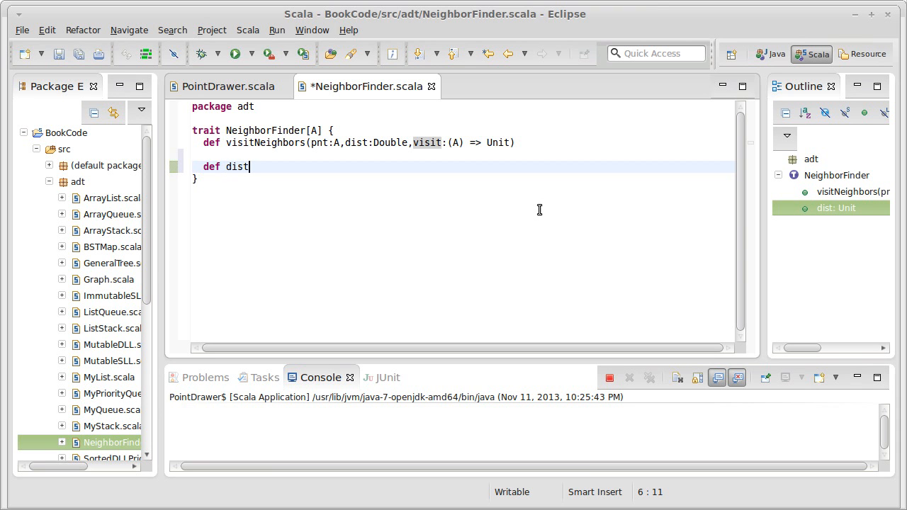
pyautogui.write('()')
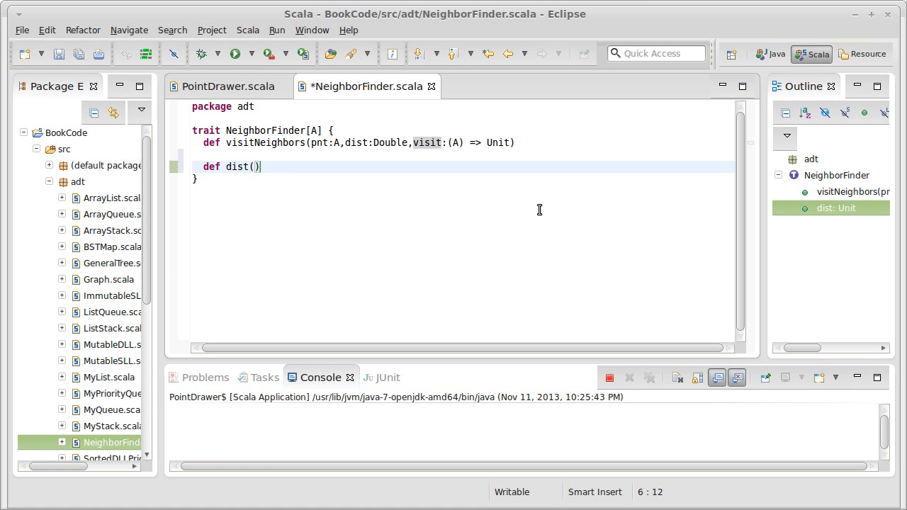
pyautogui.write('p1:A')
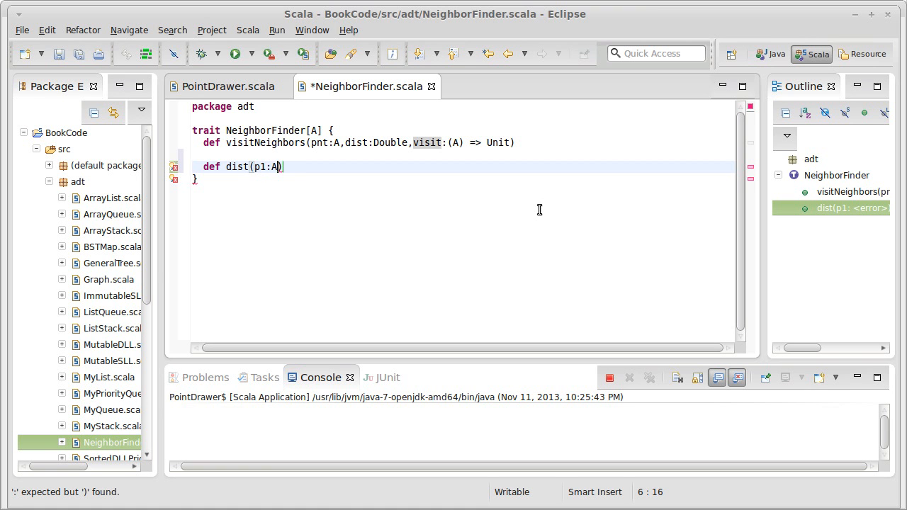
pyautogui.write(',p2:A')
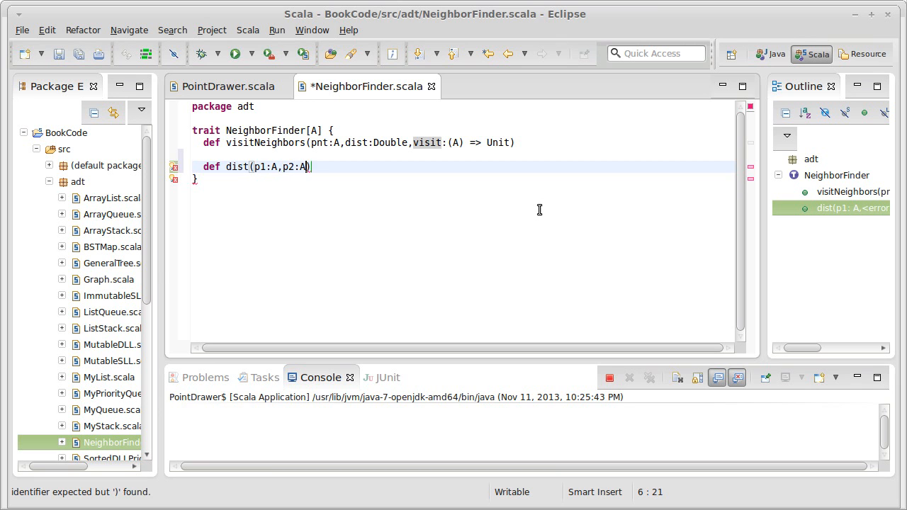
pyautogui.write(')')
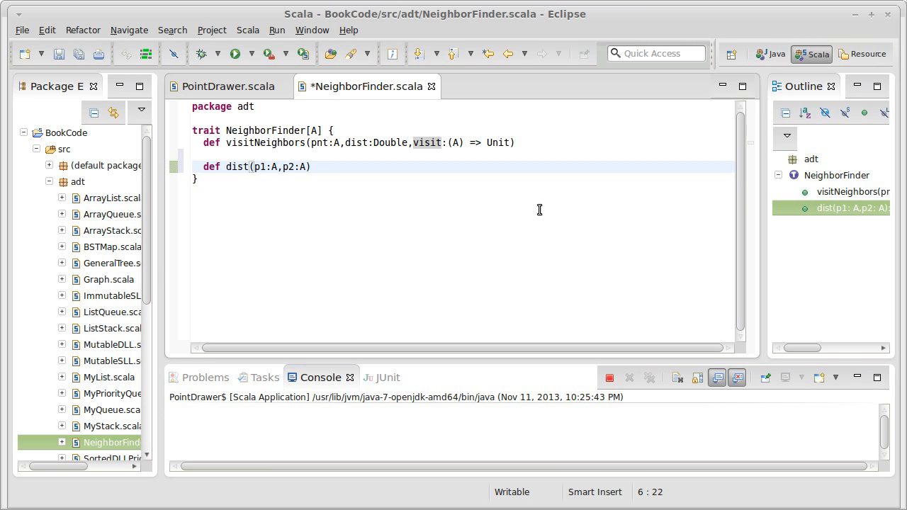
pyautogui.write(':Double = {')
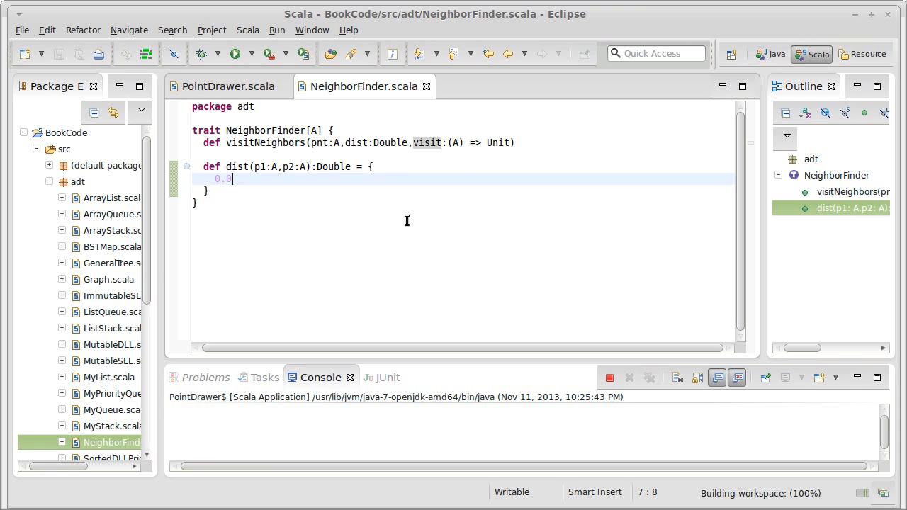
pyautogui.moveTo(321, 198)
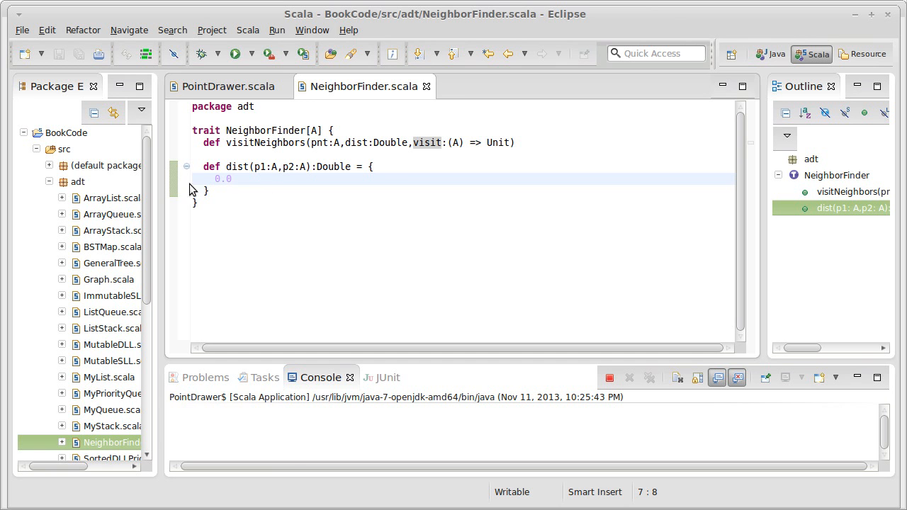
# Step: Create a new Scala class named BruteForceNeighborFinder in the adt package
pyautogui.rightClick(76, 181)
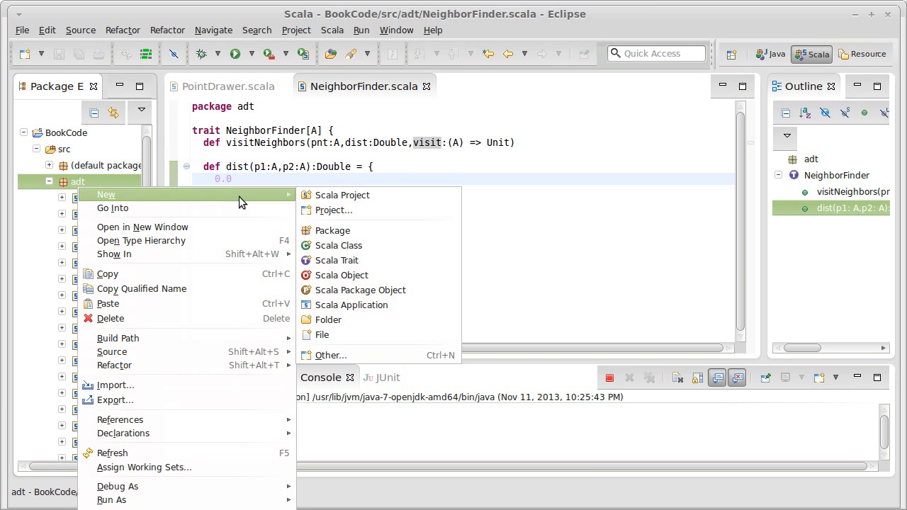
pyautogui.click(338, 245)
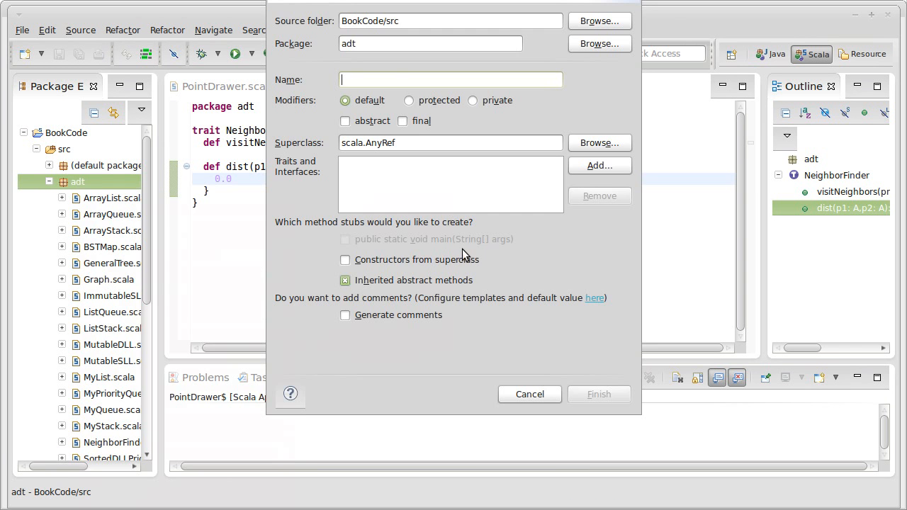
pyautogui.write('BruteForceNeigh')
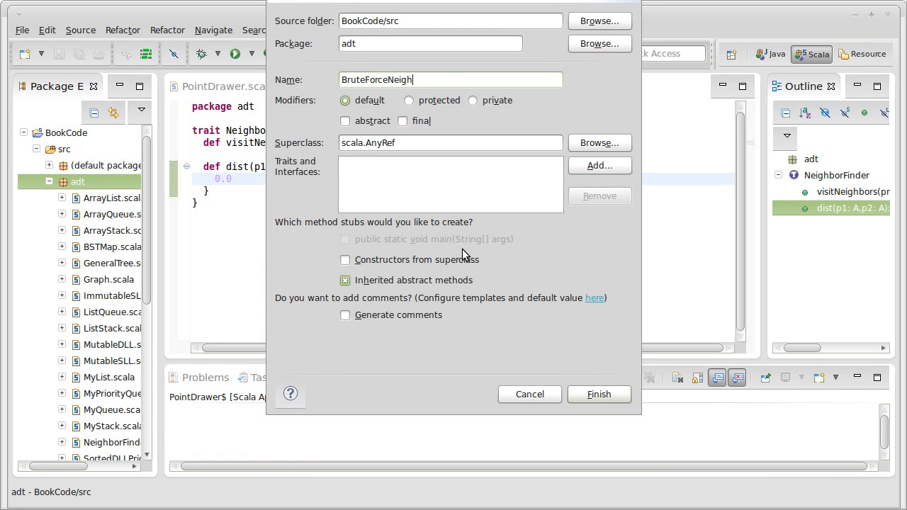
pyautogui.write('borFinder')
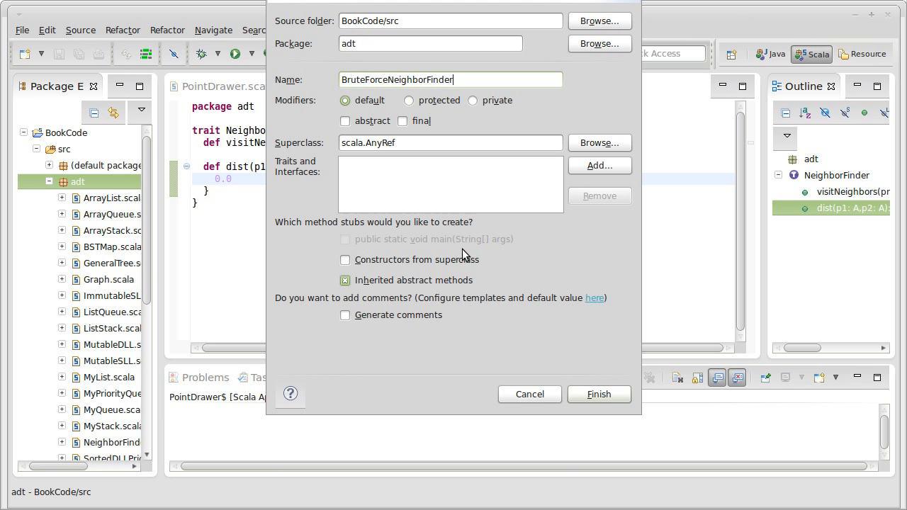
pyautogui.click(598, 394)
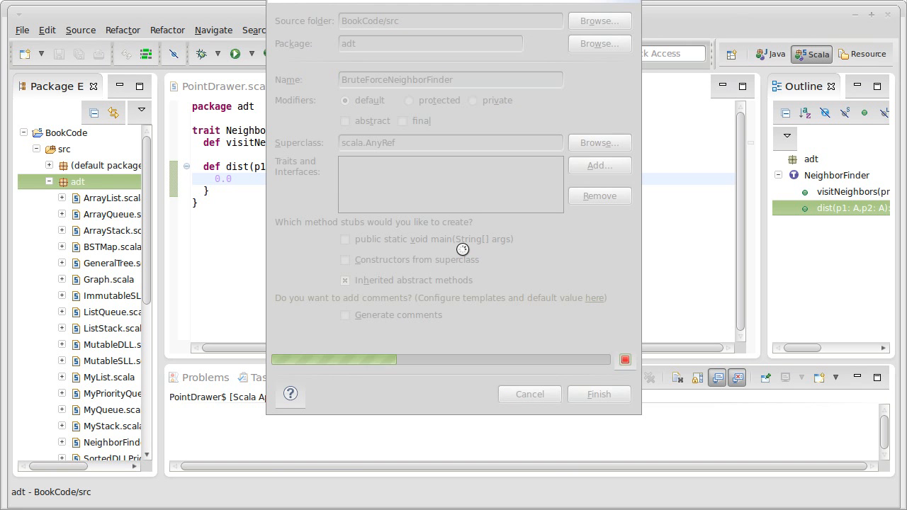
pyautogui.click(598, 394)
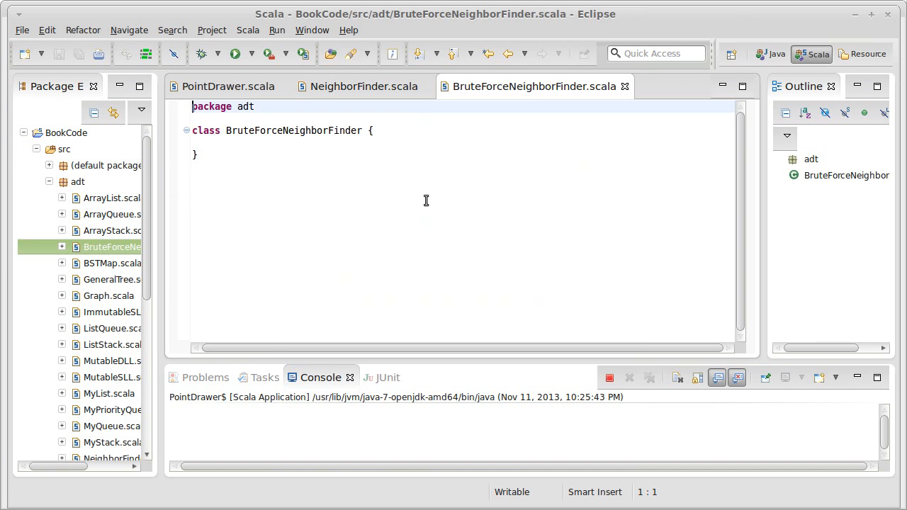
# Step: Make BruteForceNeighborFinder generic in A and extend NeighborFinder[A]
pyautogui.click(369, 153)
pyautogui.write('[A] e')
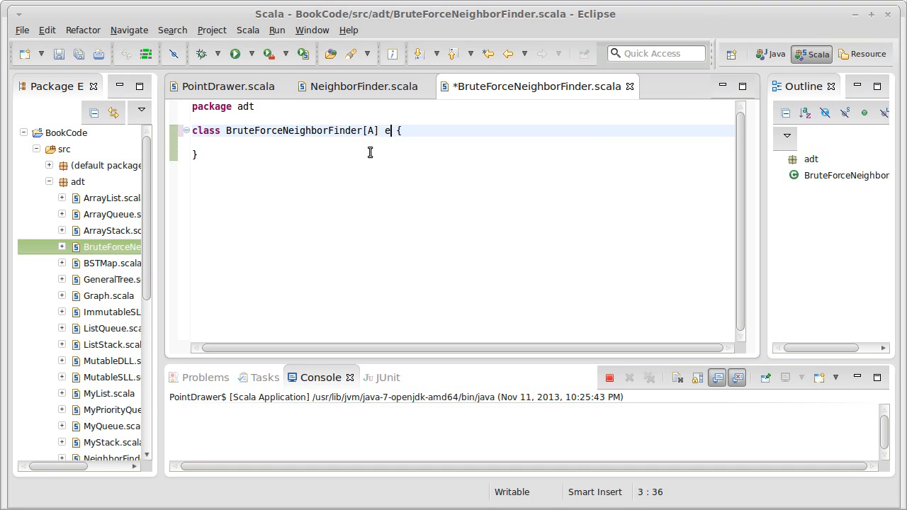
pyautogui.write('xtends')
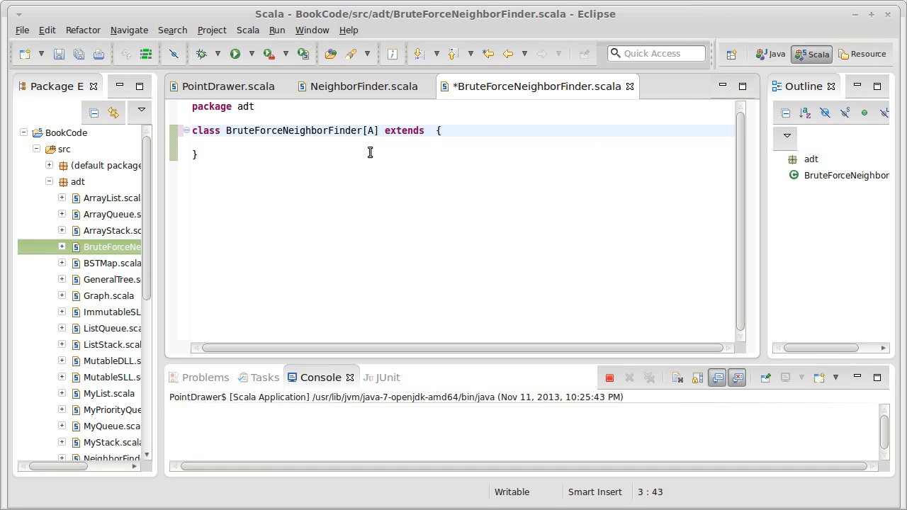
pyautogui.write('Neighb')
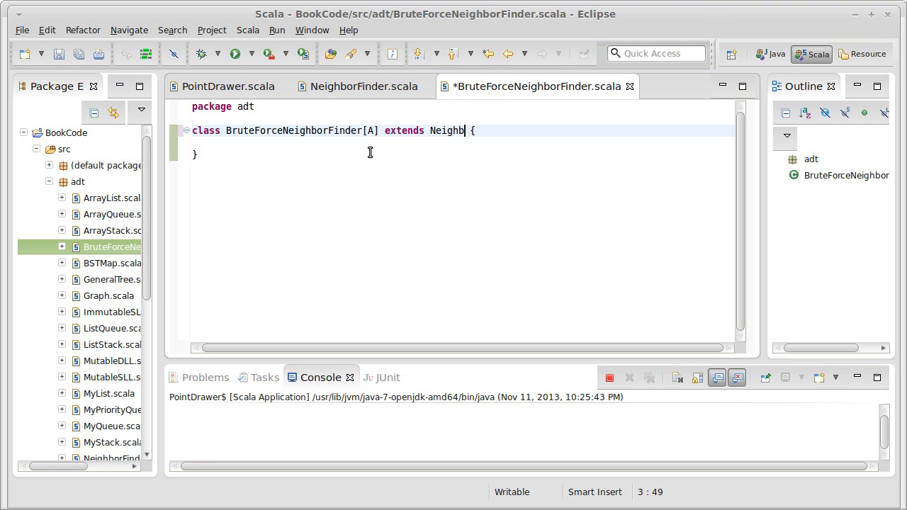
pyautogui.write('orFinder')
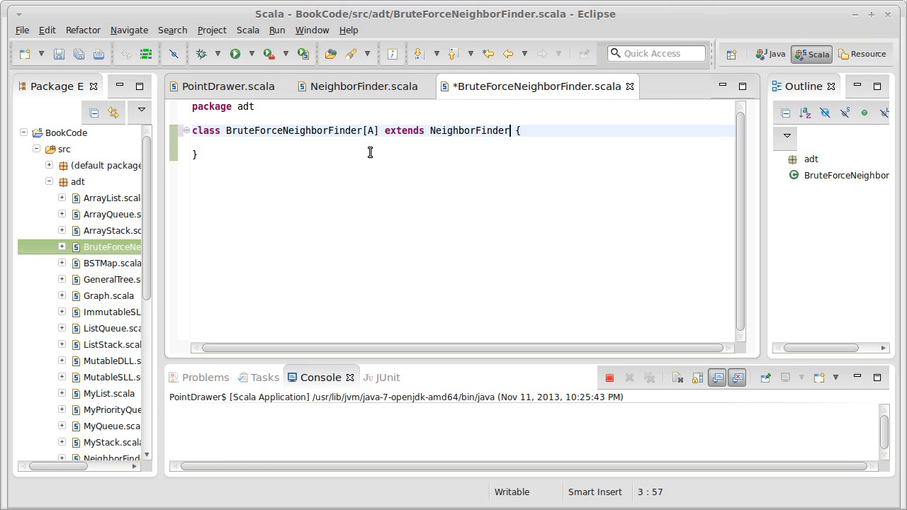
pyautogui.write('[A]')
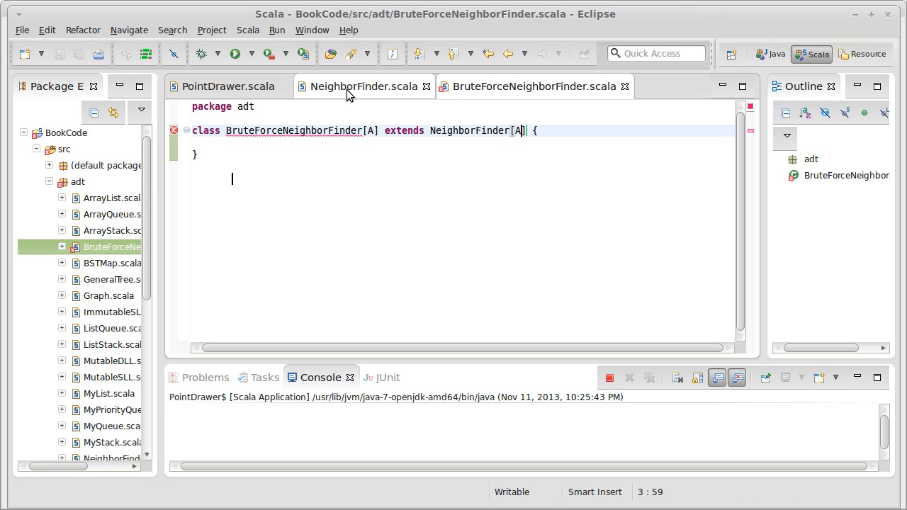
# Step: Give NeighborFinder's visitNeighbors an explicit :Unit return type
pyautogui.click(363, 87)
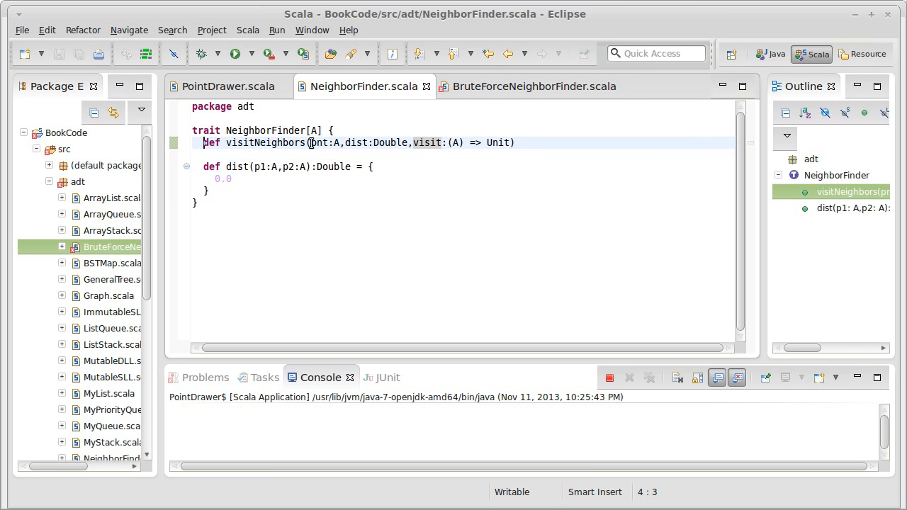
pyautogui.click(532, 86)
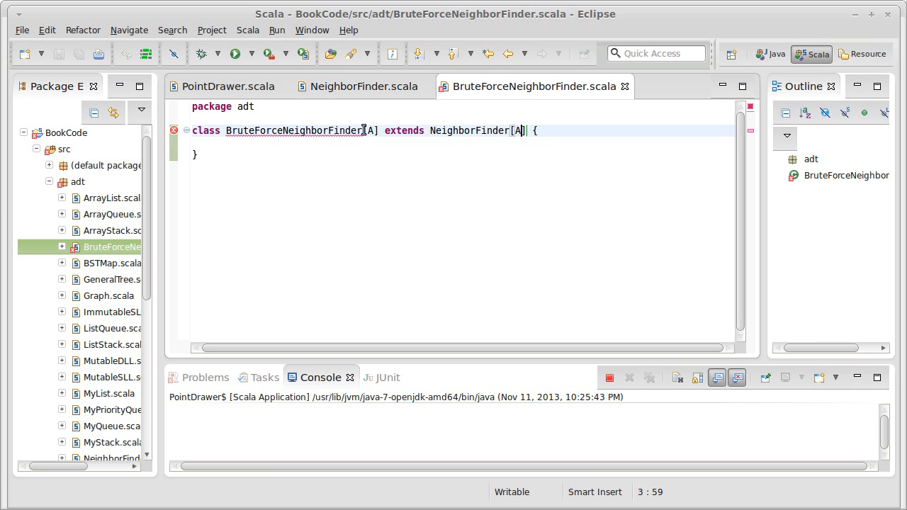
pyautogui.click(363, 87)
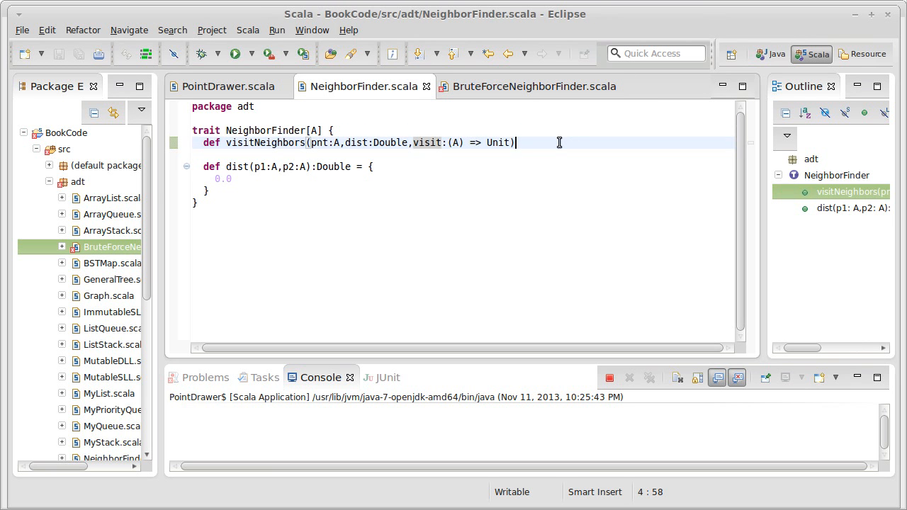
pyautogui.write(':Unit')
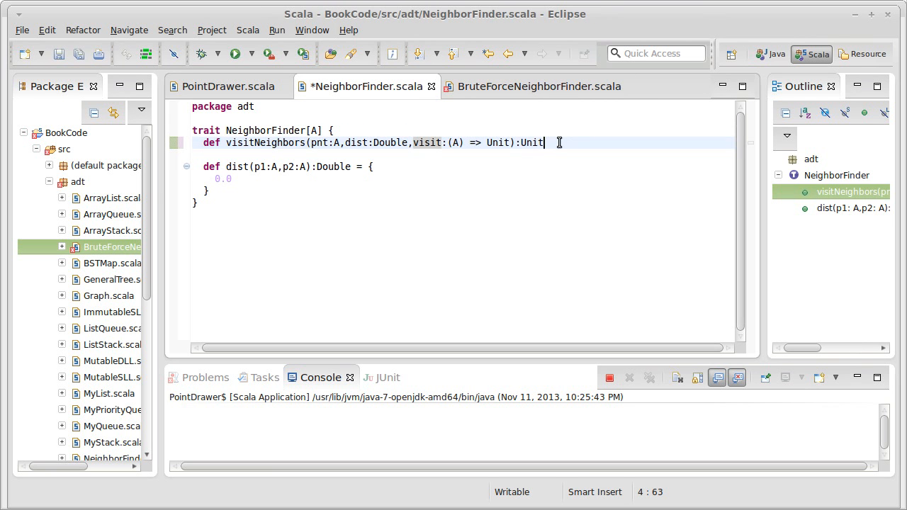
# Step: Add an empty visitNeighbors(pnt:A,dist:Double,visit:(A) => Unit) to BruteForceNeighborFinder and save
pyautogui.click(524, 86)
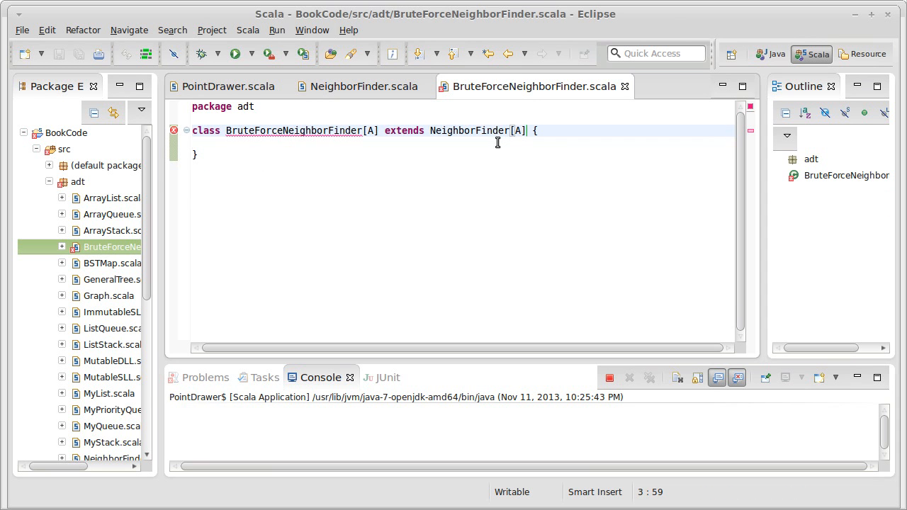
pyautogui.write('def visitNeighbors(pnt:A,dist:Double,visit:(A) => Unit) {')
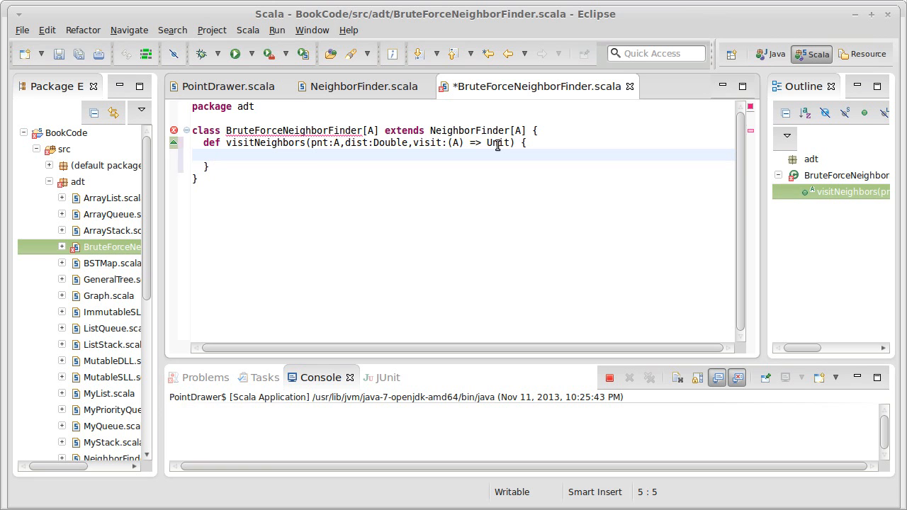
pyautogui.press('ctrl+s')
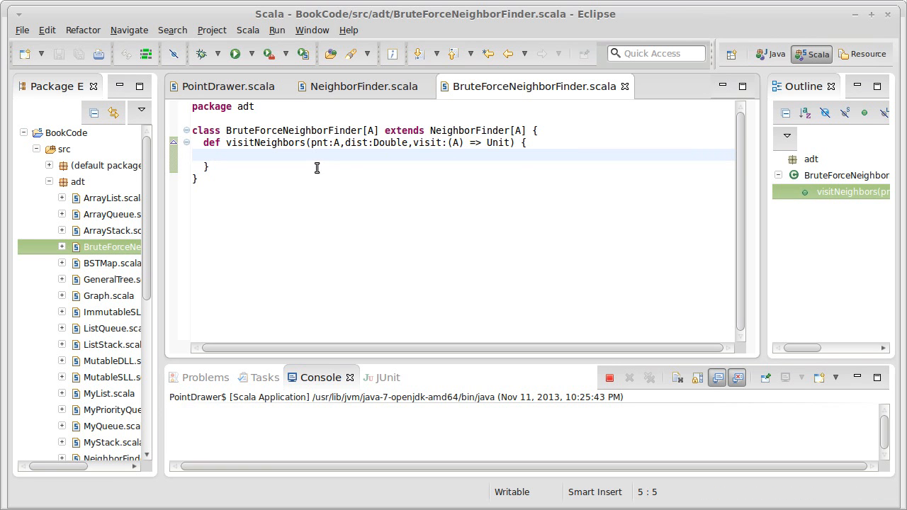
pyautogui.moveTo(459, 167)
pyautogui.write('(')
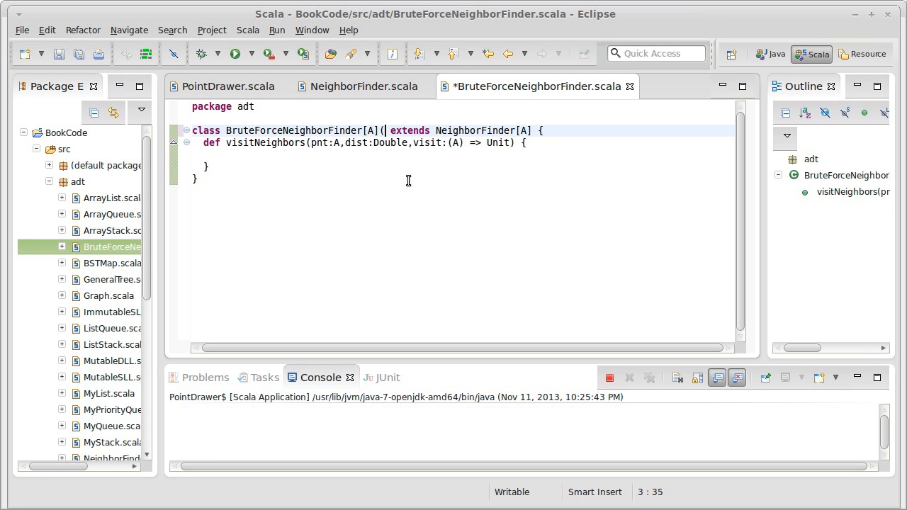
# Step: Add constructor parameter pnts:IndexedSeq[A] to BruteForceNeighborFinder and save
pyautogui.write('pnts')
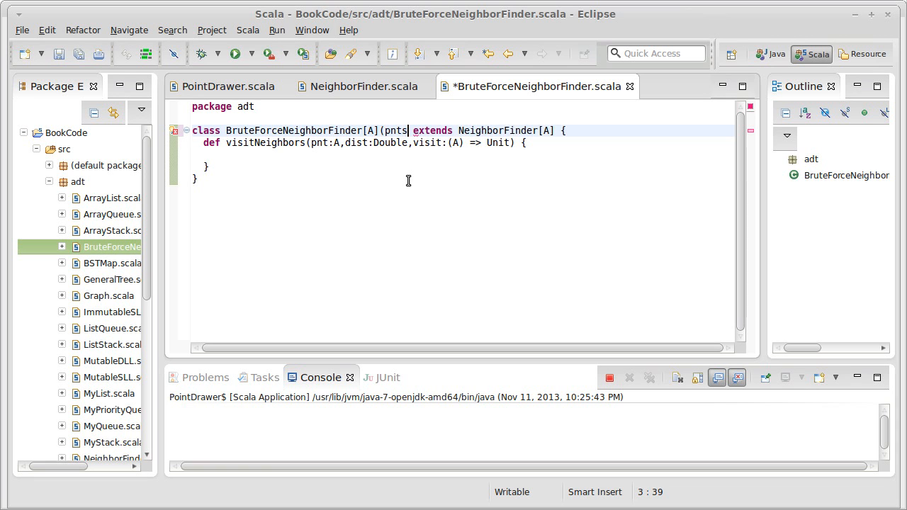
pyautogui.write(':')
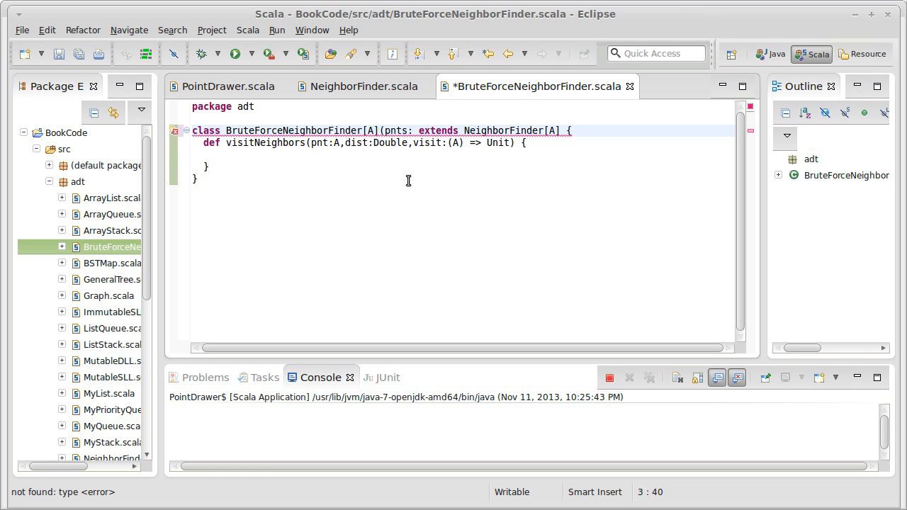
pyautogui.write('Index')
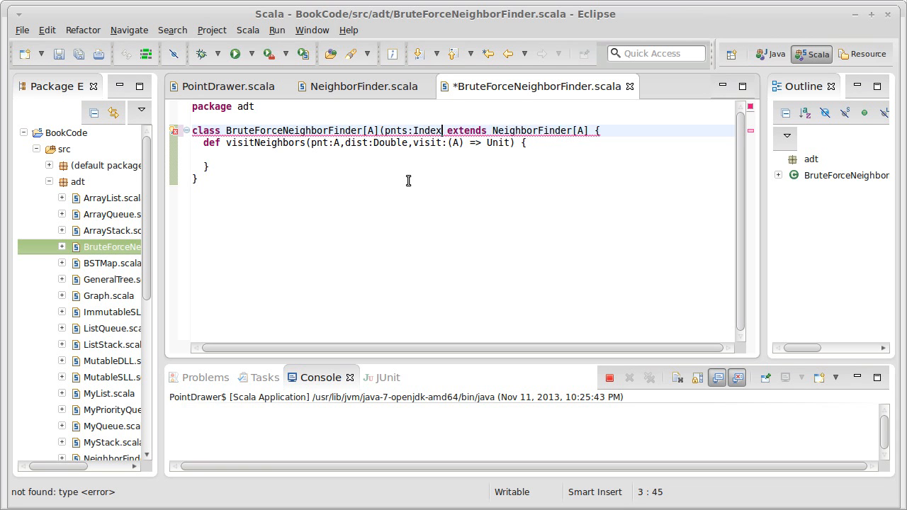
pyautogui.write('edSeq')
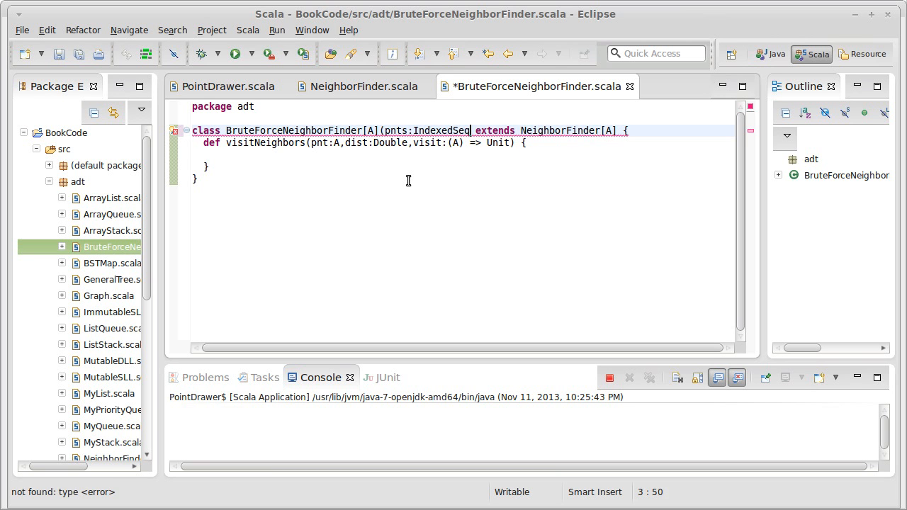
pyautogui.write('[A])')
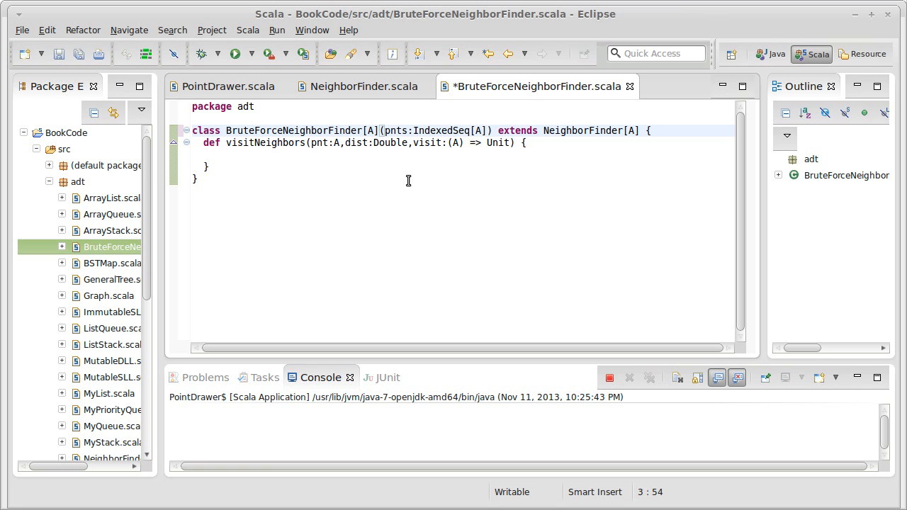
pyautogui.press('ctrl+s')
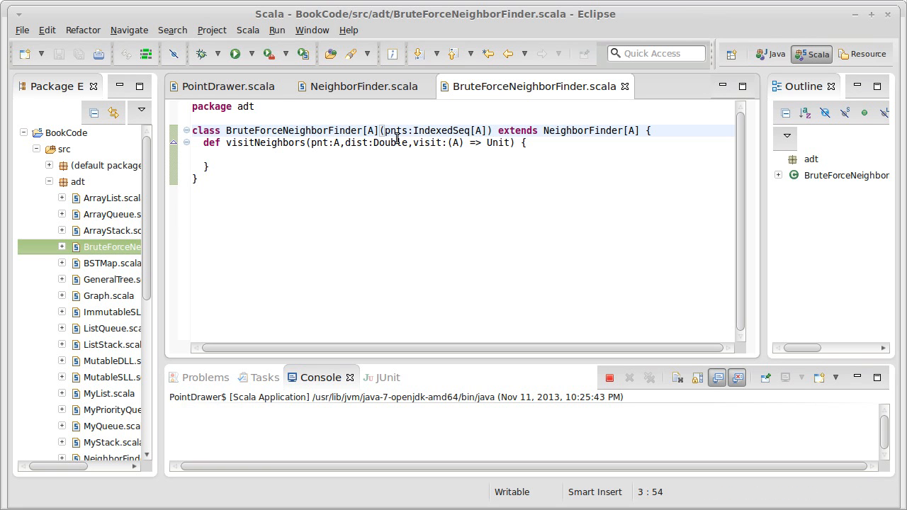
pyautogui.moveTo(439, 133)
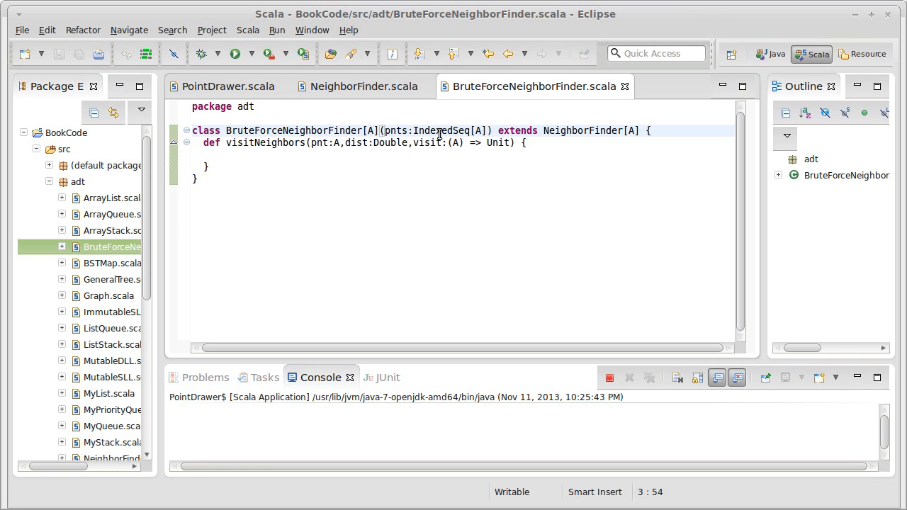
pyautogui.moveTo(445, 130)
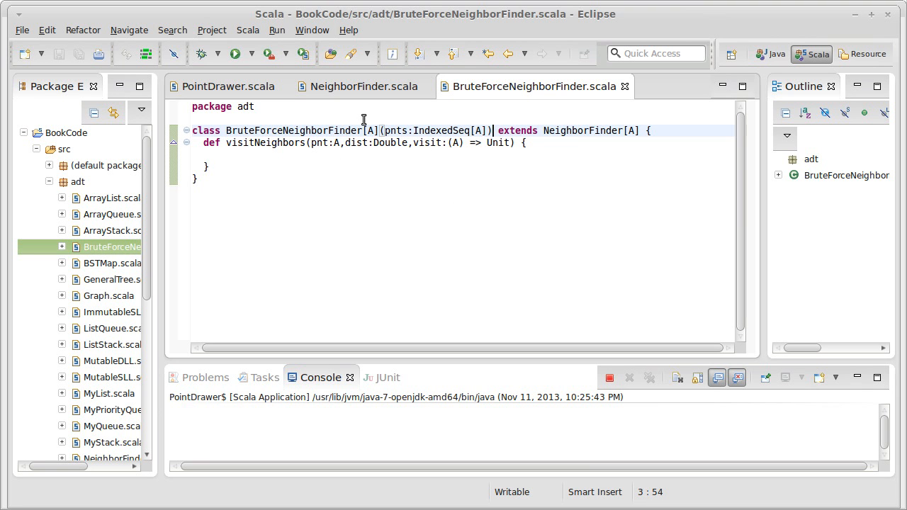
pyautogui.moveTo(355, 86)
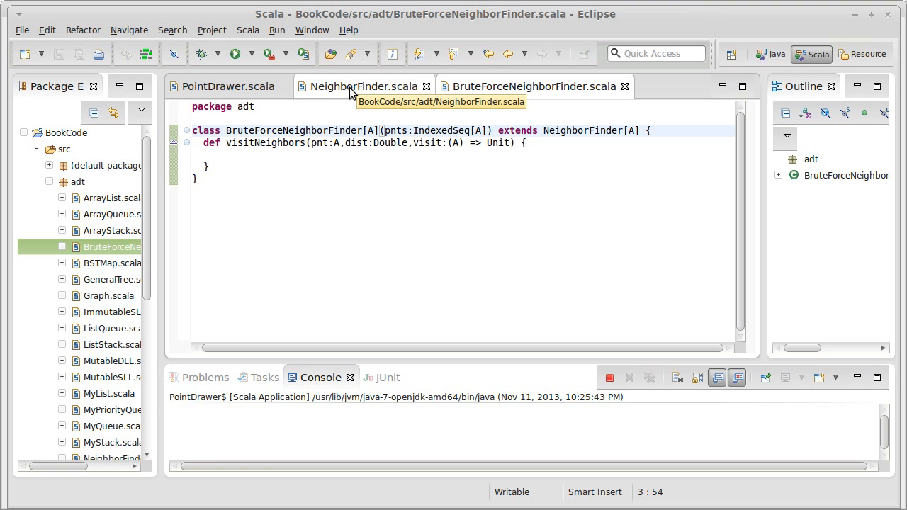
pyautogui.moveTo(389, 99)
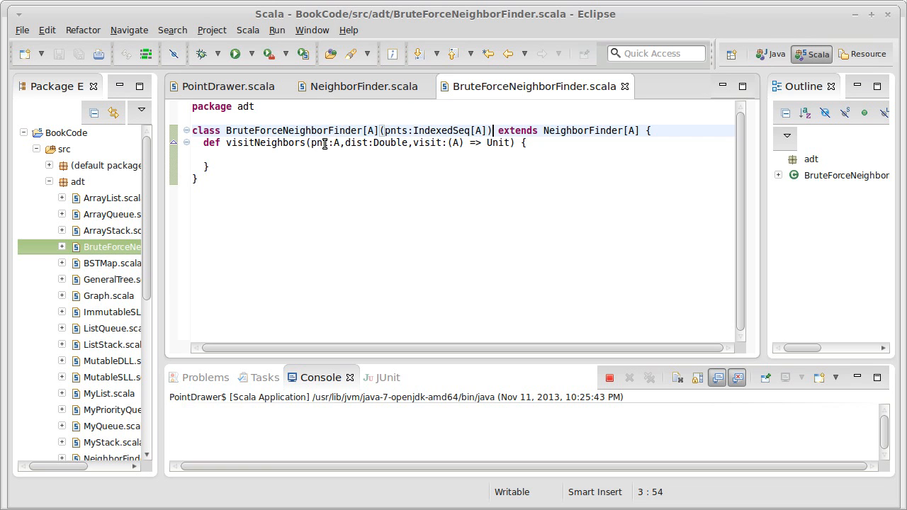
# Step: Write for(p <- pnts) with an empty if() inside the visitNeighbors body
pyautogui.click(343, 142)
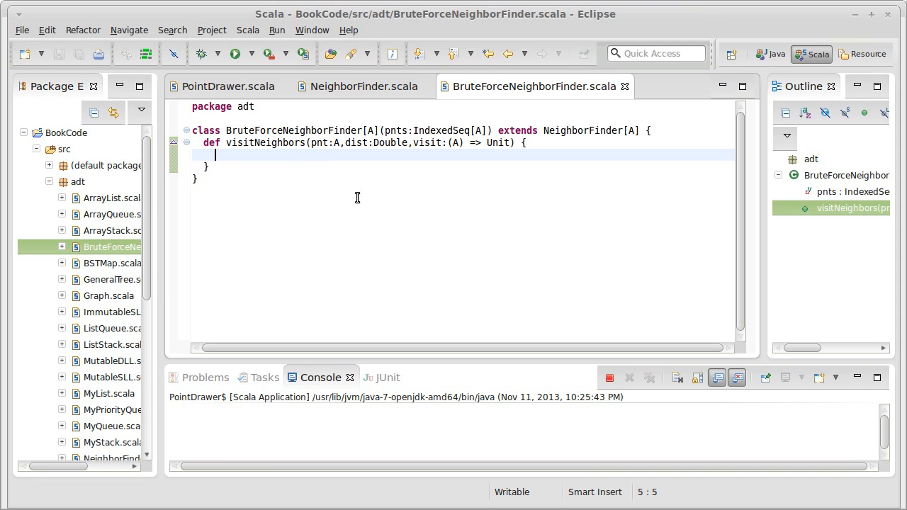
pyautogui.write('for(')
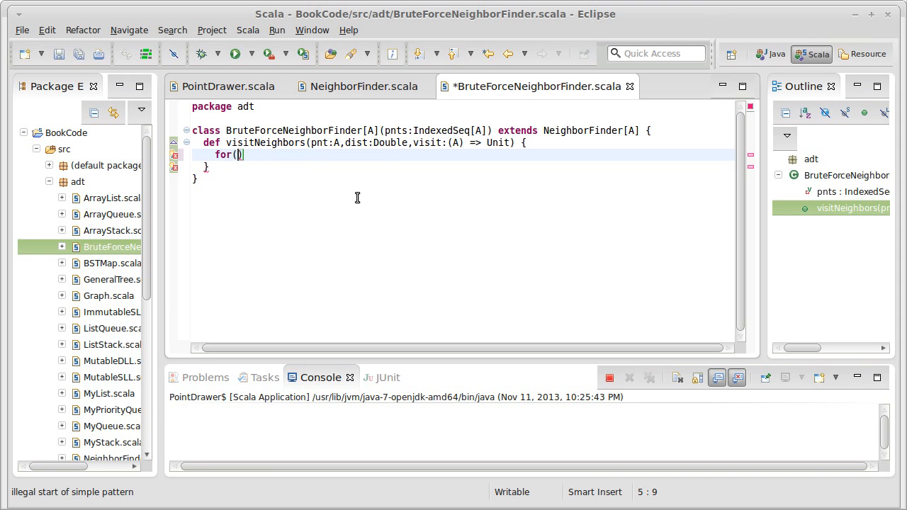
pyautogui.write('p <')
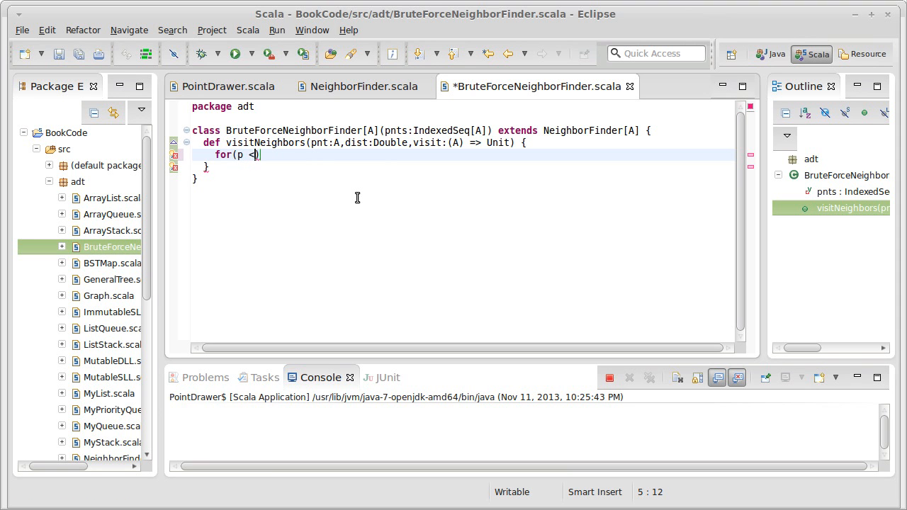
pyautogui.write('- pnts)')
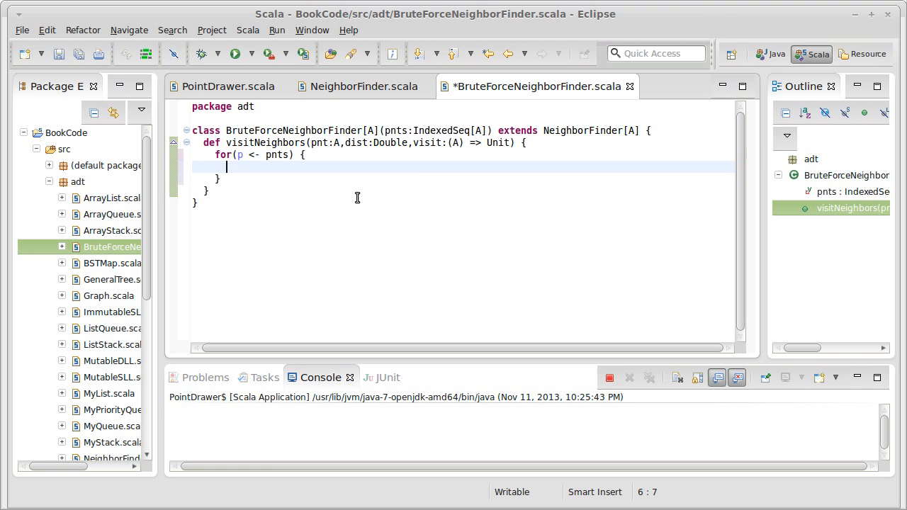
pyautogui.write('if()')
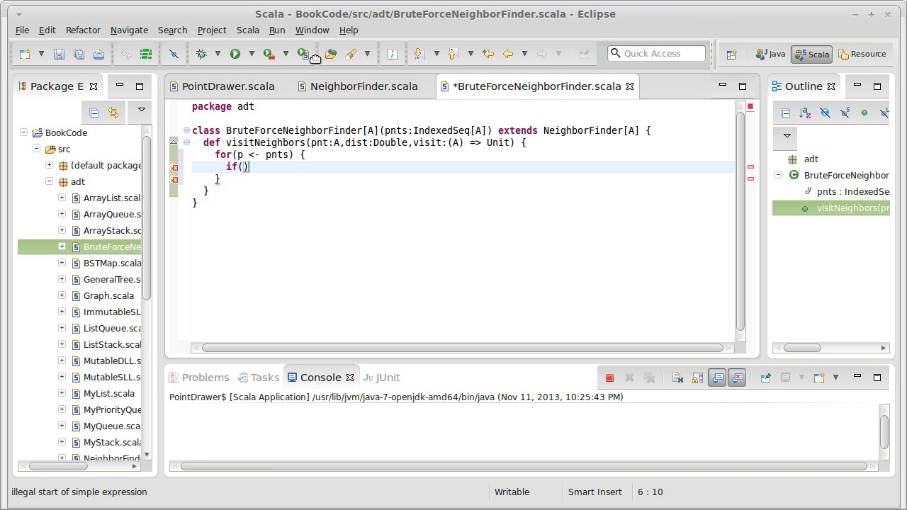
# Step: Rename the visitNeighbors dist parameter to searchDist in both the trait and BruteForceNeighborFinder
pyautogui.click(363, 86)
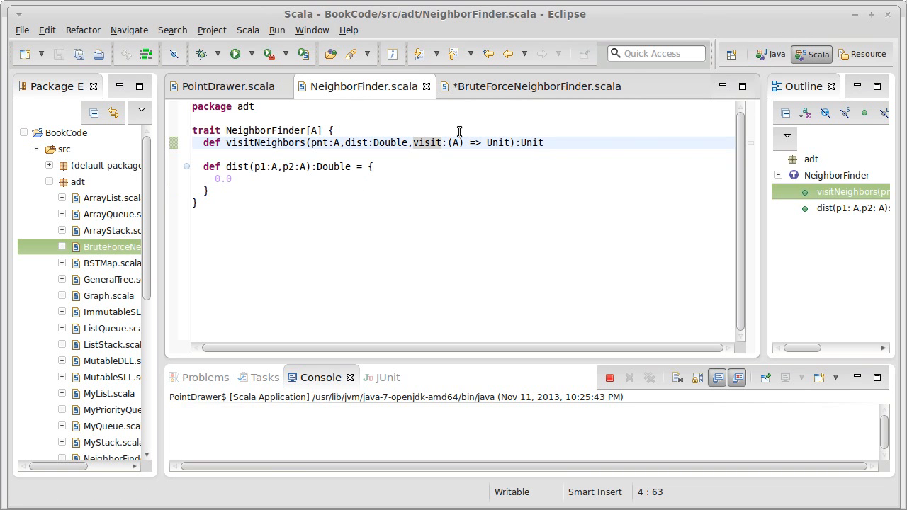
pyautogui.click(536, 87)
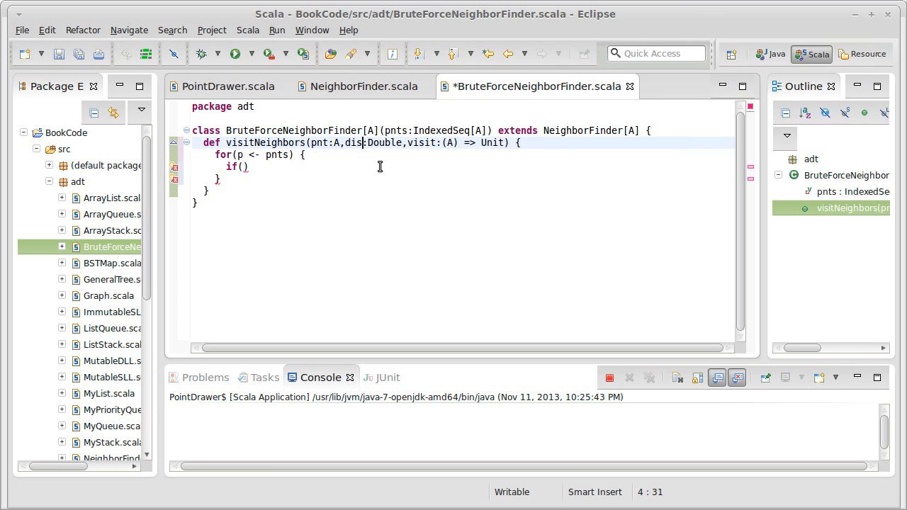
pyautogui.write('searchD')
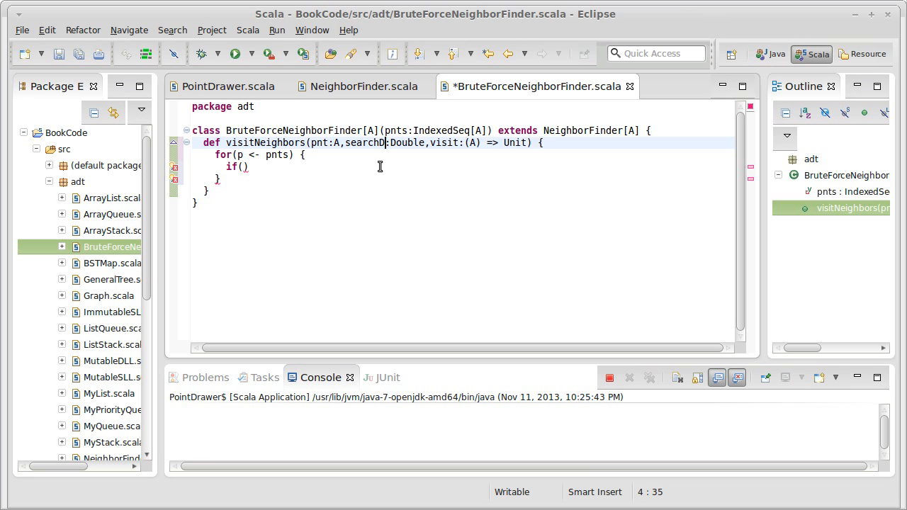
pyautogui.write('is')
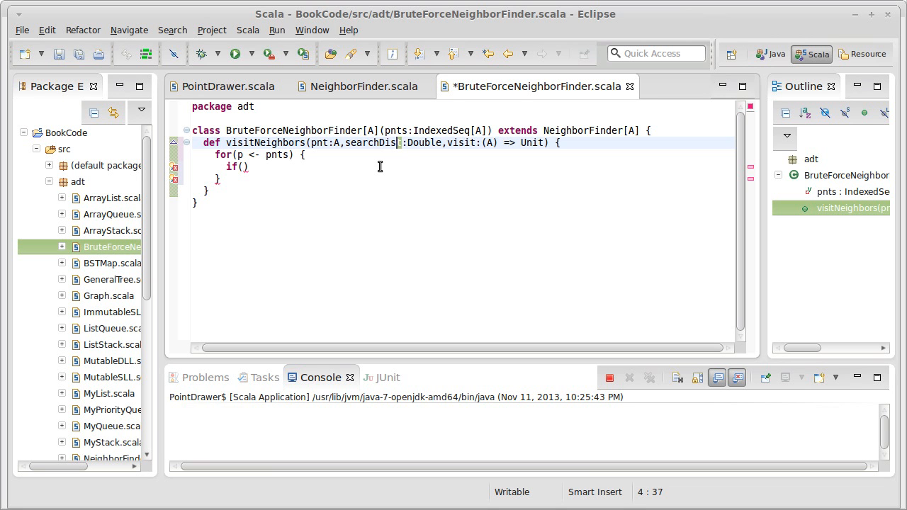
pyautogui.doubleClick(368, 141)
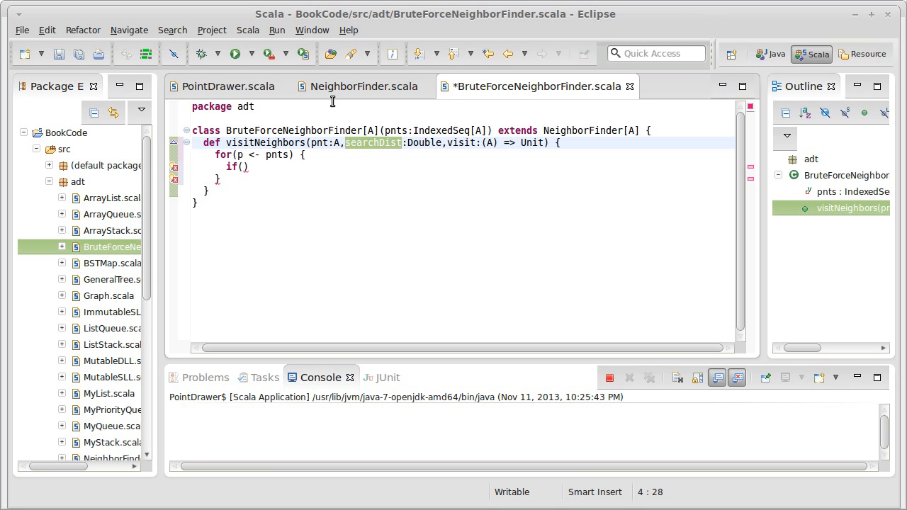
pyautogui.click(363, 86)
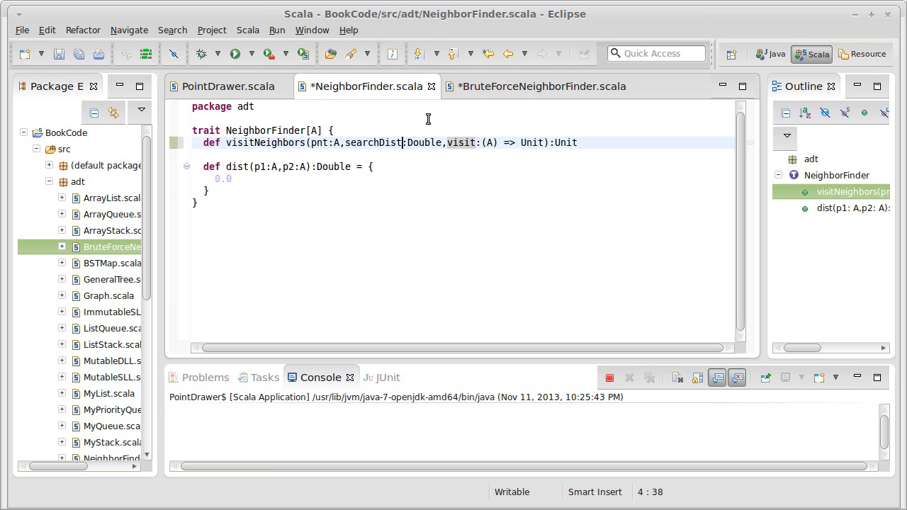
pyautogui.click(541, 87)
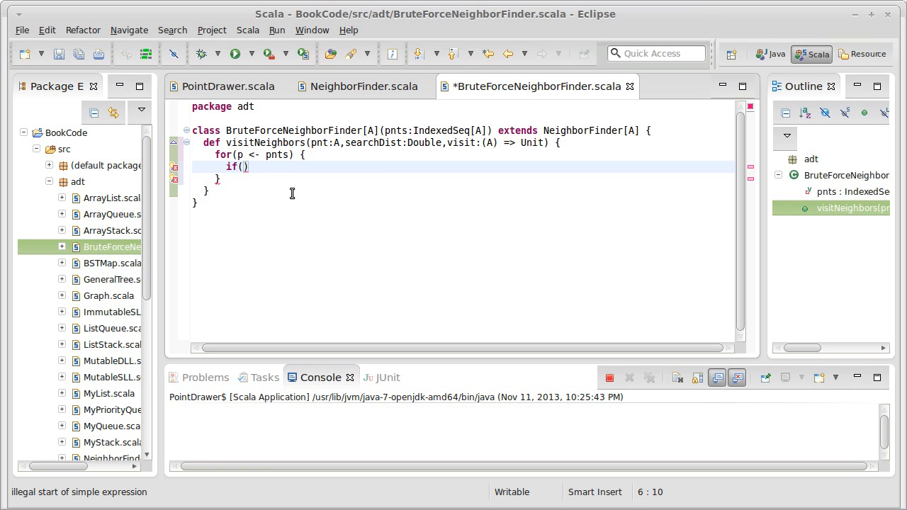
# Step: Complete the loop as if(dist(p,pnt)<=searchDist) visit(p) and save
pyautogui.write('dist(p')
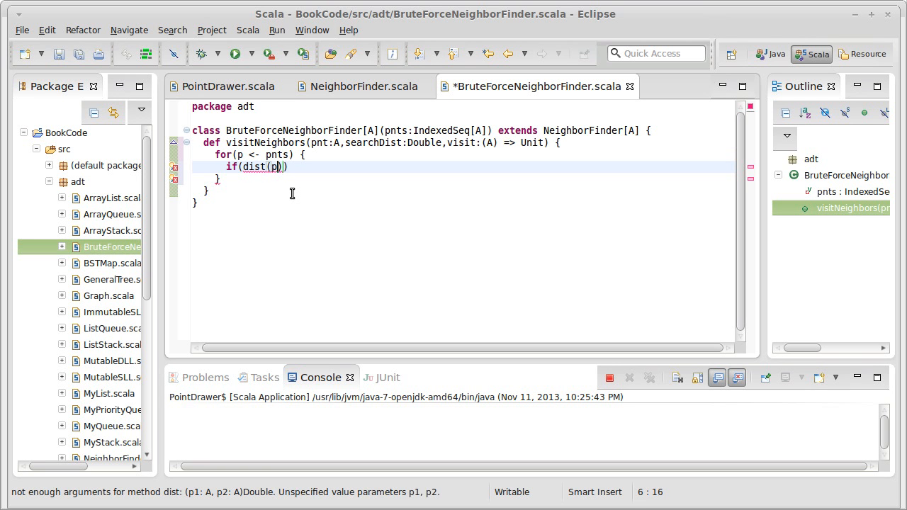
pyautogui.write(',')
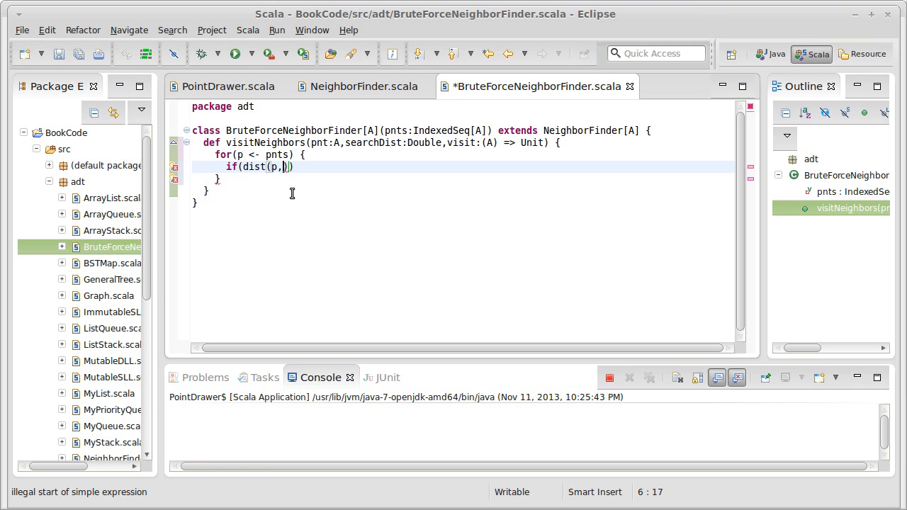
pyautogui.write('pnt')
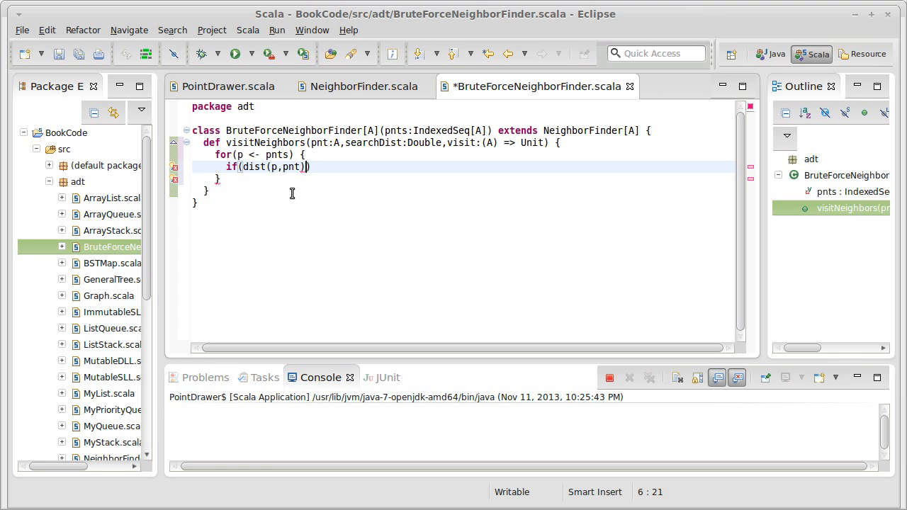
pyautogui.write('<=')
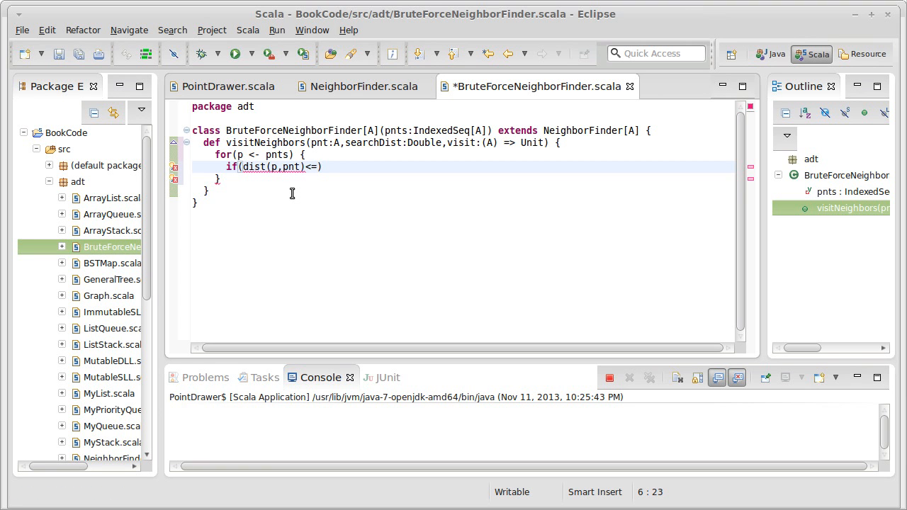
pyautogui.write('searchDist')
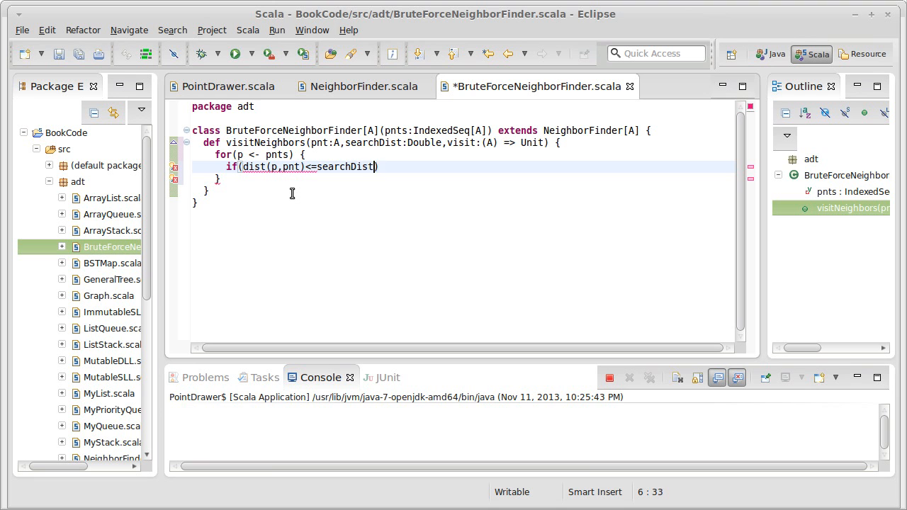
pyautogui.write('vi')
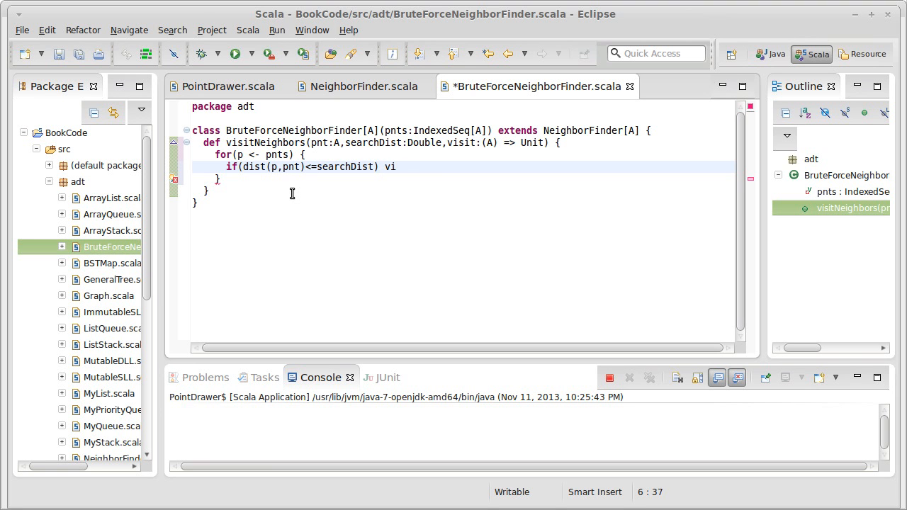
pyautogui.write('sit(p)')
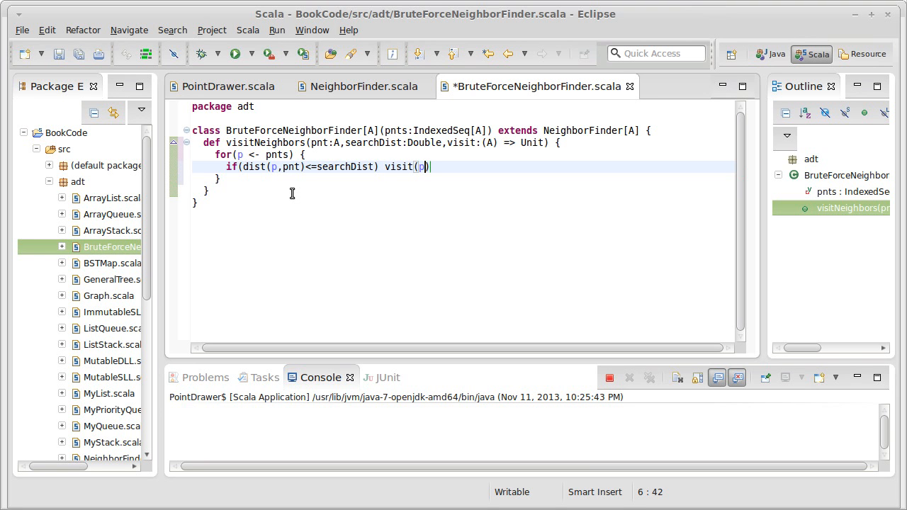
pyautogui.press('ctrl+s')
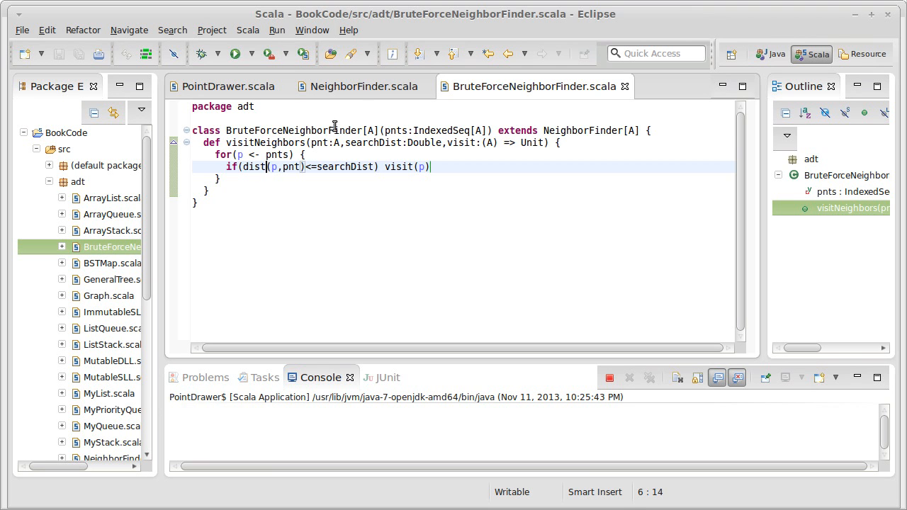
# Step: Return to the NeighborFinder trait source and check the 2-D Data point window
pyautogui.click(363, 87)
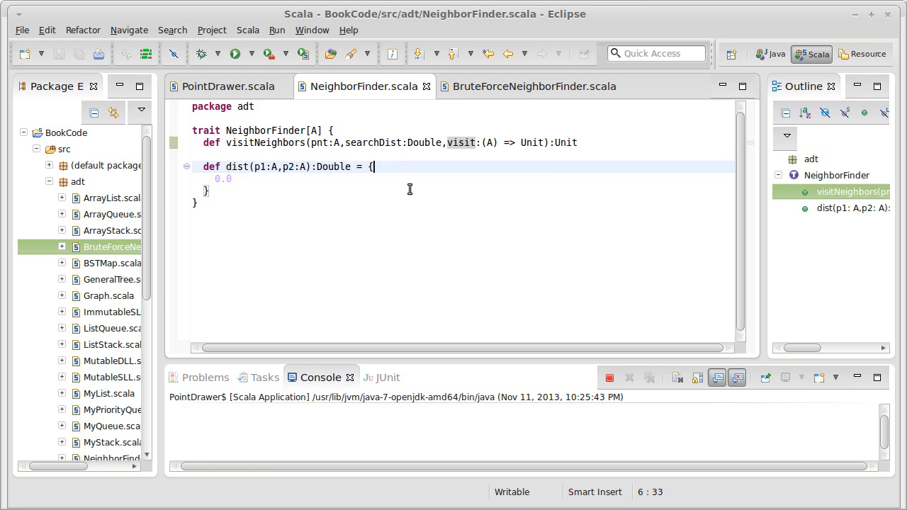
pyautogui.click(850, 207)
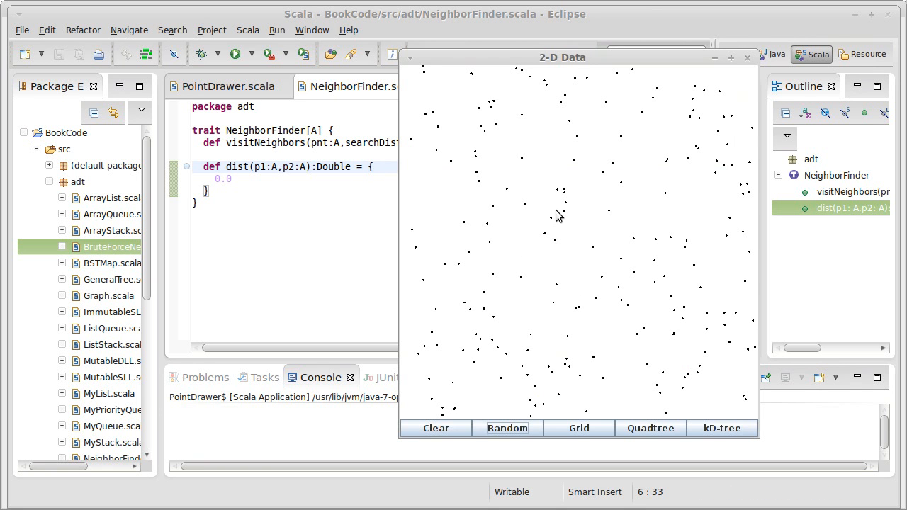
pyautogui.moveTo(592, 265)
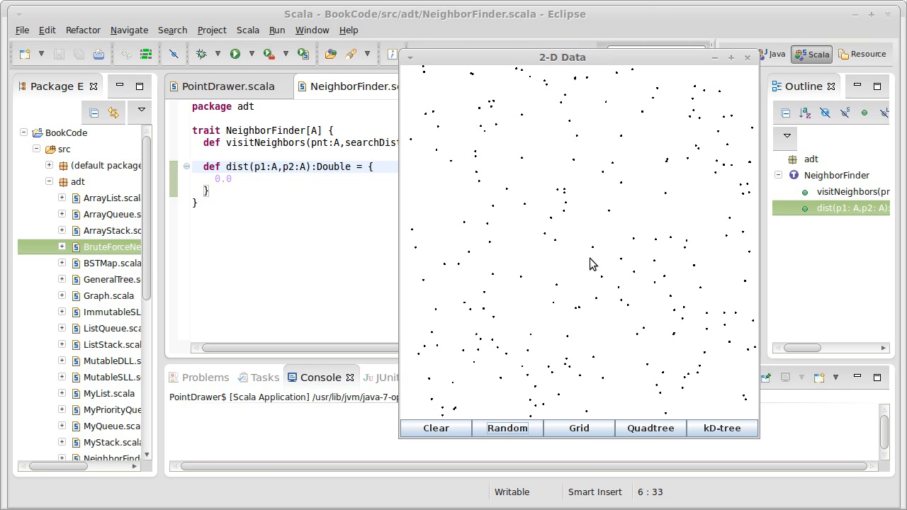
pyautogui.moveTo(472, 60)
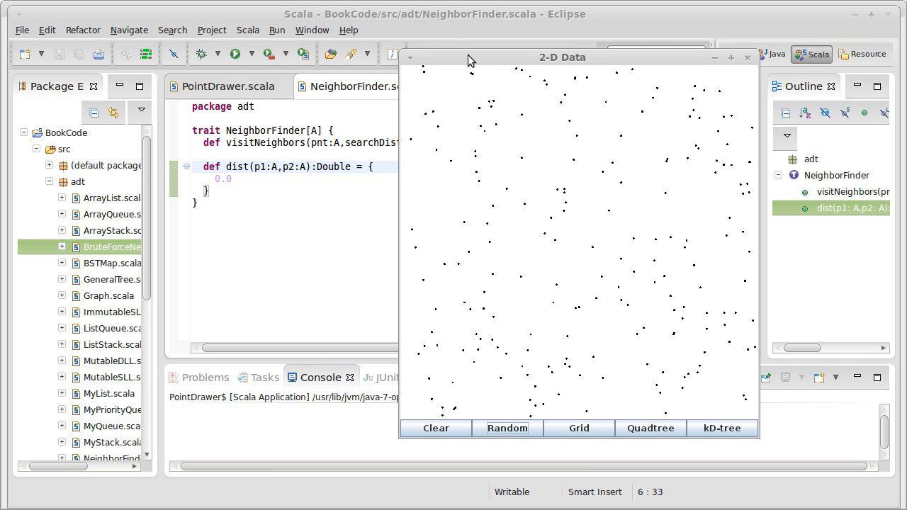
pyautogui.moveTo(456, 19)
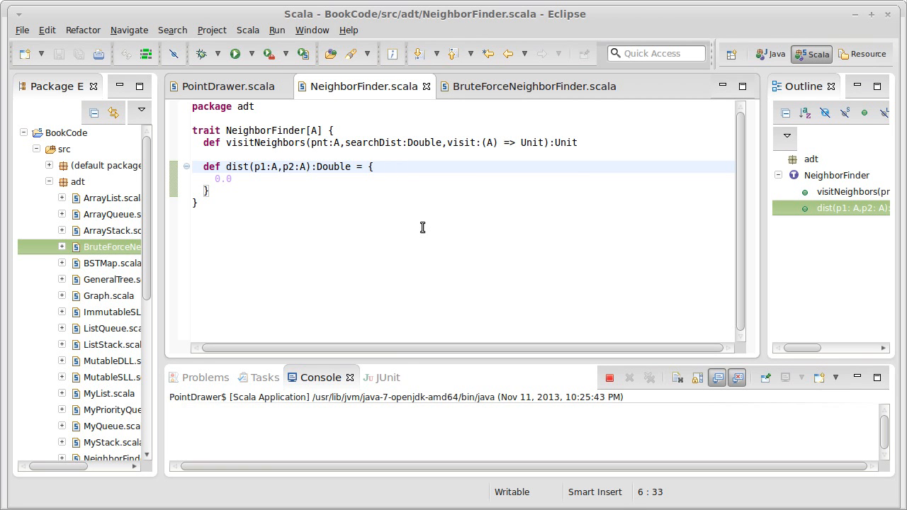
# Step: Start the dist body with math.sqrt(p1(0)-p2(0) on a new line
pyautogui.click(371, 167)
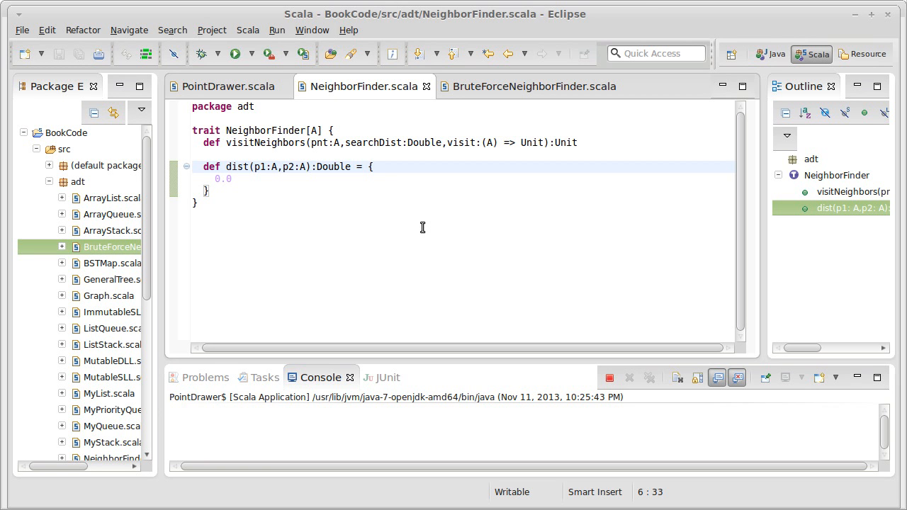
pyautogui.click(371, 167)
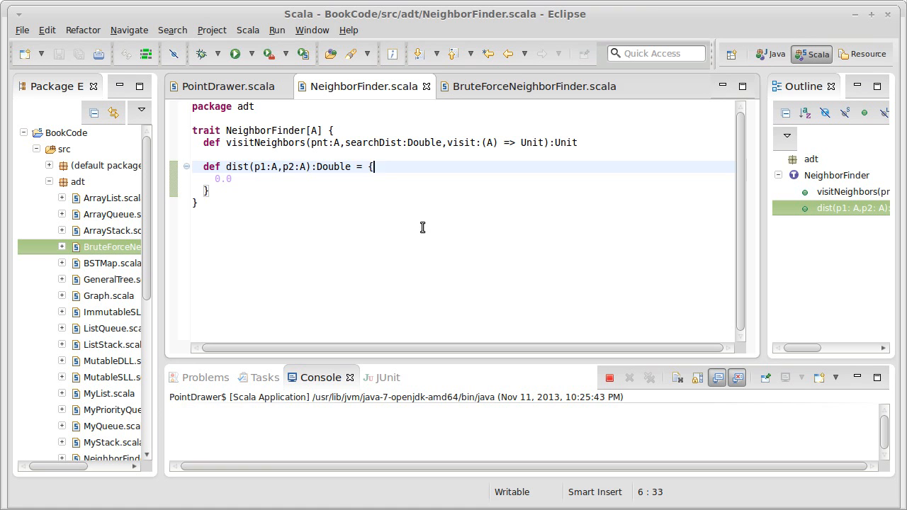
pyautogui.press('Return')
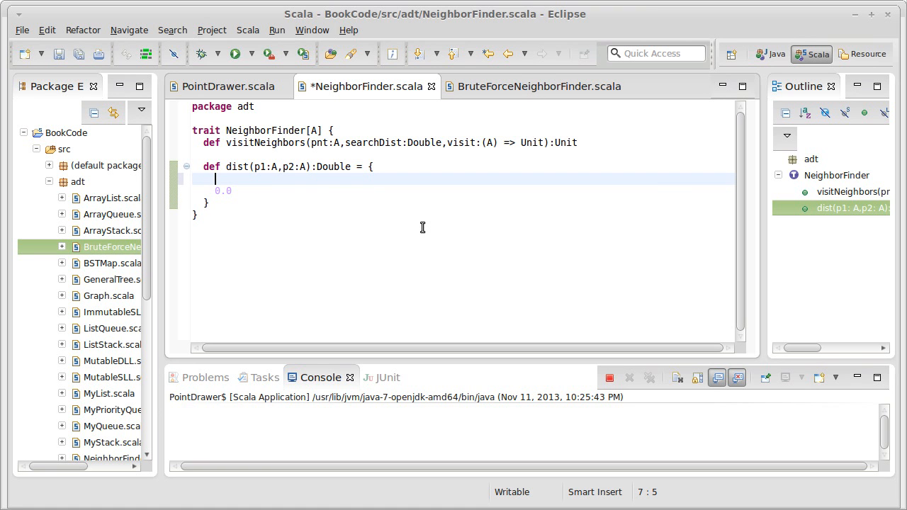
pyautogui.write(',ath.sqrt(')
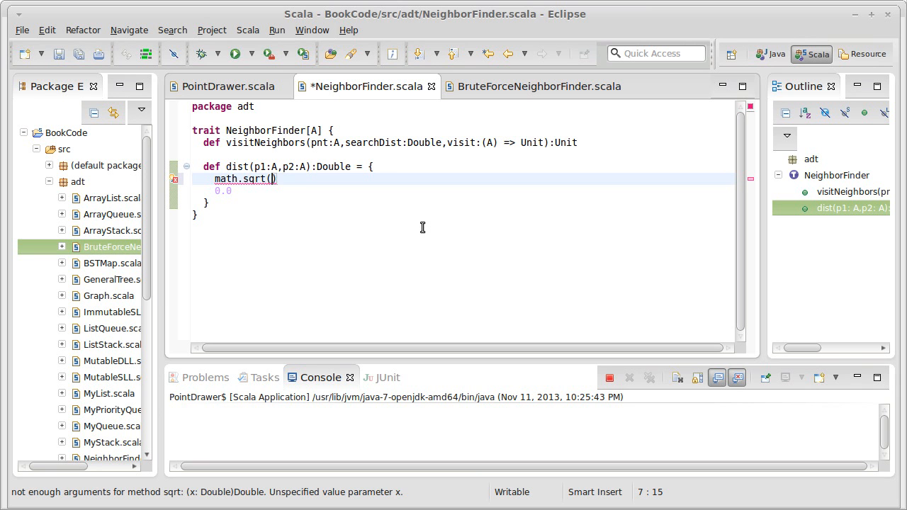
pyautogui.write('p1(0)')
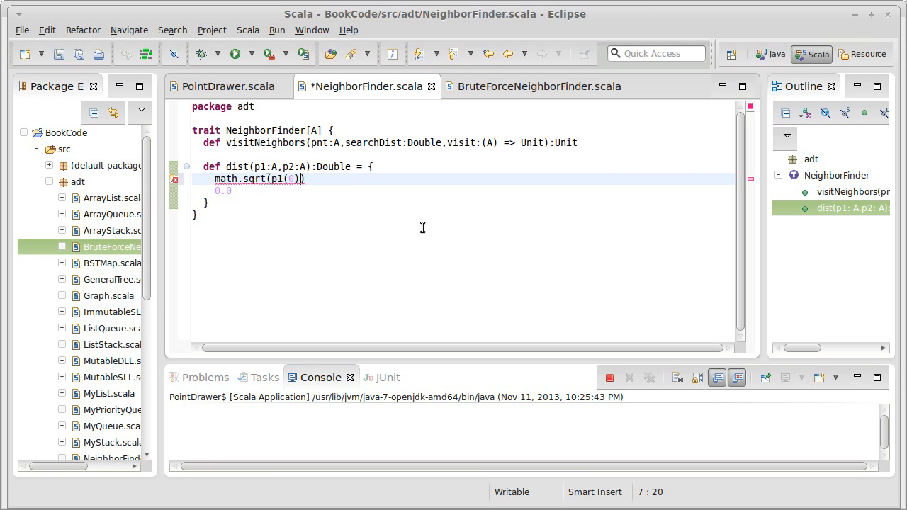
pyautogui.write('-')
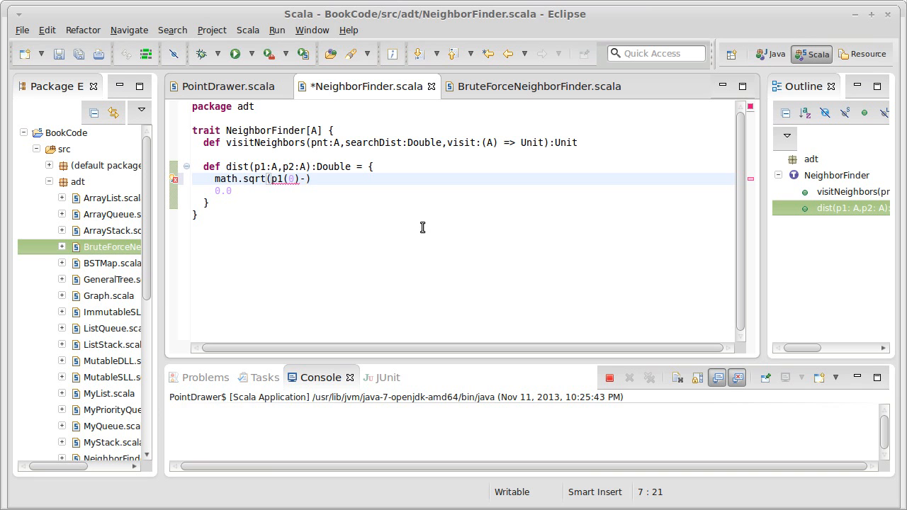
pyautogui.write('p2')
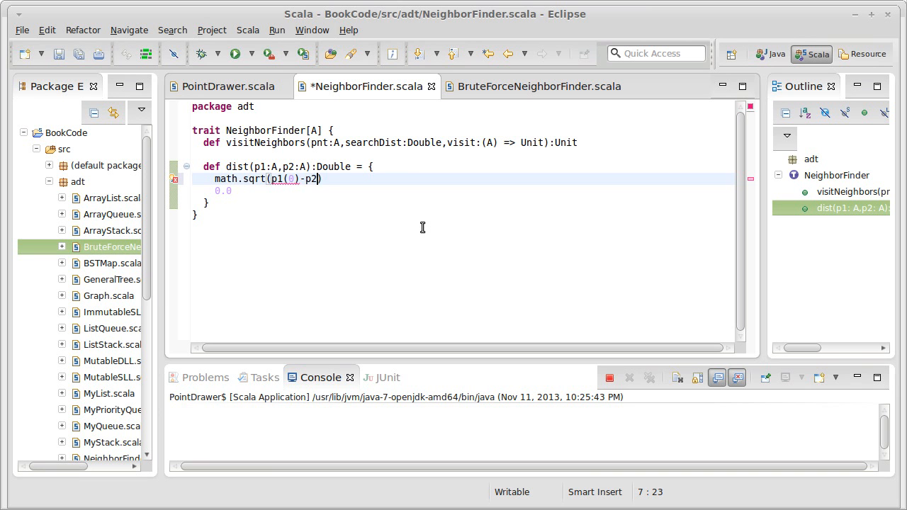
pyautogui.write('(0)')
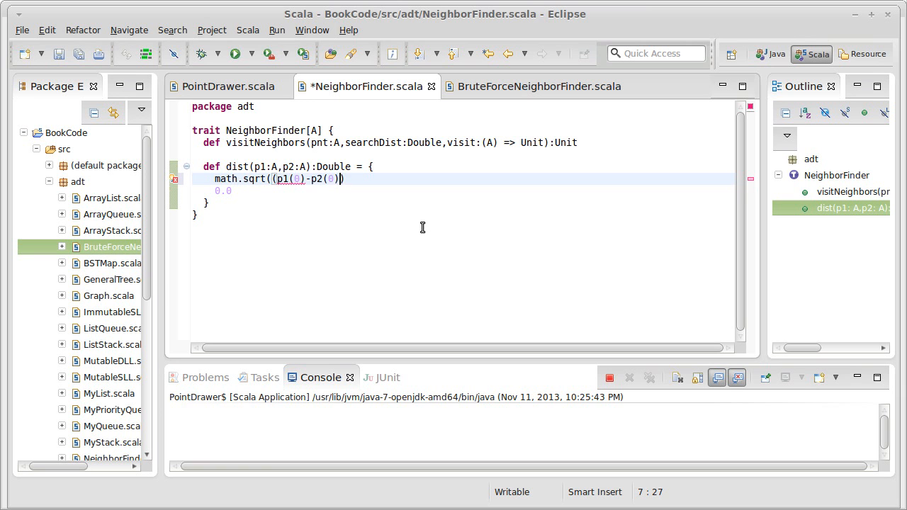
# Step: Multiply by (p1(0)-p2(0)) to square the difference, removing the stray plus
pyautogui.write('*')
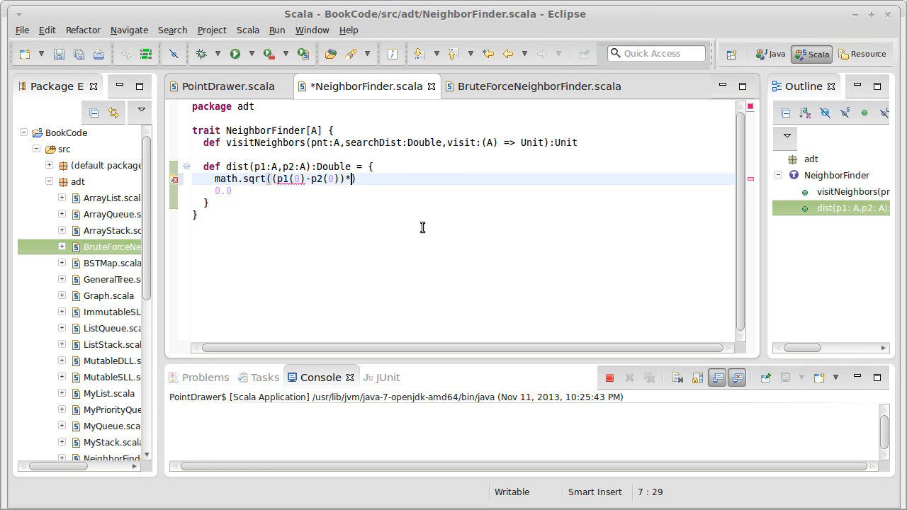
pyautogui.write('*(*p1(0))')
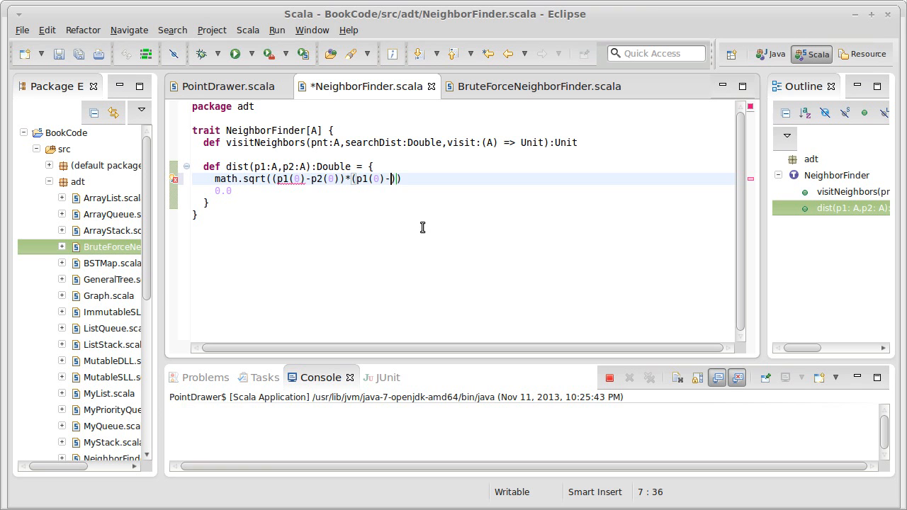
pyautogui.write('p2(0)')
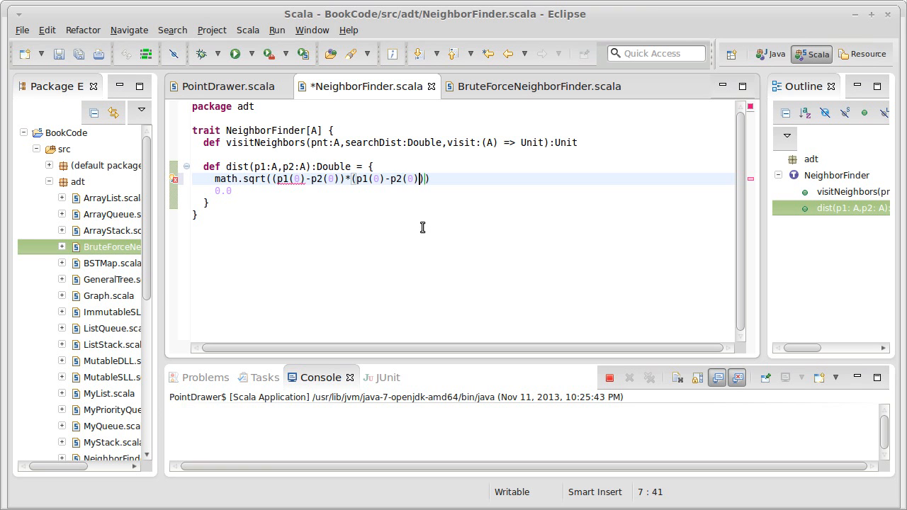
pyautogui.write('+')
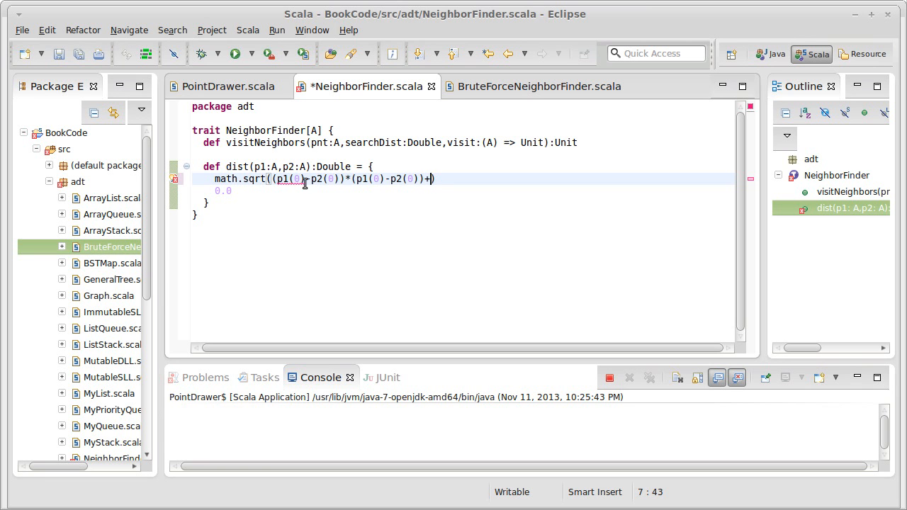
pyautogui.press('BackSpace')
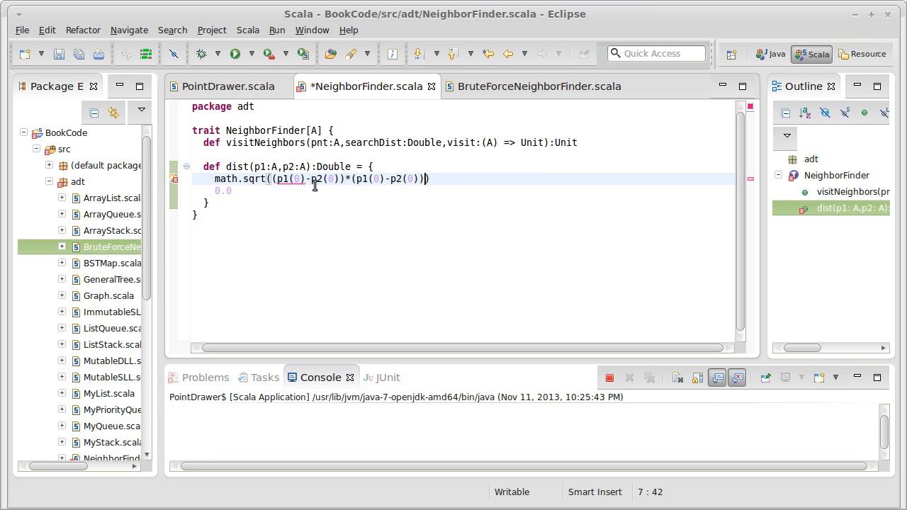
# Step: Try .x accessors, save, then revert to (0) indexing on p1 and p2
pyautogui.click(312, 179)
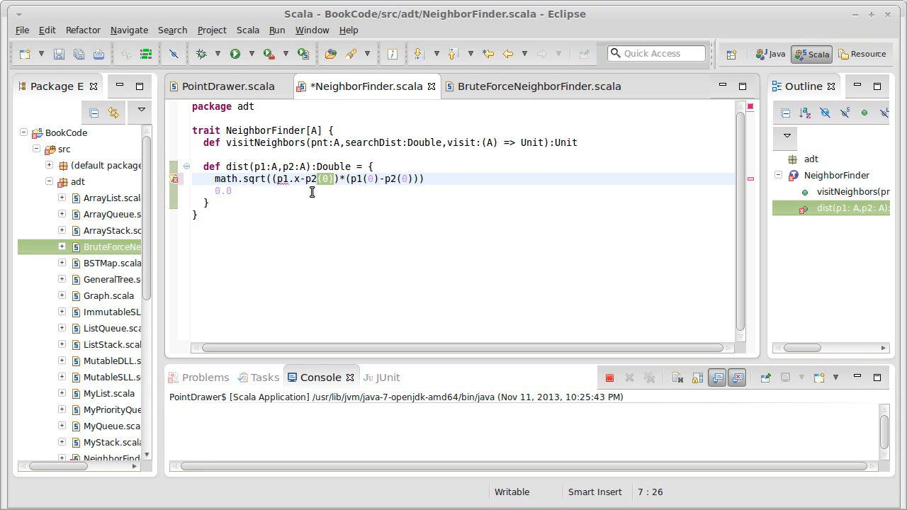
pyautogui.write('.x')
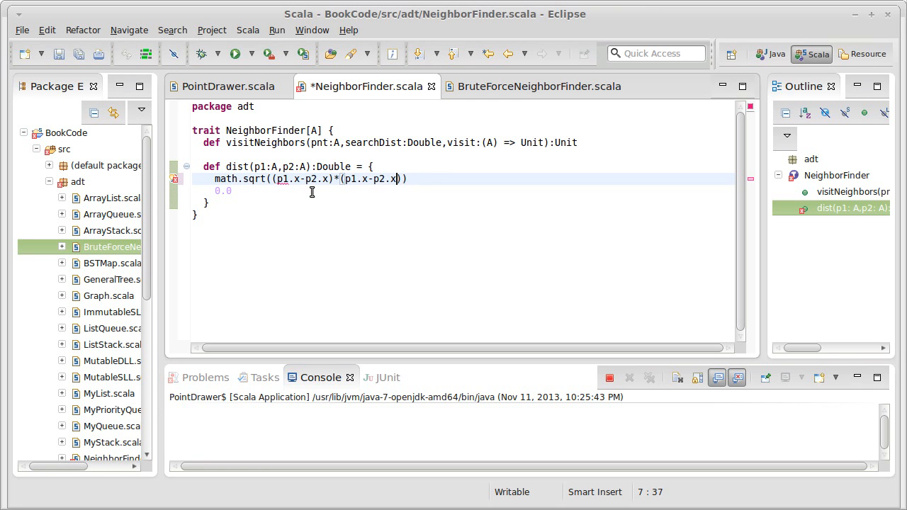
pyautogui.press('ctrl+s')
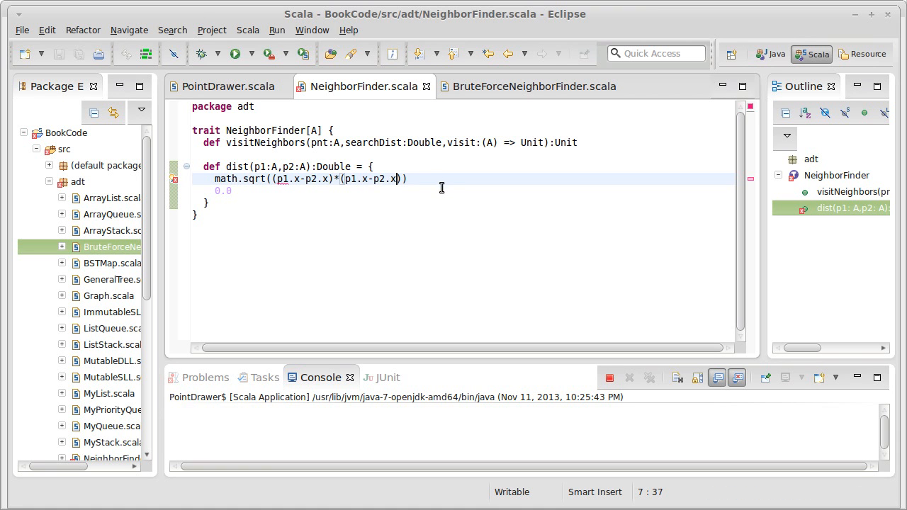
pyautogui.moveTo(408, 179)
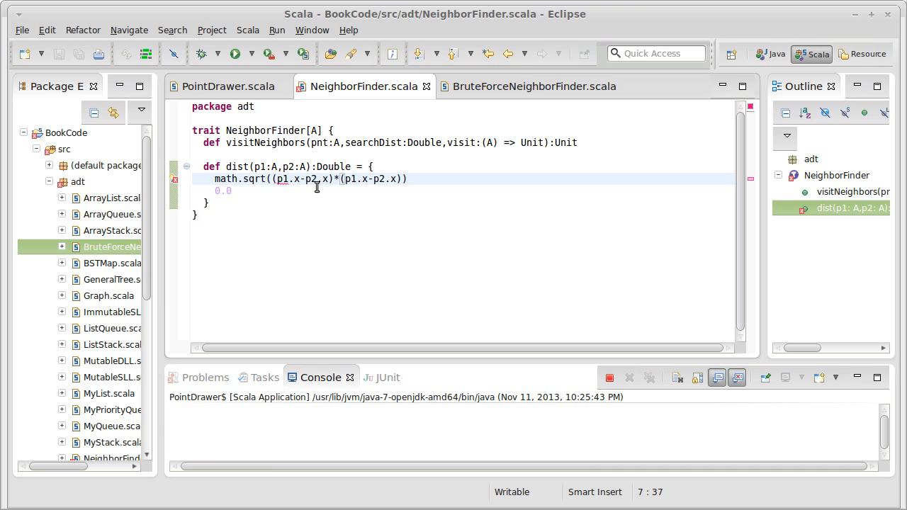
pyautogui.write('(0)')
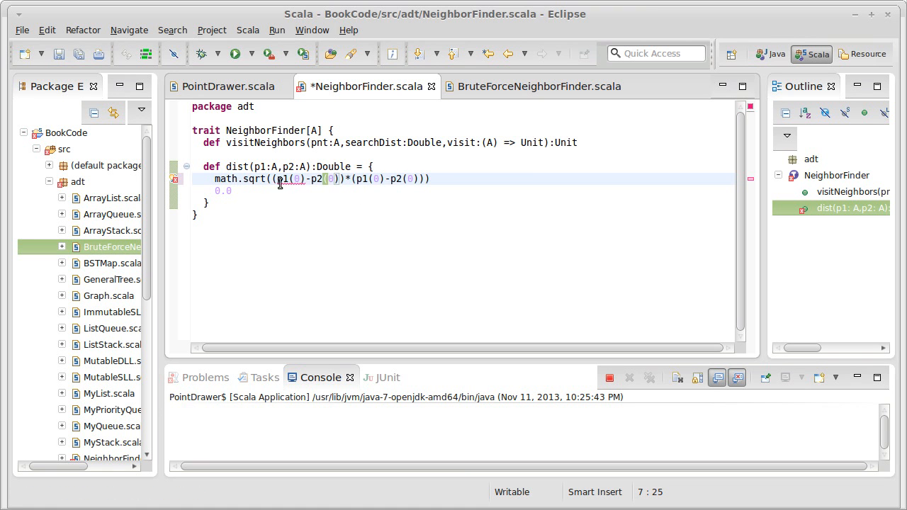
pyautogui.moveTo(282, 179)
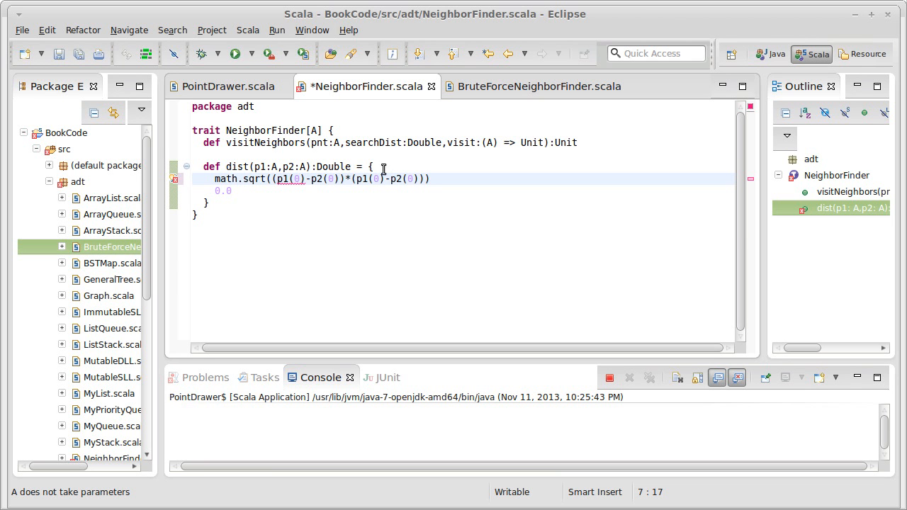
pyautogui.doubleClick(283, 179)
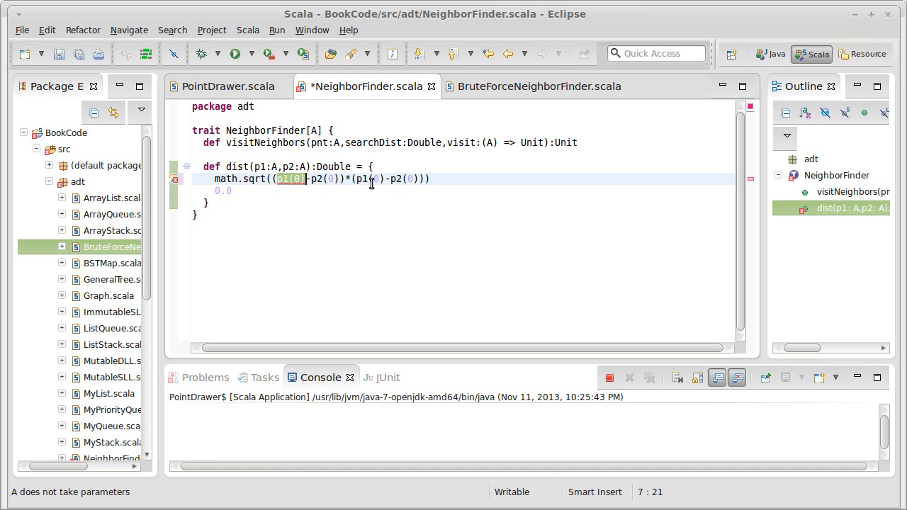
pyautogui.moveTo(326, 136)
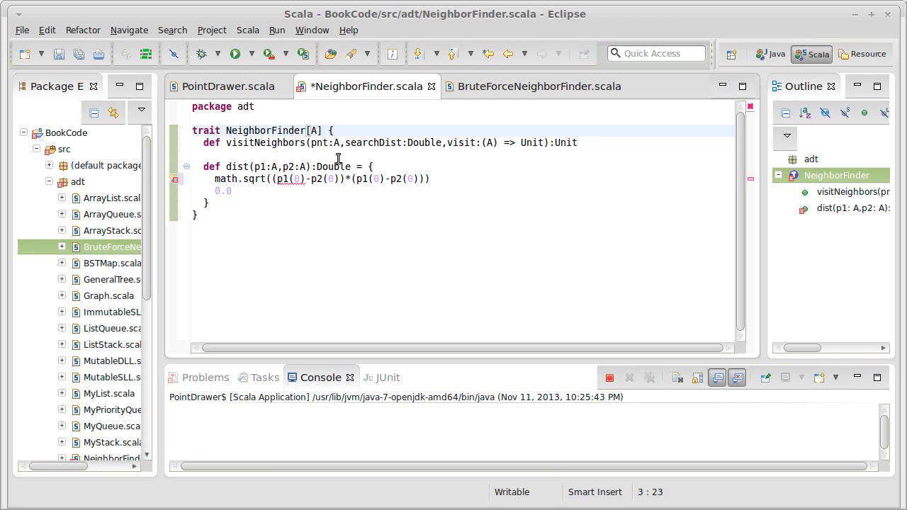
# Step: Bound NeighborFinder's type parameter A by the function type (Int)=>Double
pyautogui.write('<:')
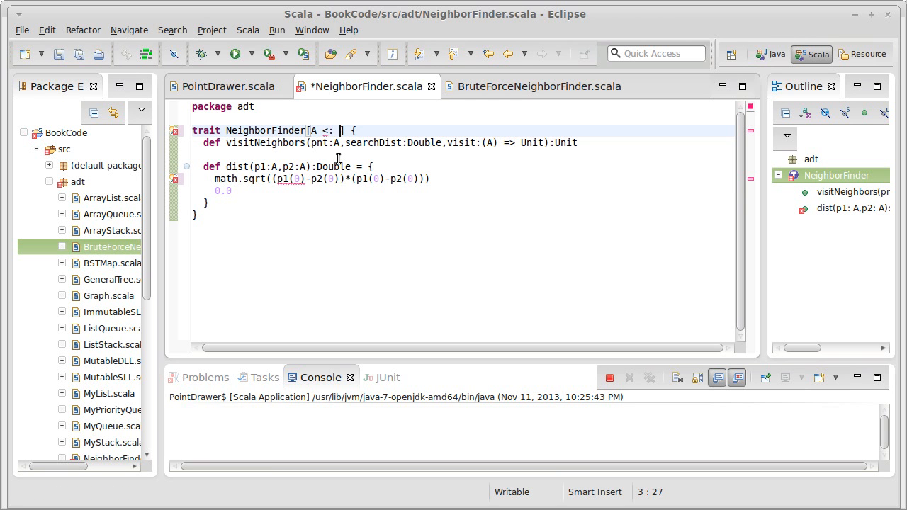
pyautogui.write('(')
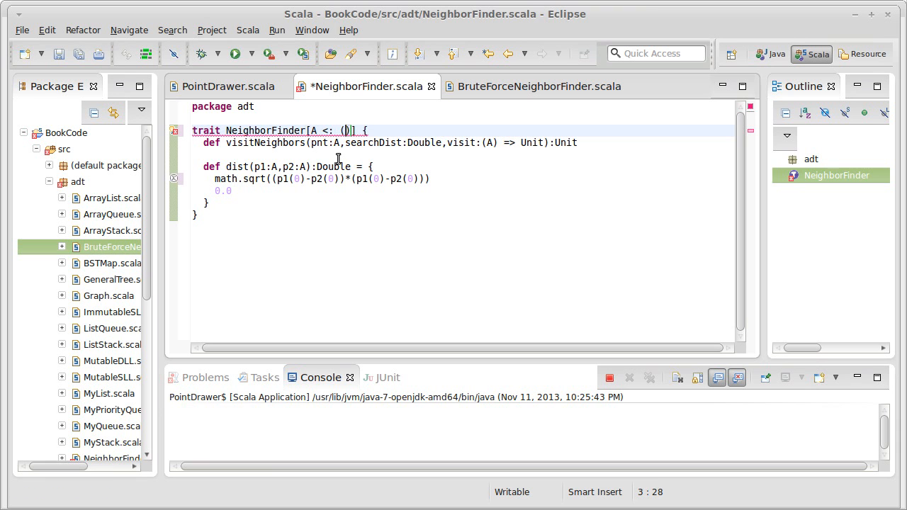
pyautogui.write('Int')
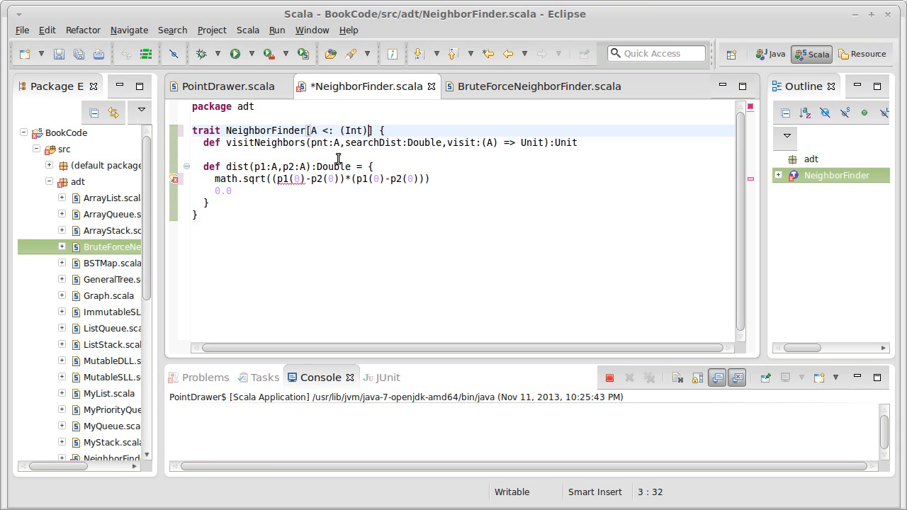
pyautogui.write('=>Double')
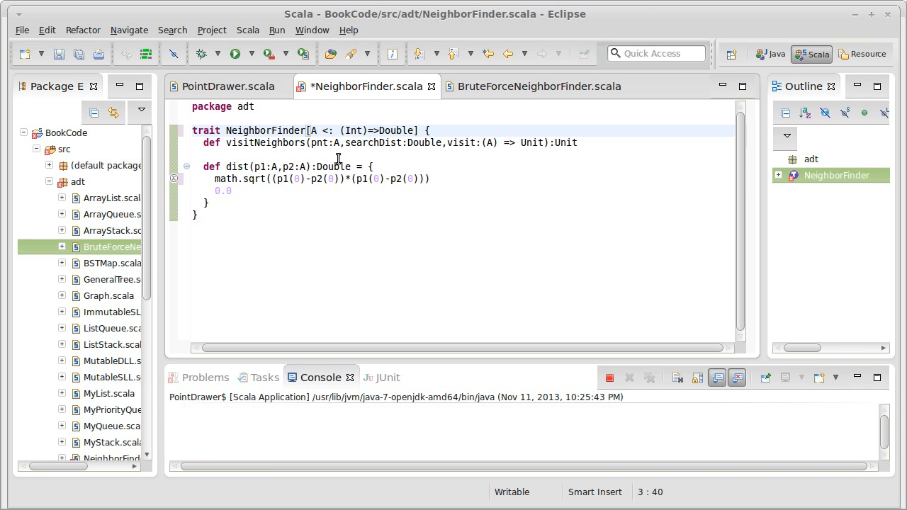
# Step: Correct the bound operator to <: and save NeighborFinder.scala
pyautogui.click(333, 131)
pyautogui.write('%')
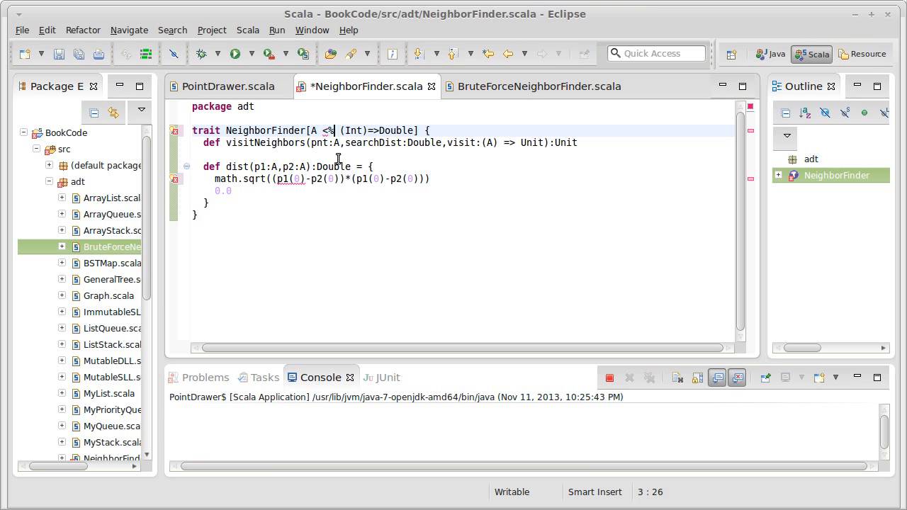
pyautogui.press('ctrl+s')
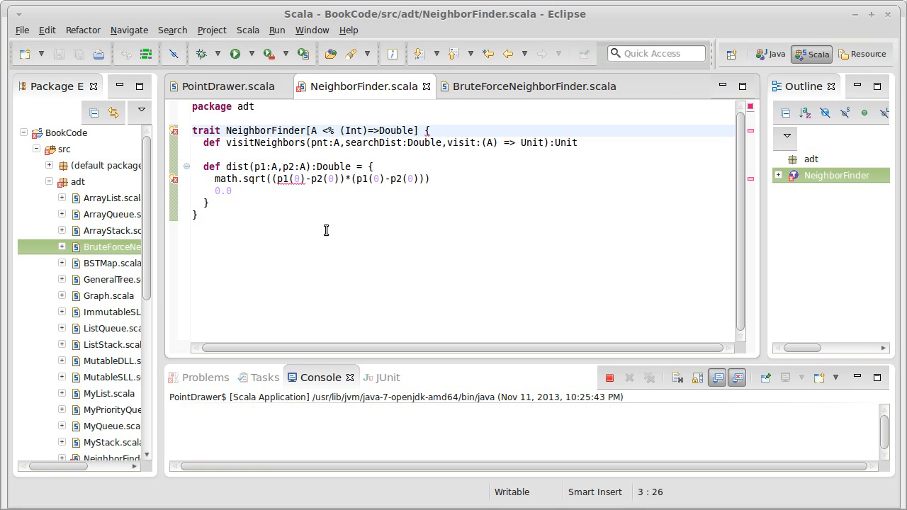
pyautogui.write('<:')
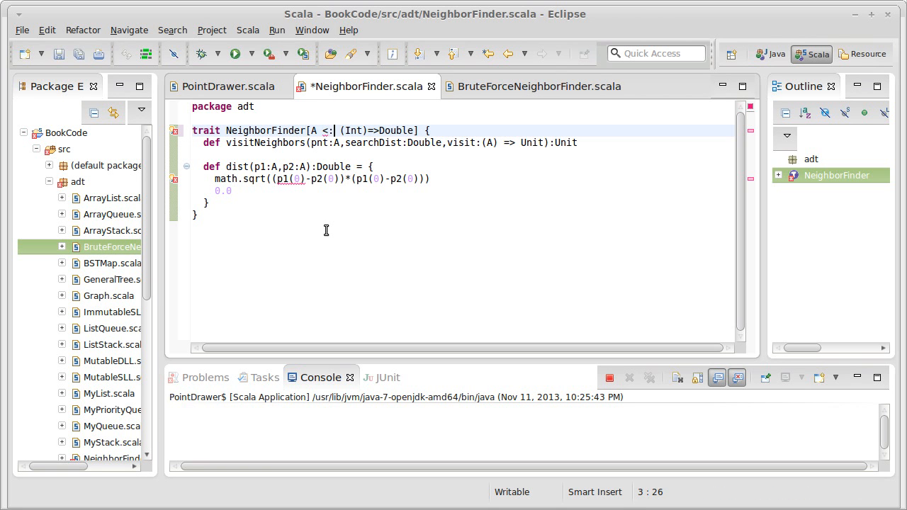
pyautogui.press('ctrl+s')
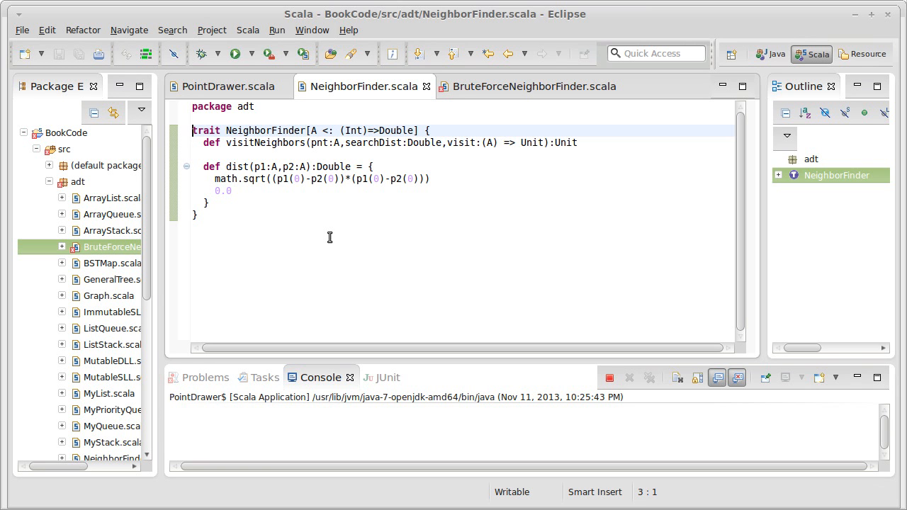
# Step: Declare NeighborFinder as a class instead of a trait and save the file
pyautogui.doubleClick(206, 130)
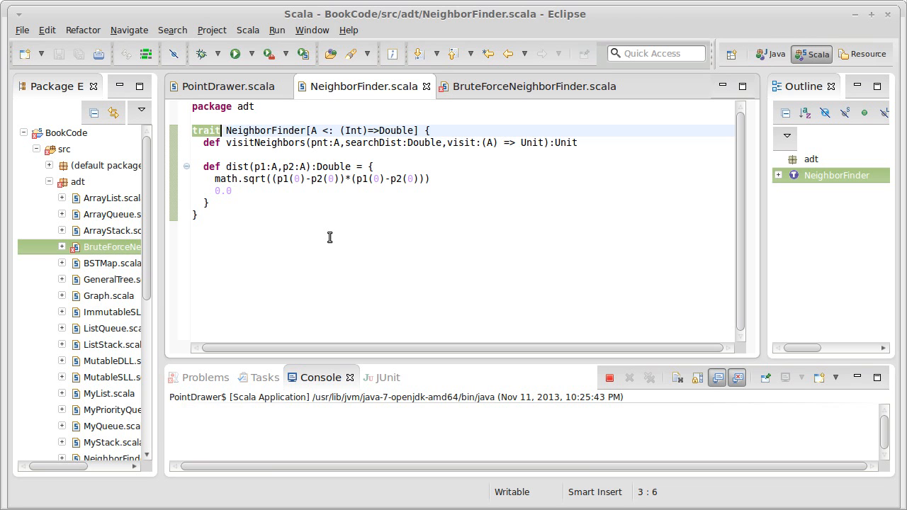
pyautogui.write('class')
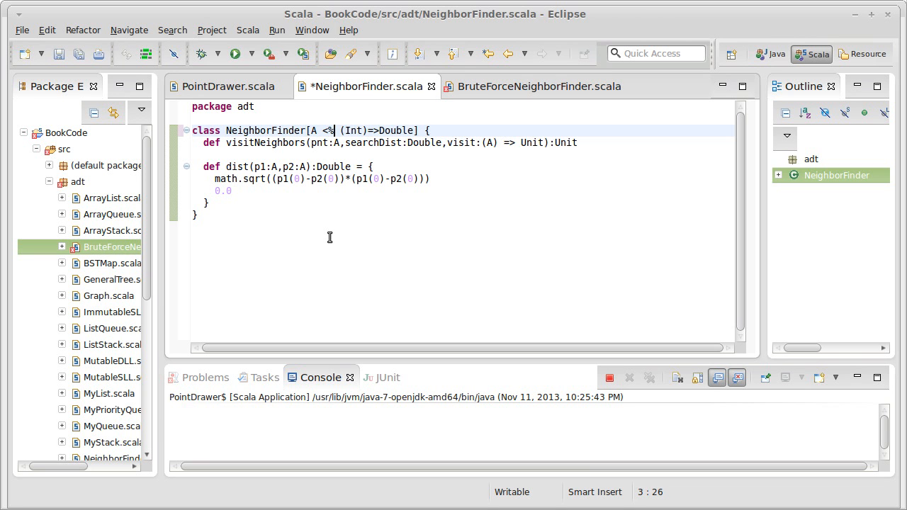
pyautogui.press('ctrl+s')
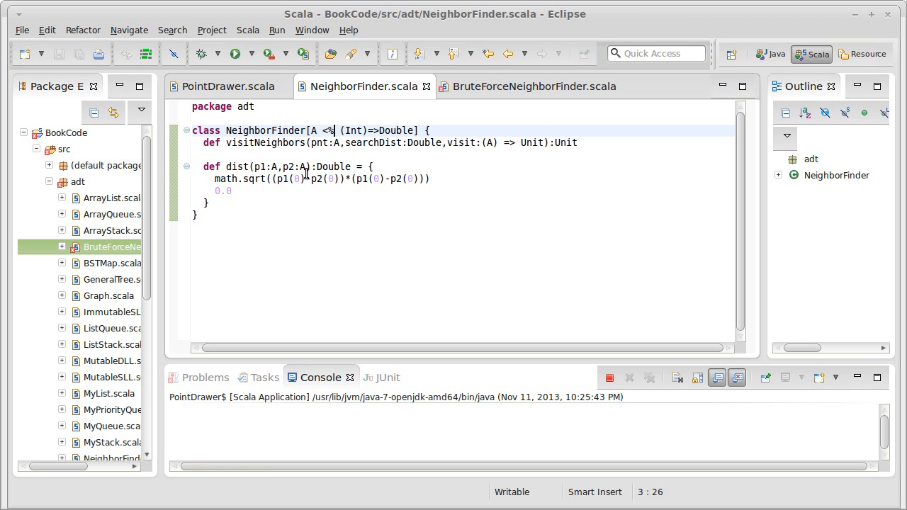
pyautogui.click(229, 190)
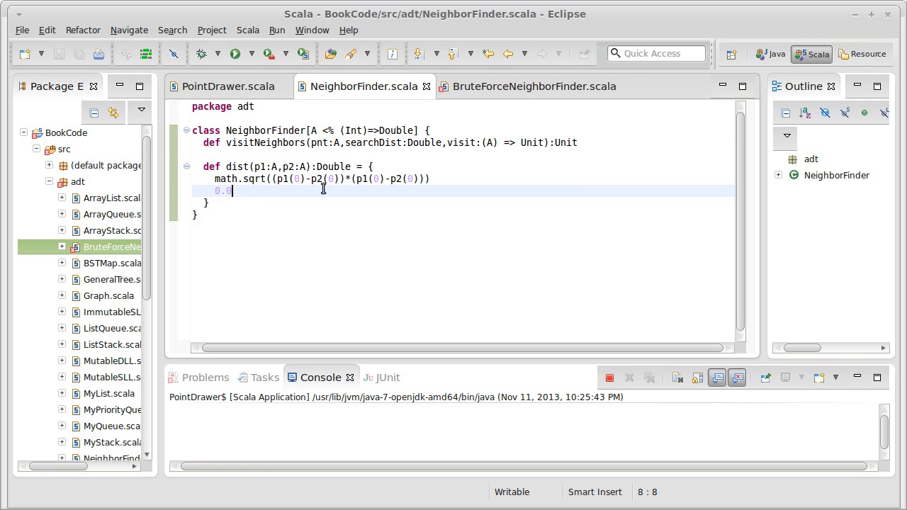
# Step: Bound BruteForceNeighborFinder's A with <% (Int)=>Double, then return to NeighborFinder
pyautogui.click(532, 86)
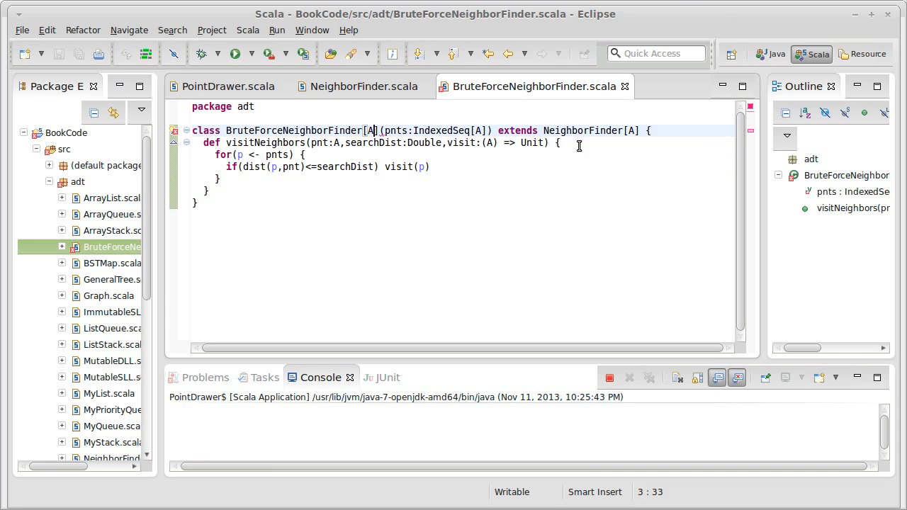
pyautogui.write('<')
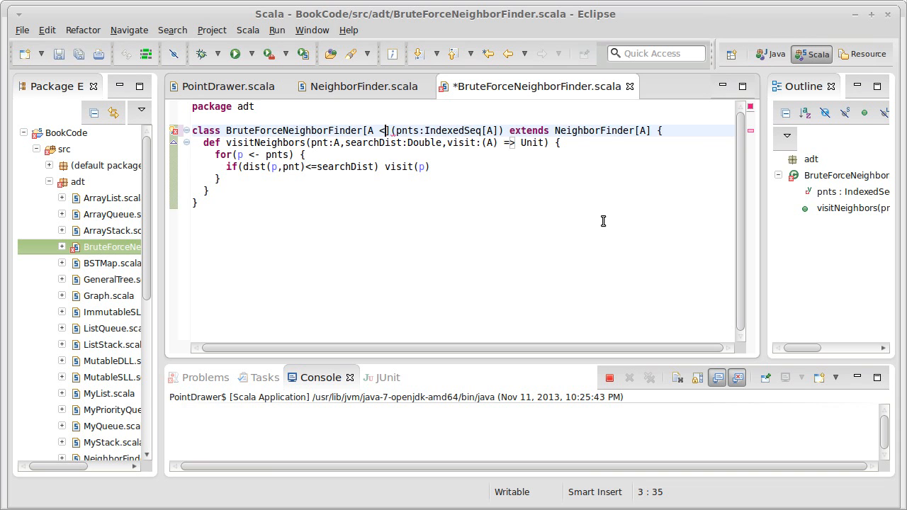
pyautogui.write('%')
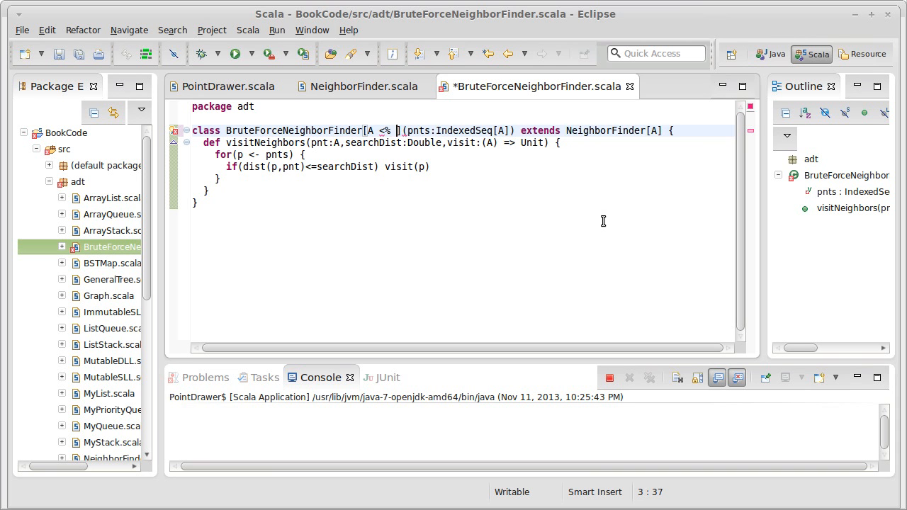
pyautogui.write('()')
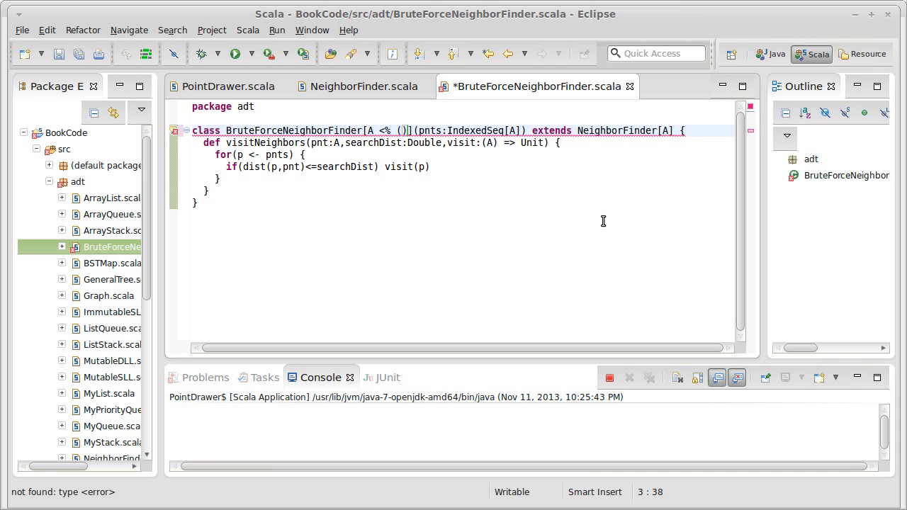
pyautogui.write('Int)=>')
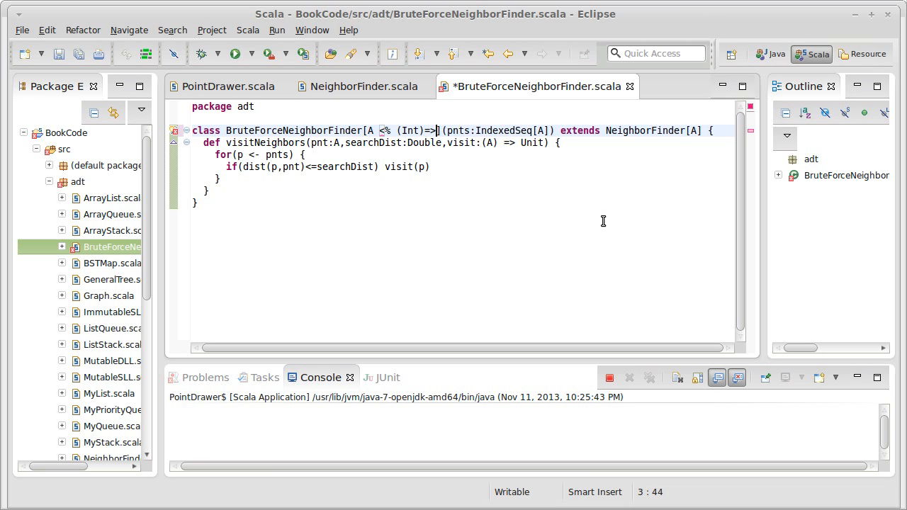
pyautogui.write('Double')
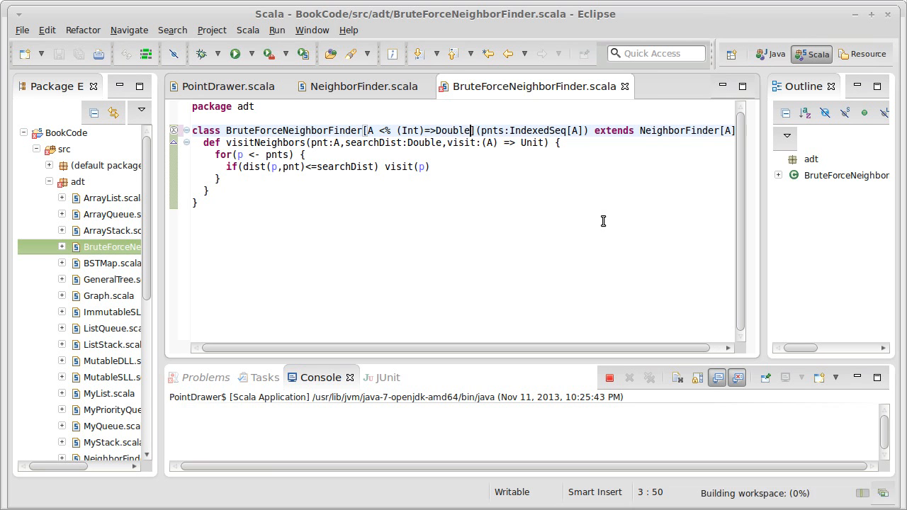
pyautogui.moveTo(362, 86)
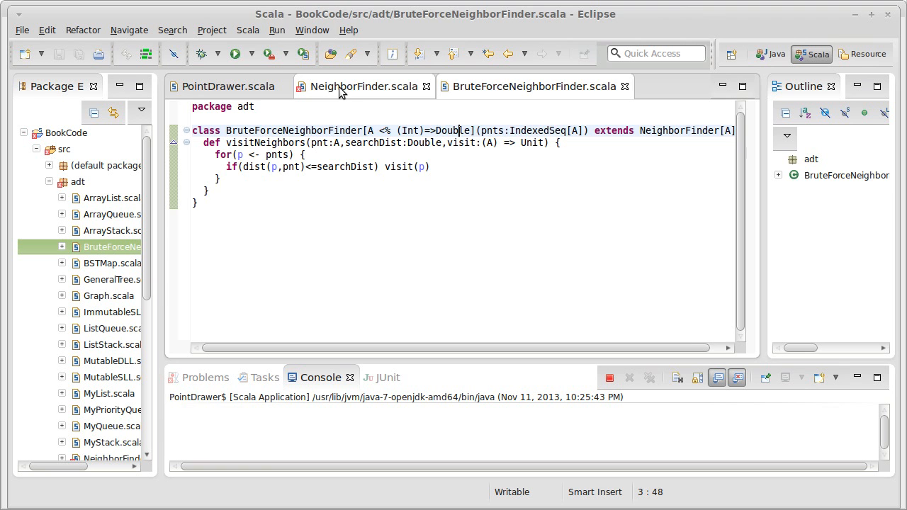
pyautogui.click(364, 86)
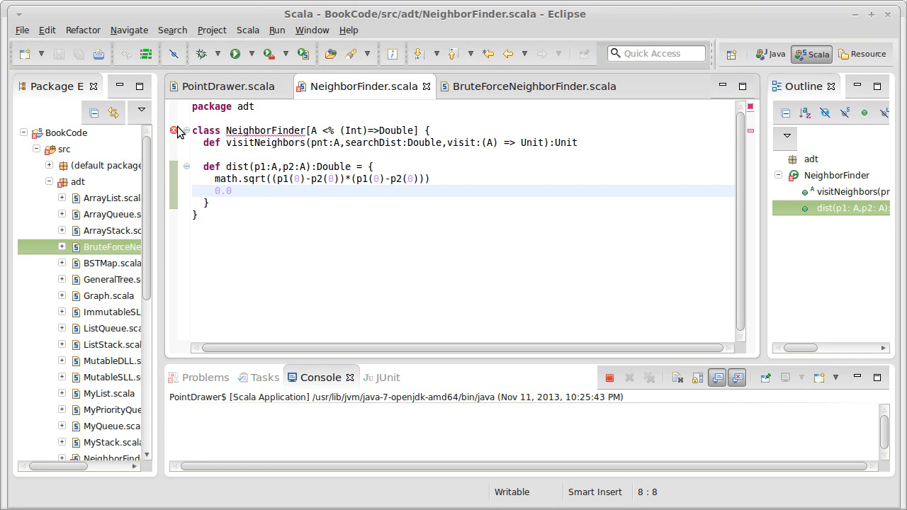
pyautogui.moveTo(176, 130)
pyautogui.write('abstract ')
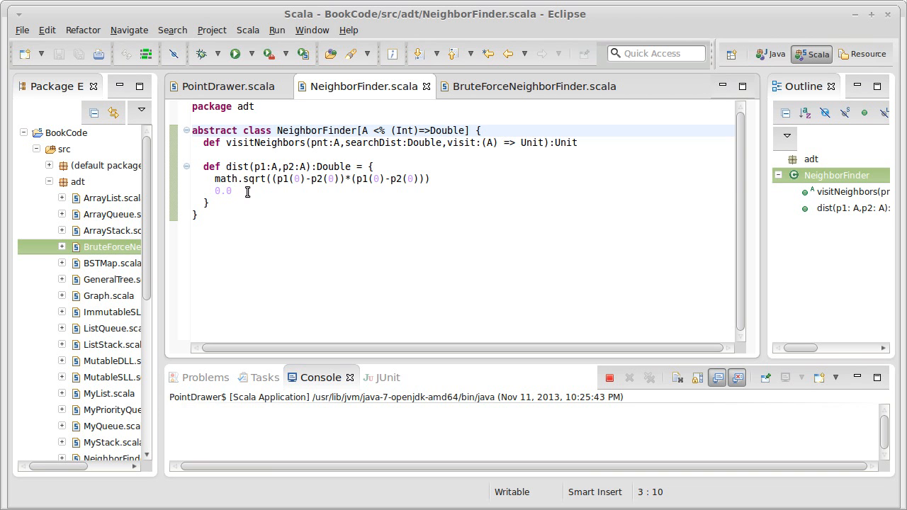
# Step: Append a + after the squared first-coordinate difference in dist's sqrt expression
pyautogui.click(276, 178)
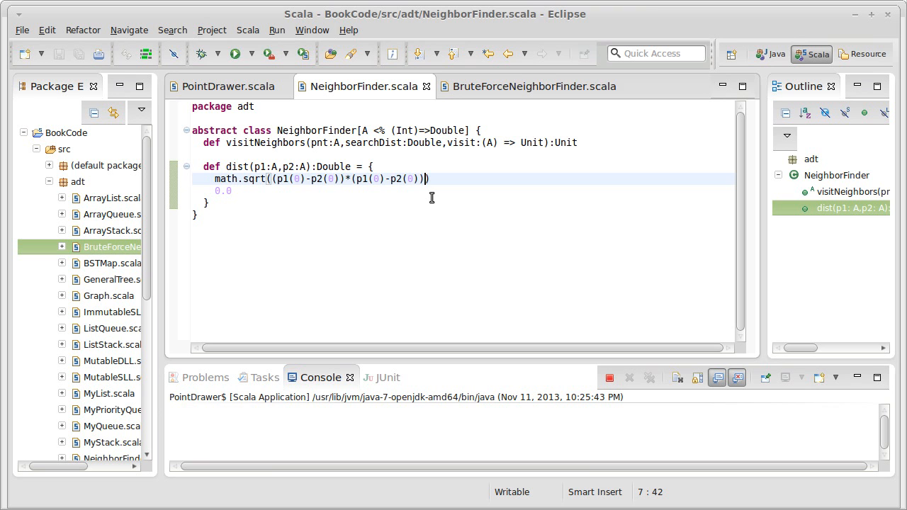
pyautogui.write('+')
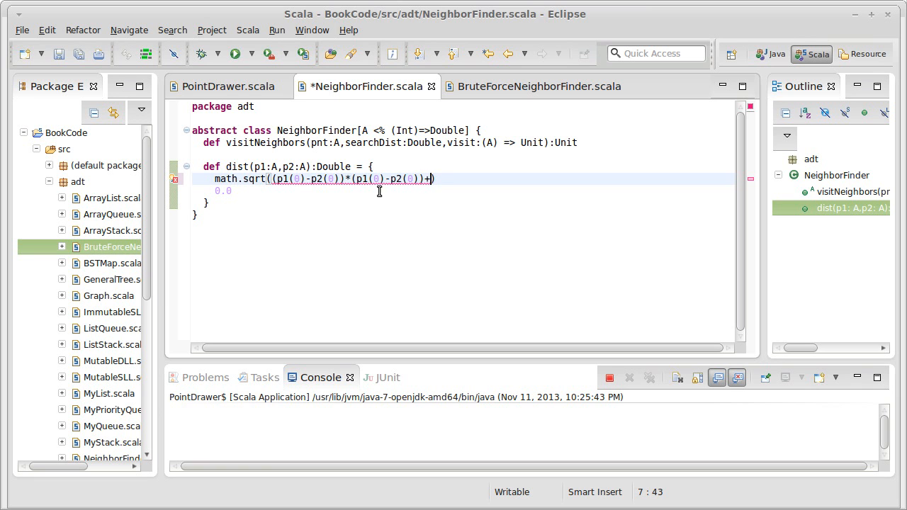
pyautogui.moveTo(427, 215)
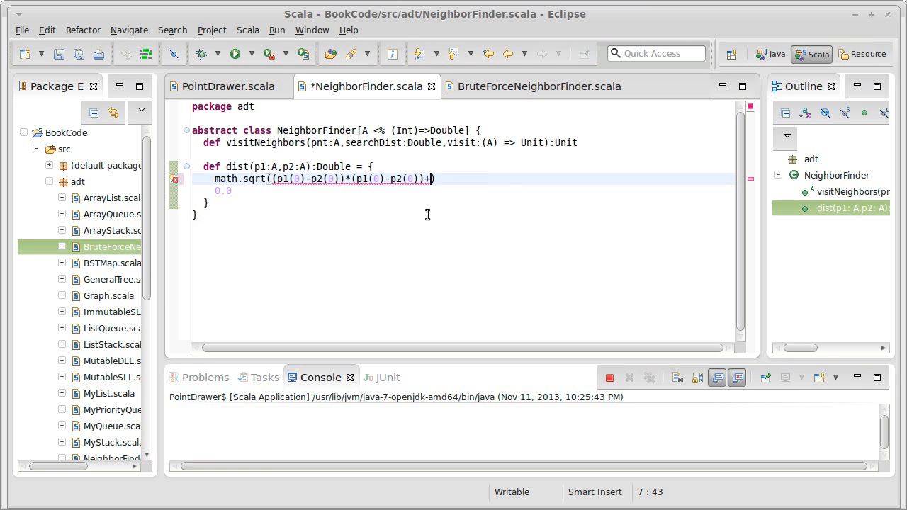
pyautogui.moveTo(381, 198)
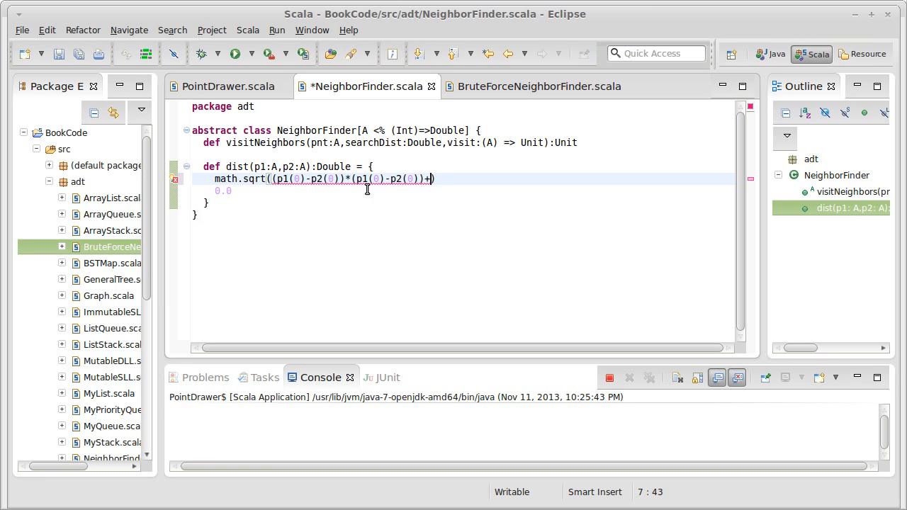
pyautogui.moveTo(375, 179)
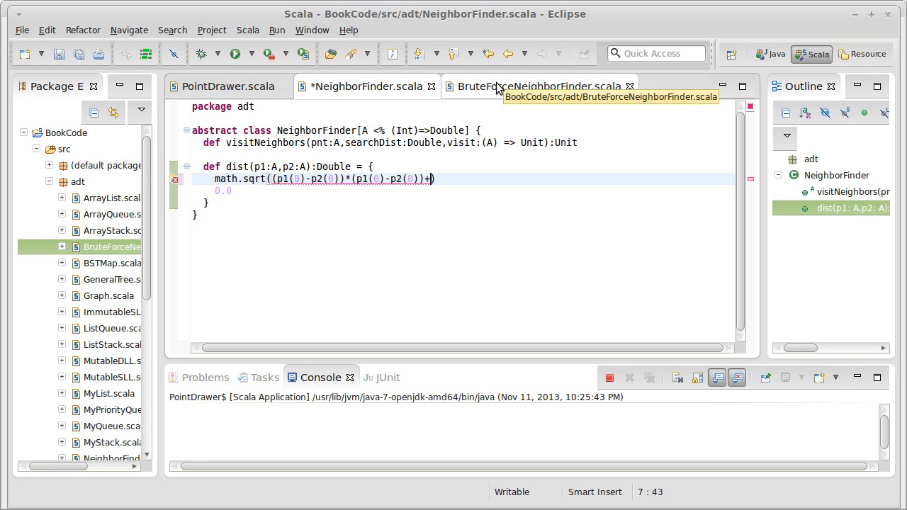
# Step: Give NeighborFinder a (val dim:Int) constructor parameter and save the file
pyautogui.click(536, 87)
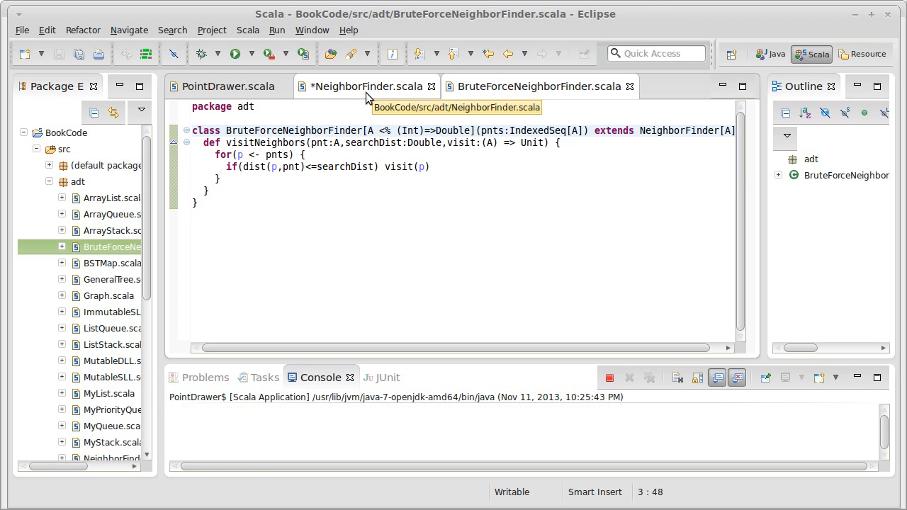
pyautogui.click(431, 179)
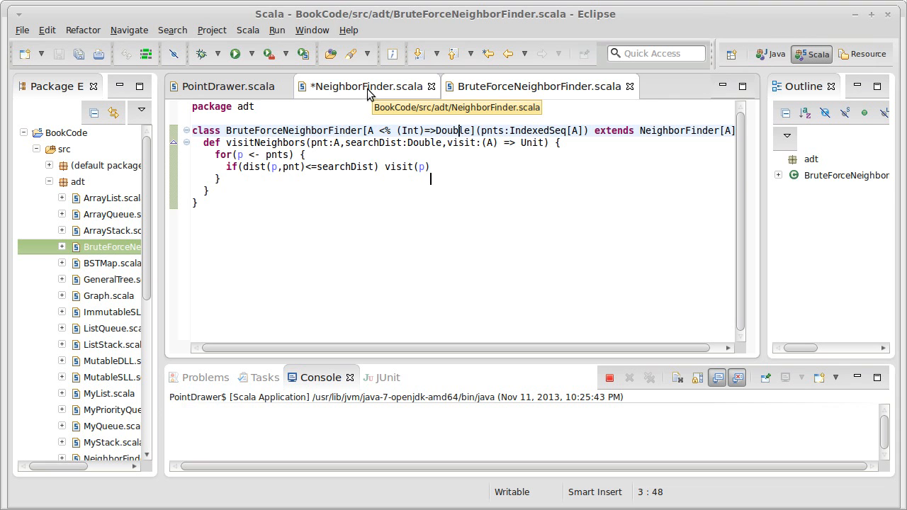
pyautogui.click(365, 86)
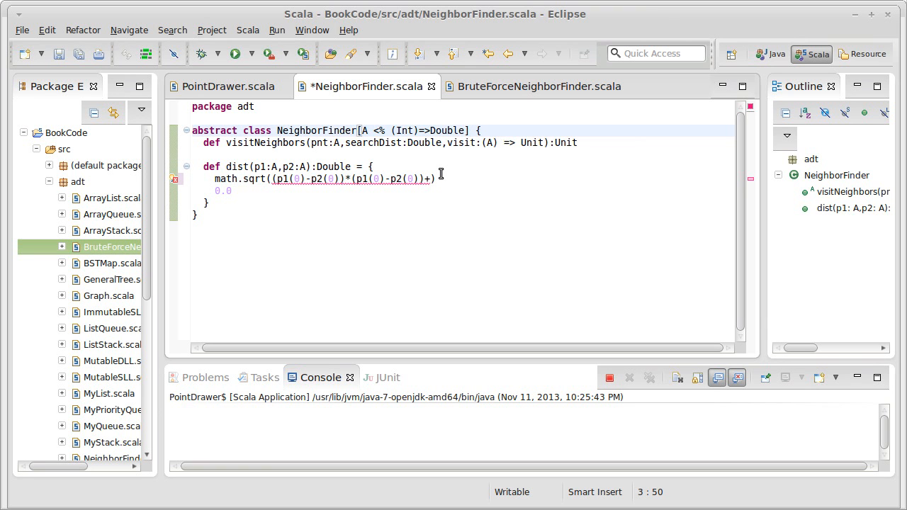
pyautogui.write('()')
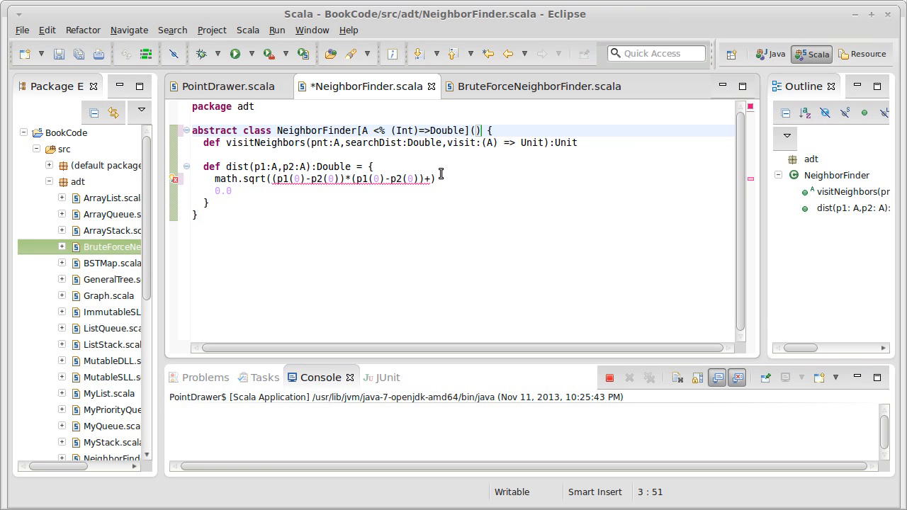
pyautogui.write('val')
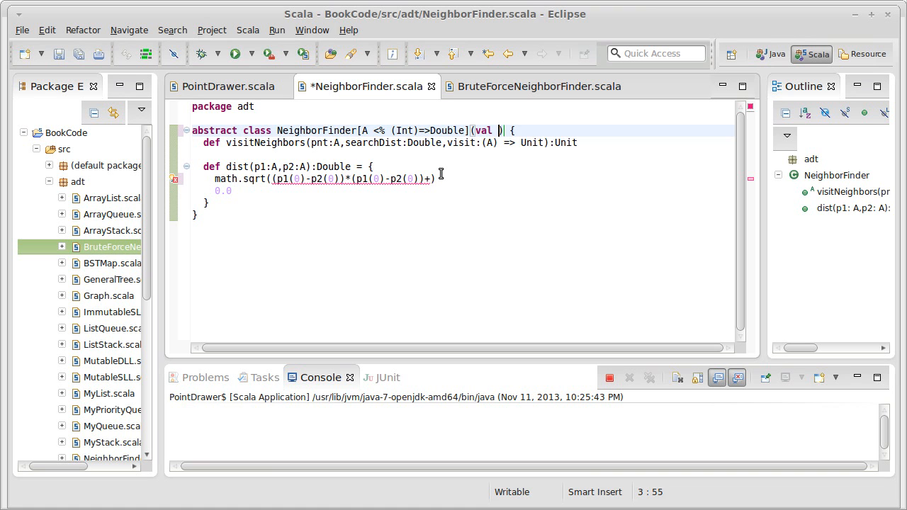
pyautogui.write('dim:Int')
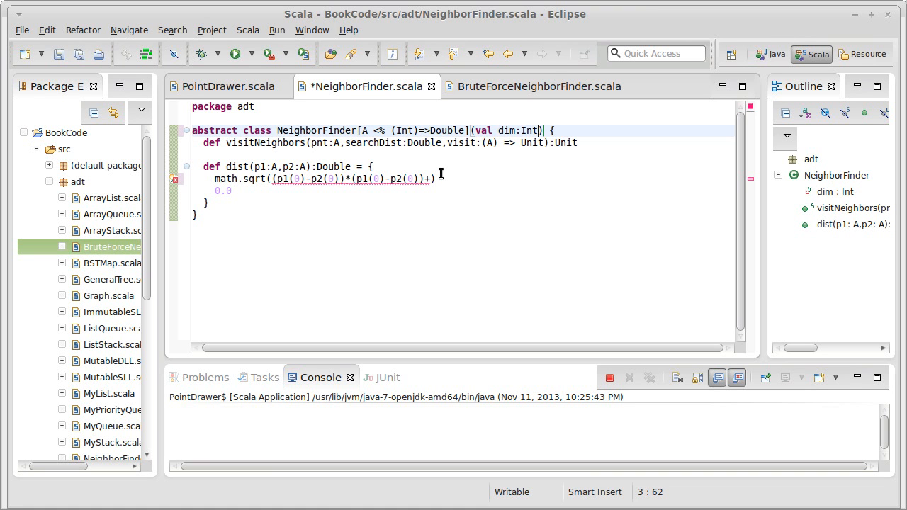
pyautogui.press('ctrl+s')
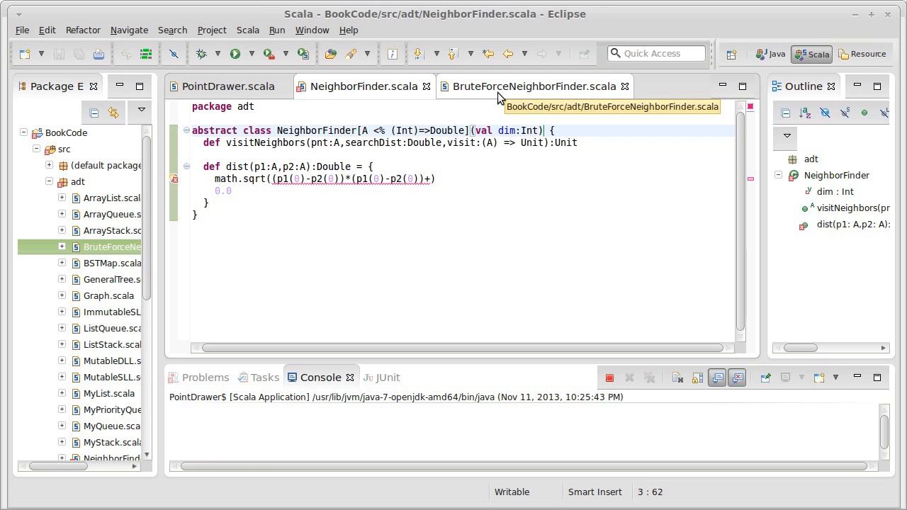
# Step: Add a d:Int parameter to BruteForceNeighborFinder and pass it to NeighborFinder
pyautogui.click(535, 86)
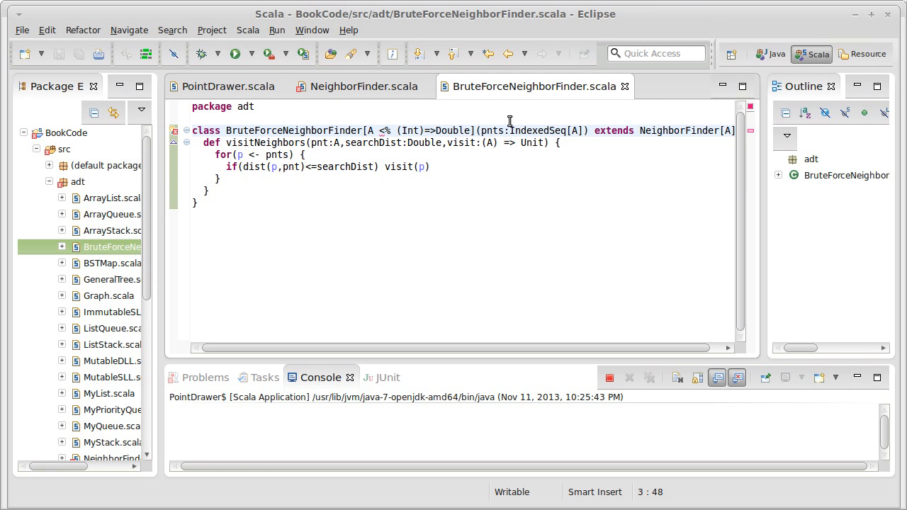
pyautogui.moveTo(487, 141)
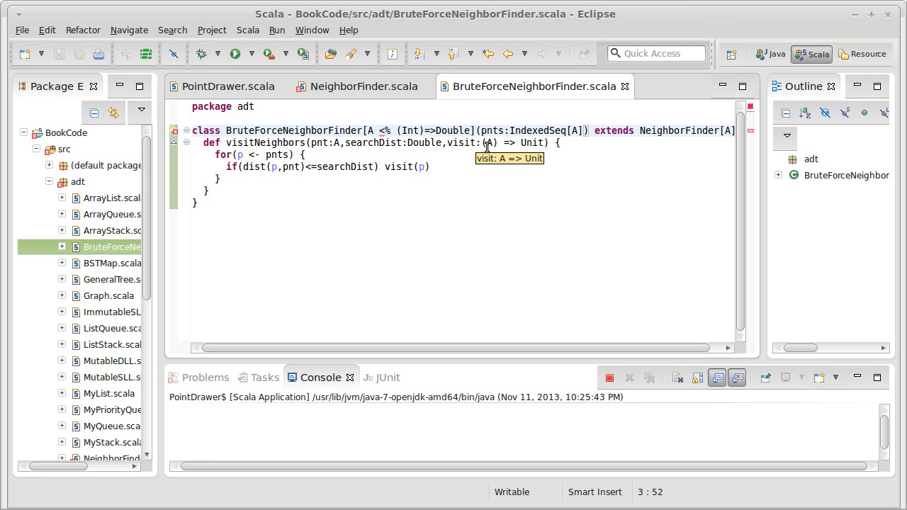
pyautogui.write('dim')
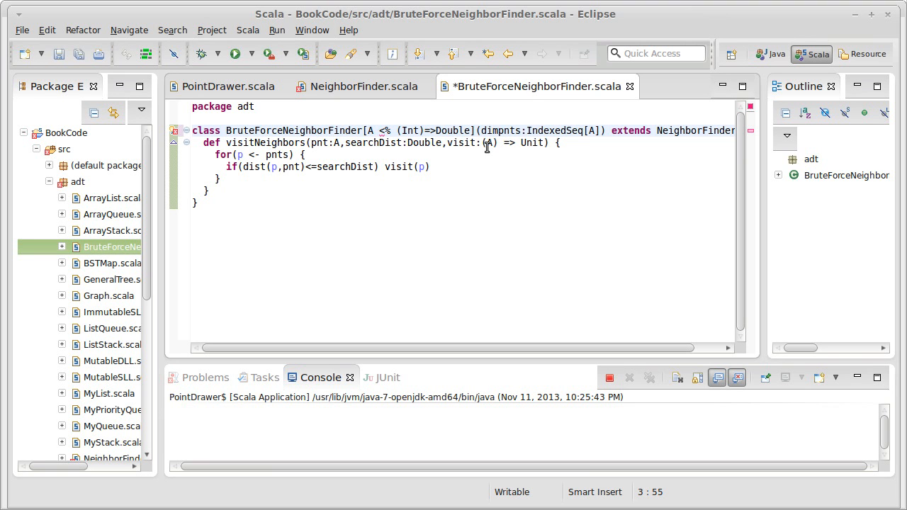
pyautogui.write('d:Int,')
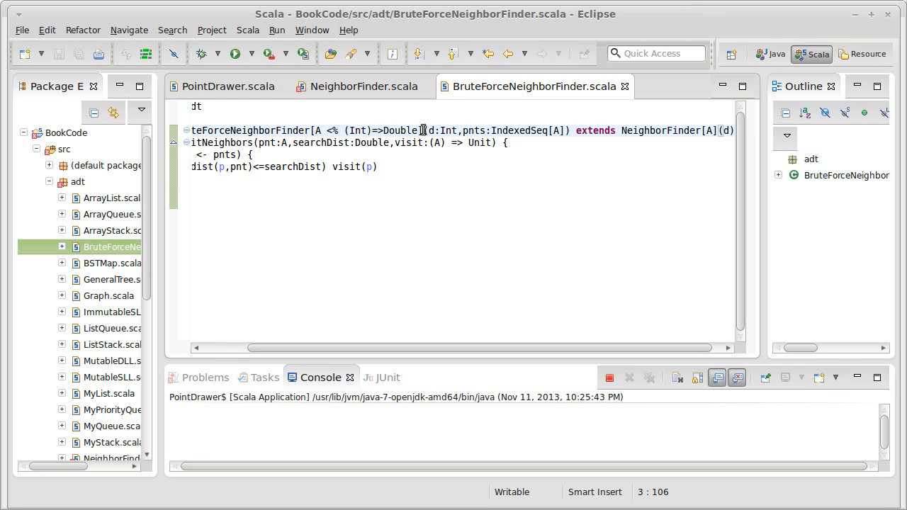
pyautogui.click(364, 87)
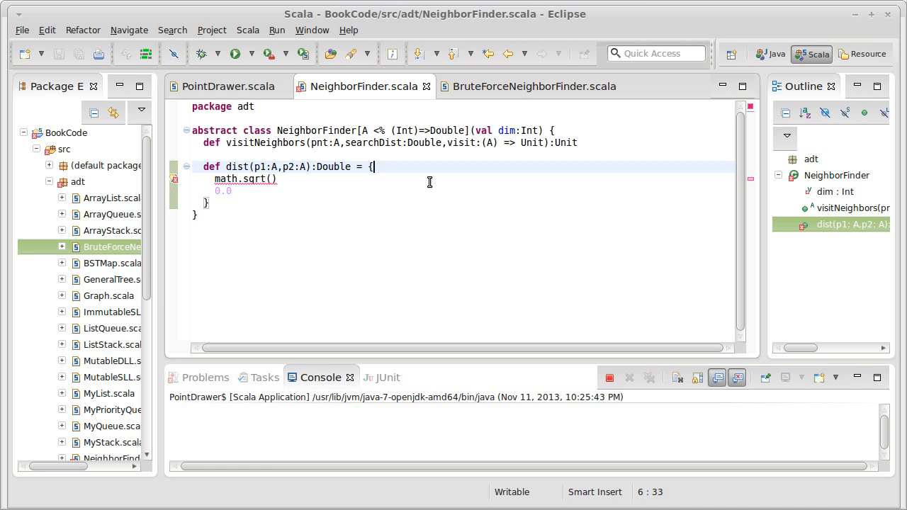
# Step: Start a blank line in dist, try a (p1,p2).zipped expression, then erase it
pyautogui.press('Return')
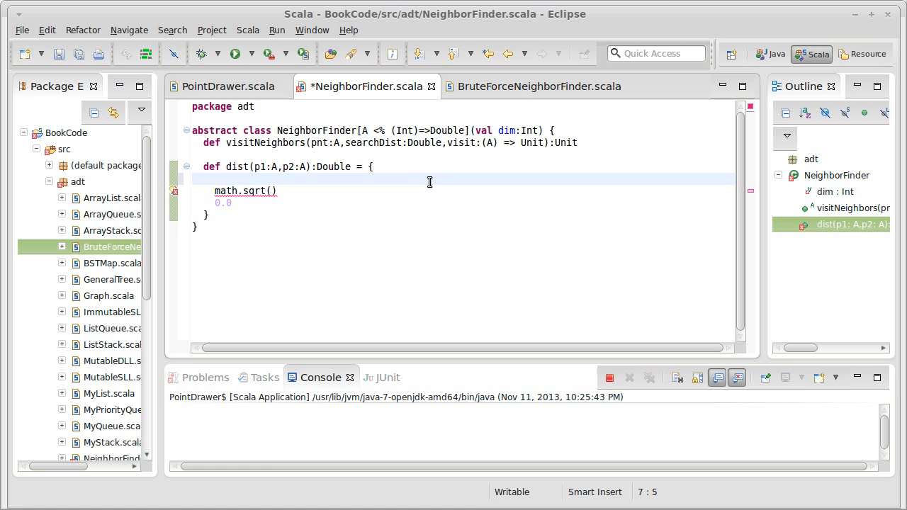
pyautogui.click(215, 178)
pyautogui.write('(p1,')
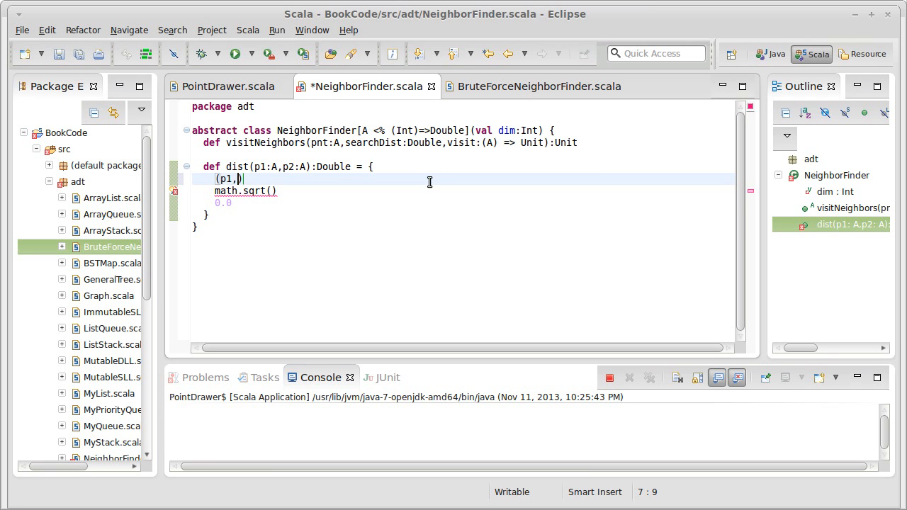
pyautogui.write('p2')
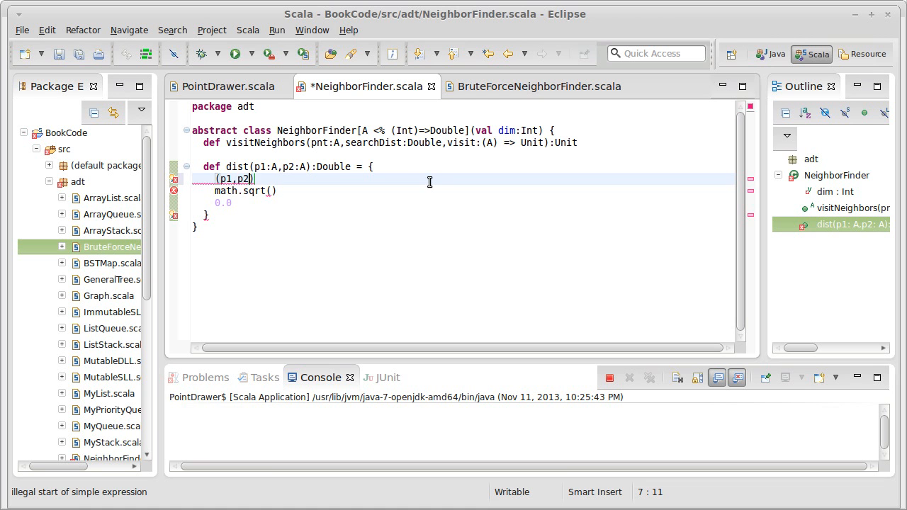
pyautogui.write('.zipp')
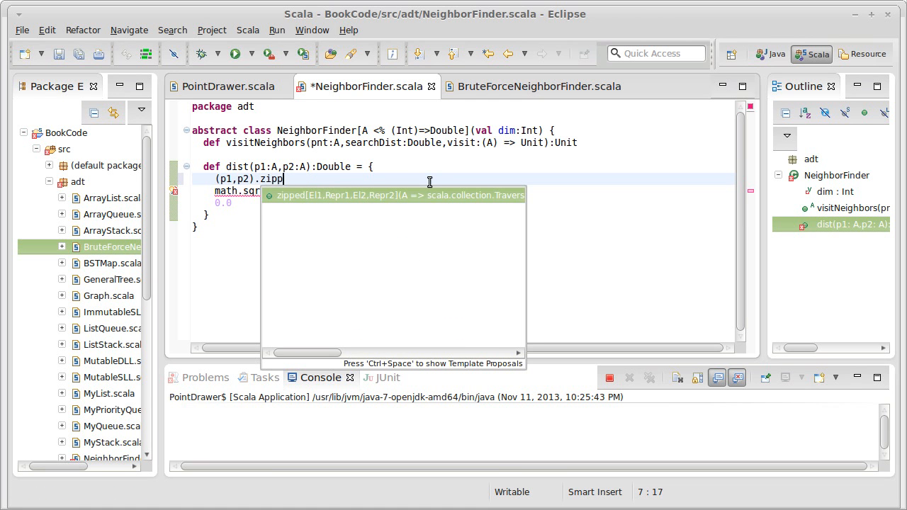
pyautogui.write('ed')
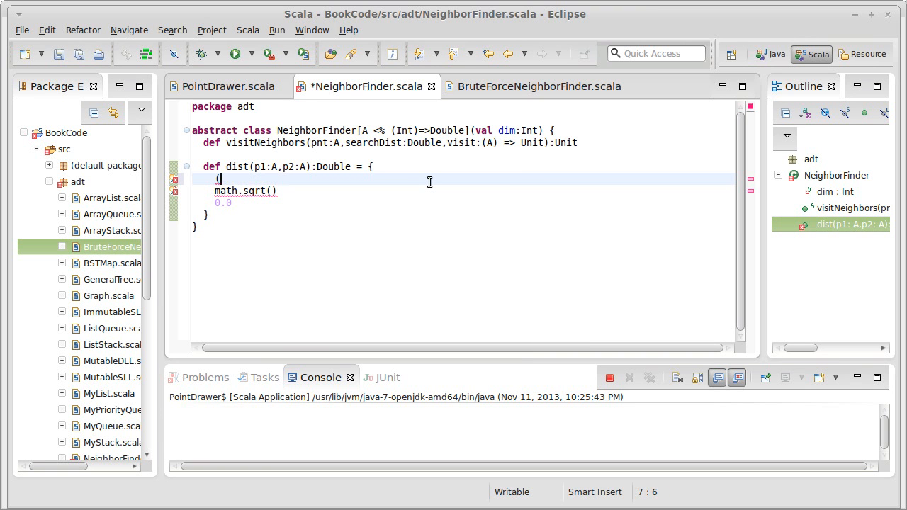
pyautogui.press('BackSpace')
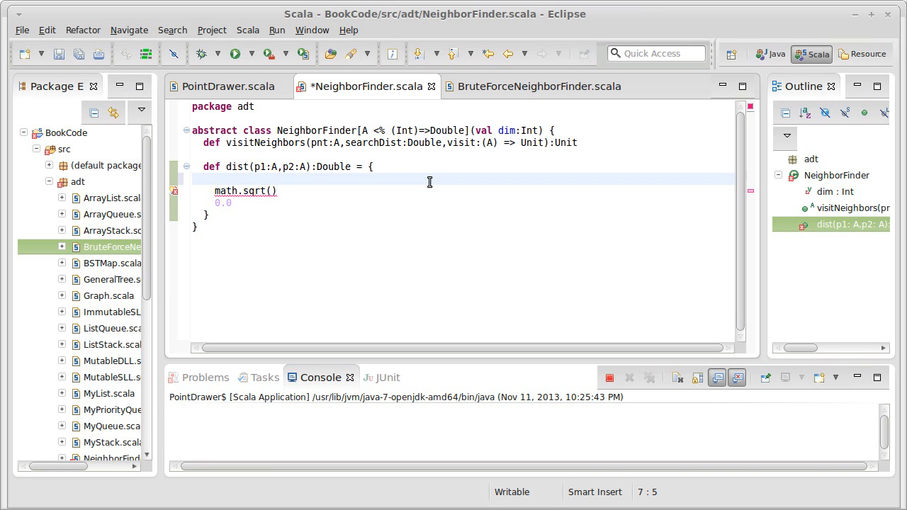
# Step: Map (0 until dim) to the coordinate differences p1(i)-p2(i)
pyautogui.write('(0 until )')
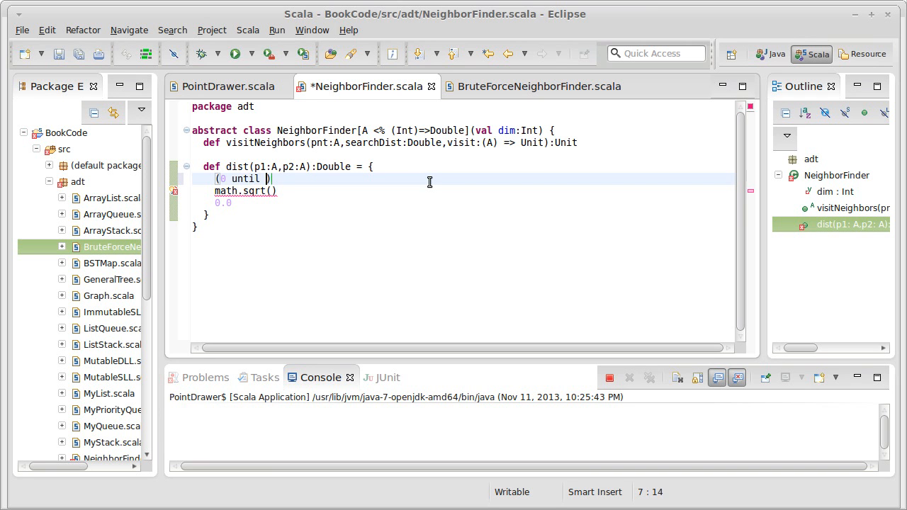
pyautogui.write('dim)')
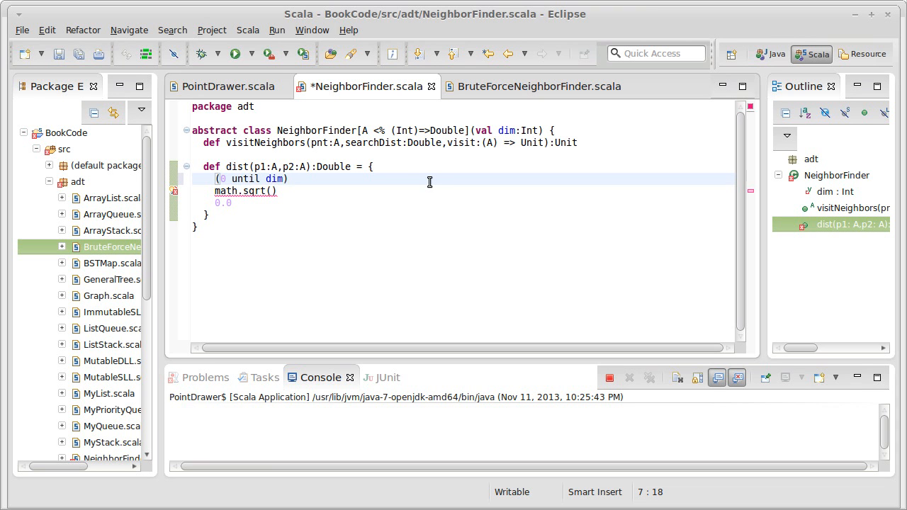
pyautogui.write('.')
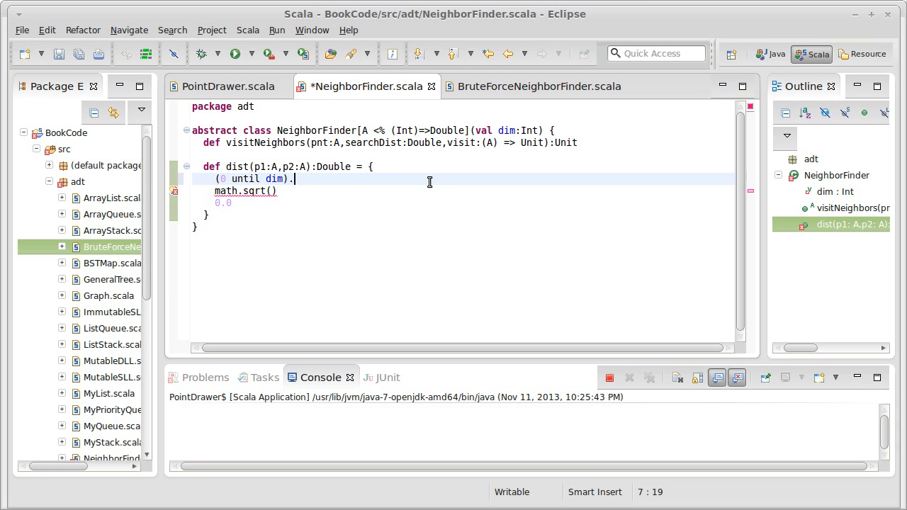
pyautogui.write('map()')
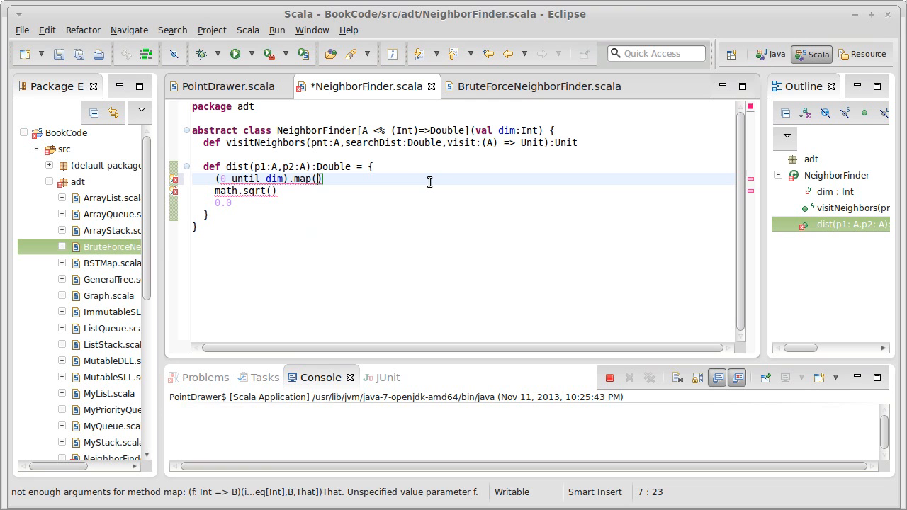
pyautogui.write('p1')
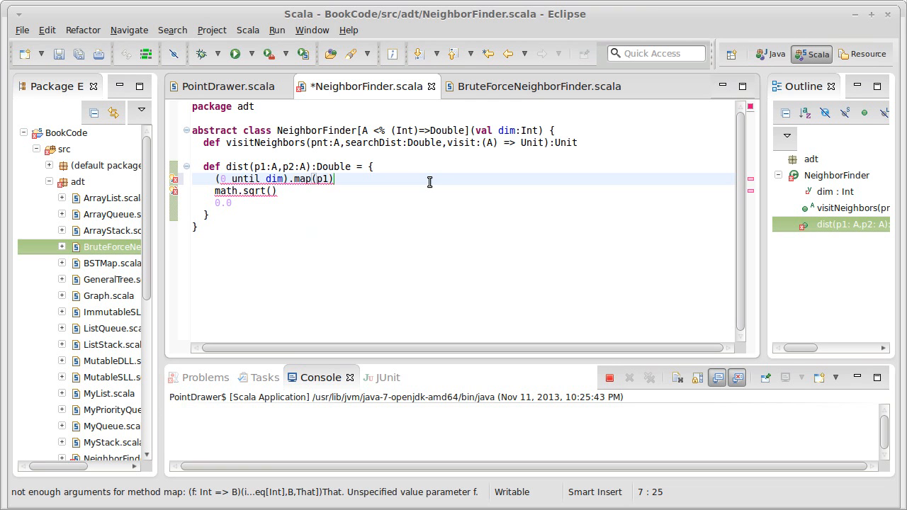
pyautogui.write('i =>')
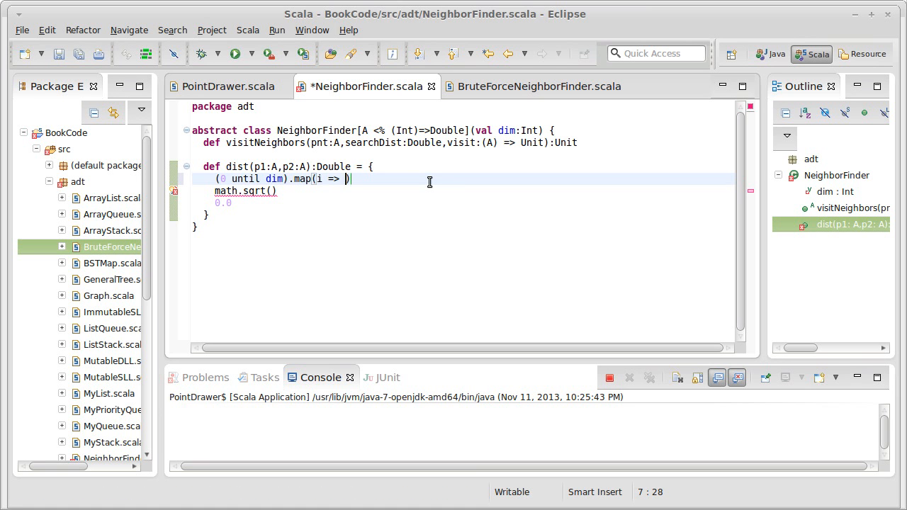
pyautogui.write('p1(i)')
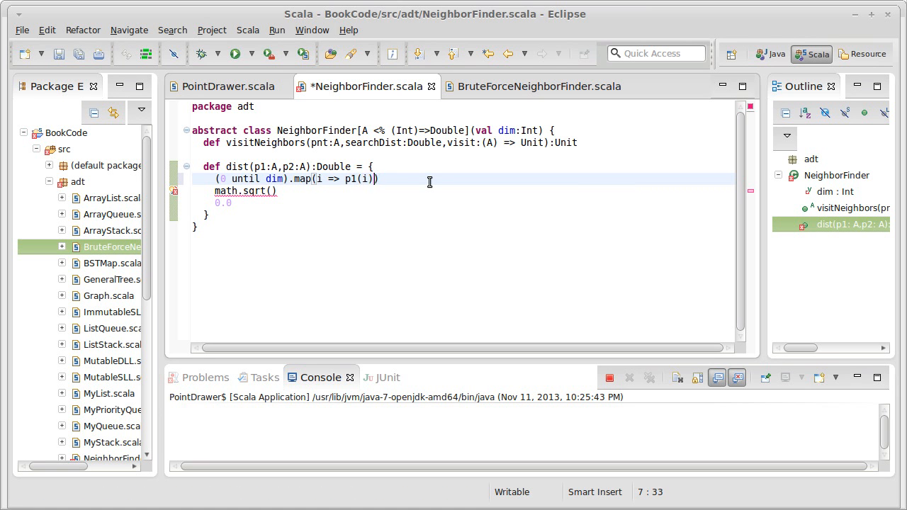
pyautogui.write('-p2')
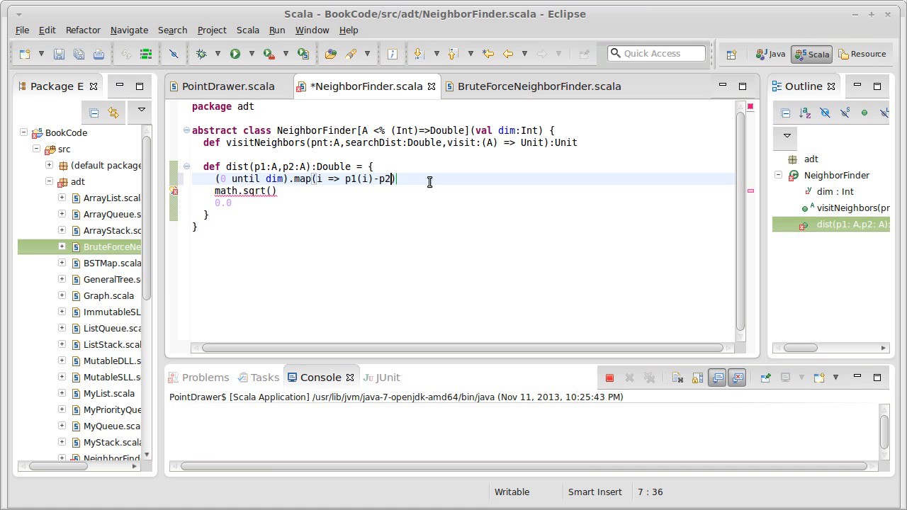
pyautogui.write('(i)')
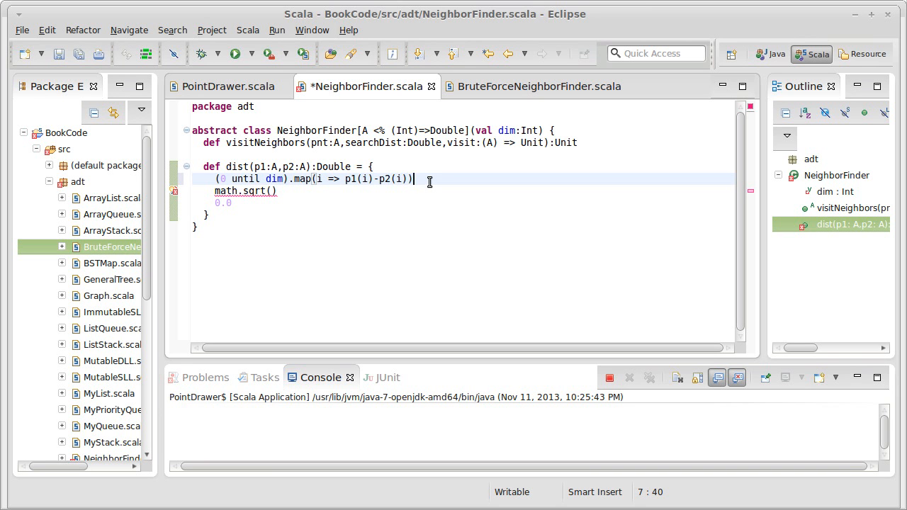
# Step: Square each difference with .map(x => x*x), sum them, and wrap the result in math.sqrt
pyautogui.write('.map()')
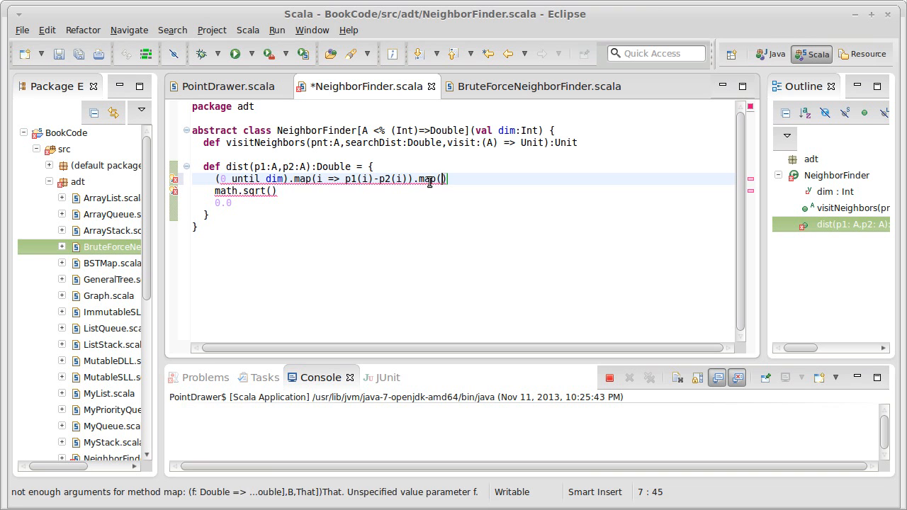
pyautogui.write('x => x*')
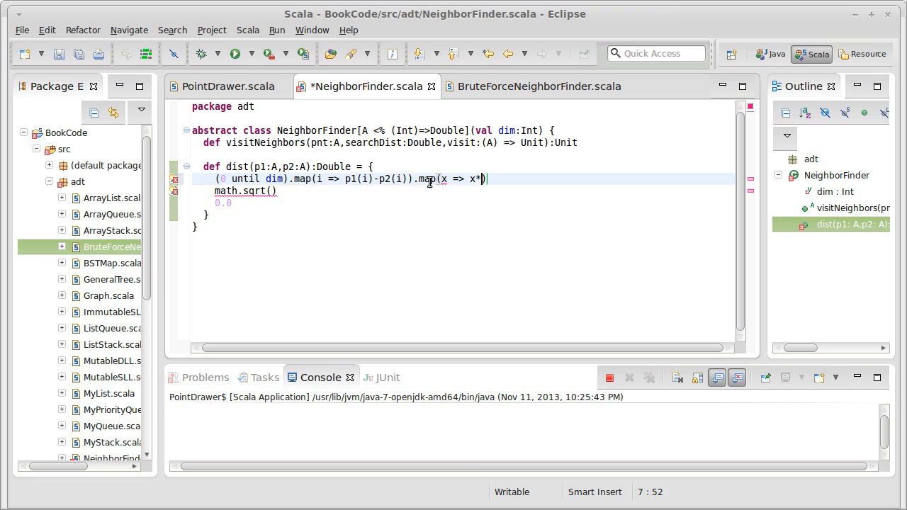
pyautogui.write('x).sum')
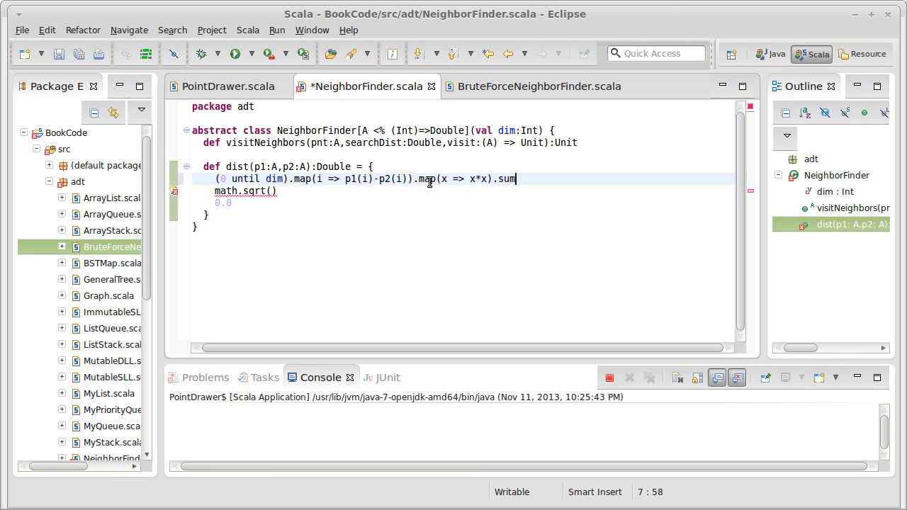
pyautogui.click(268, 190)
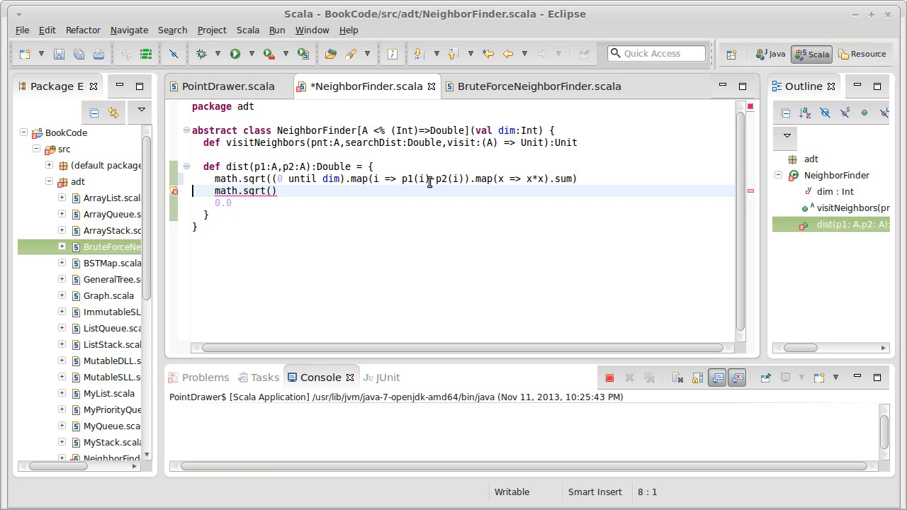
# Step: Remove the leftover sqrt and 0.0 lines, insert .view after (0 until dim), save, and highlight the map calls
pyautogui.press('ctrl+s')
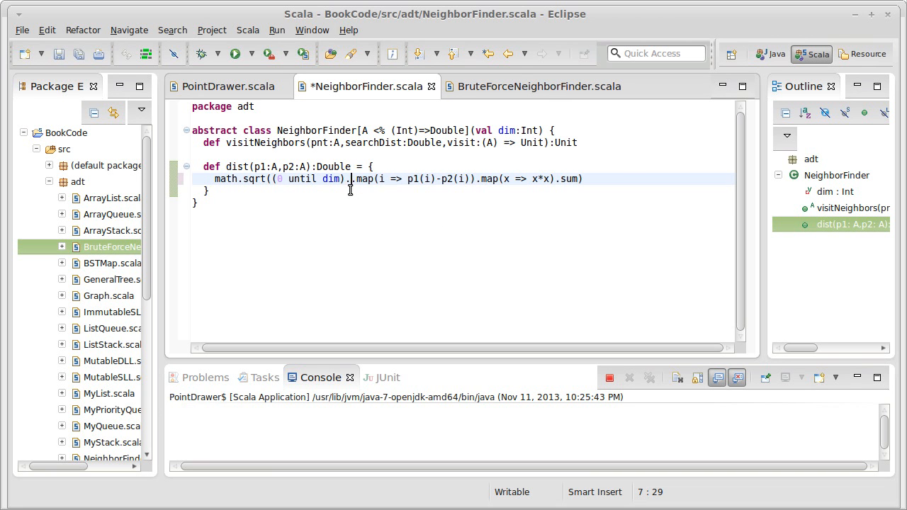
pyautogui.write('.view')
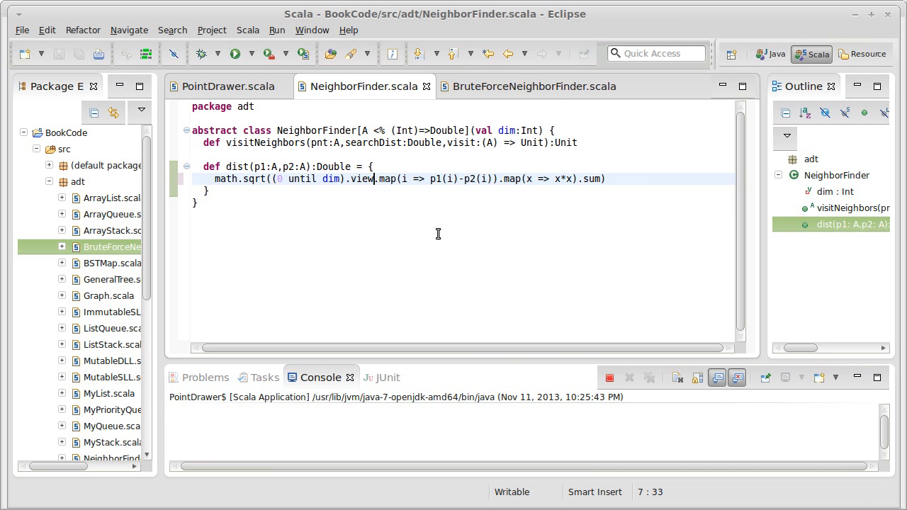
pyautogui.doubleClick(360, 179)
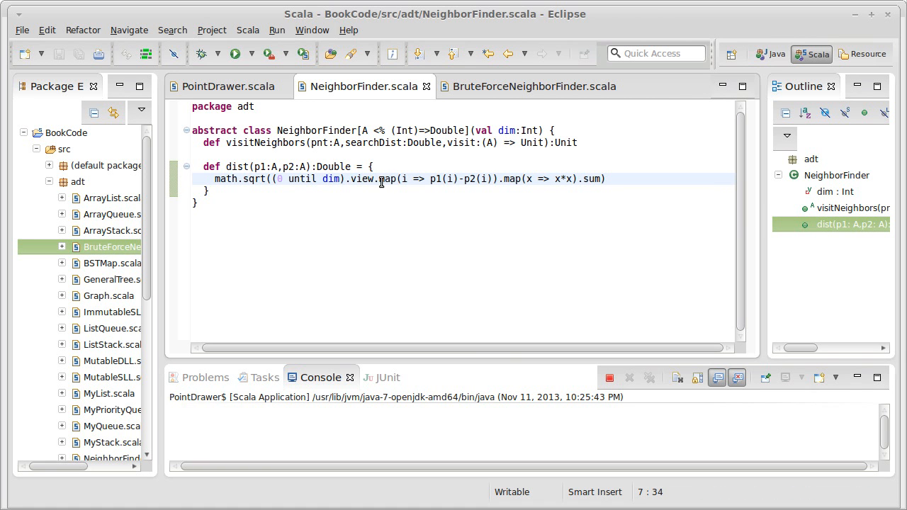
pyautogui.moveTo(542, 189)
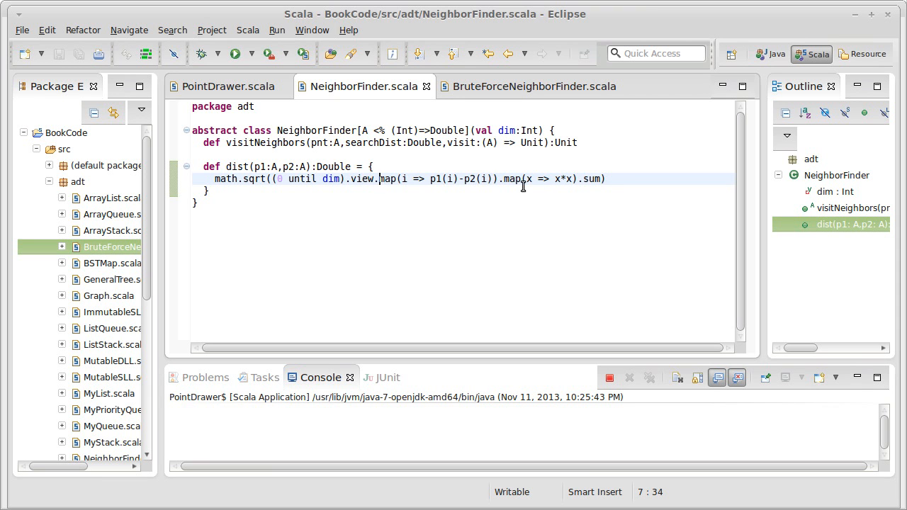
pyautogui.moveTo(383, 179)
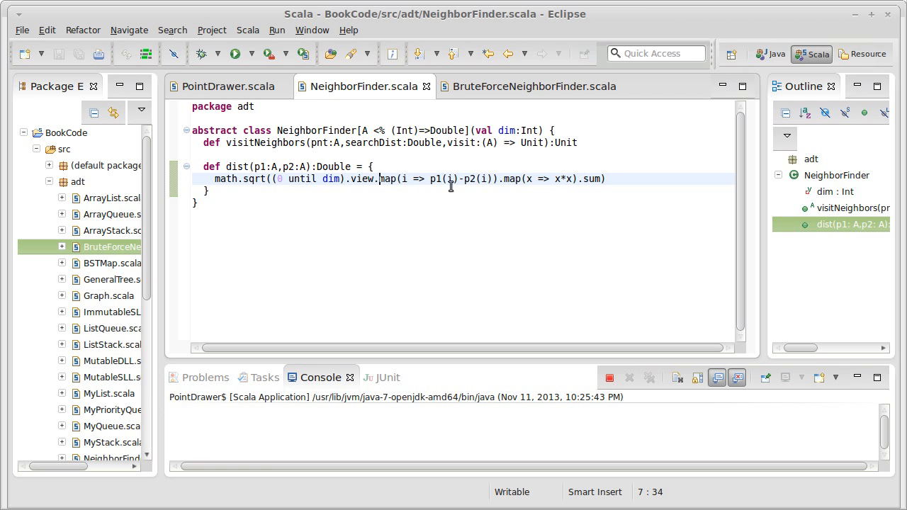
pyautogui.moveTo(379, 179); pyautogui.dragTo(498, 179)
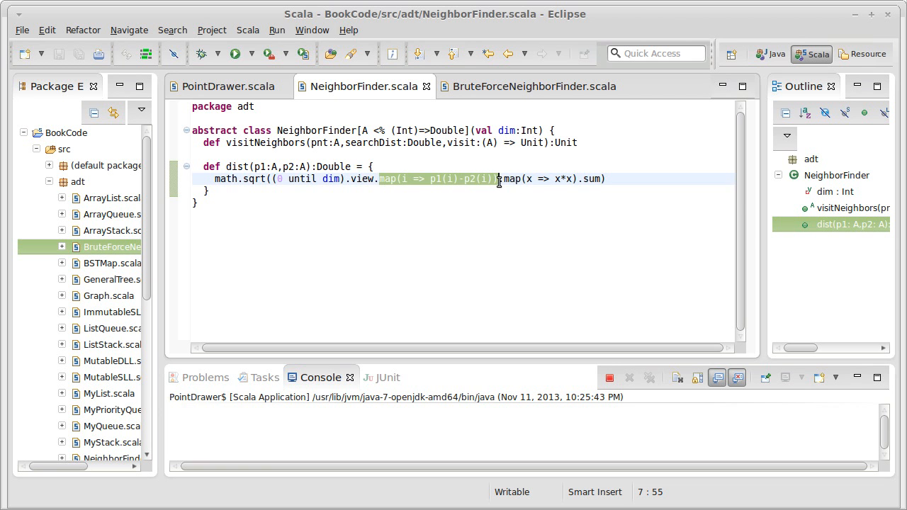
pyautogui.moveTo(507, 178)
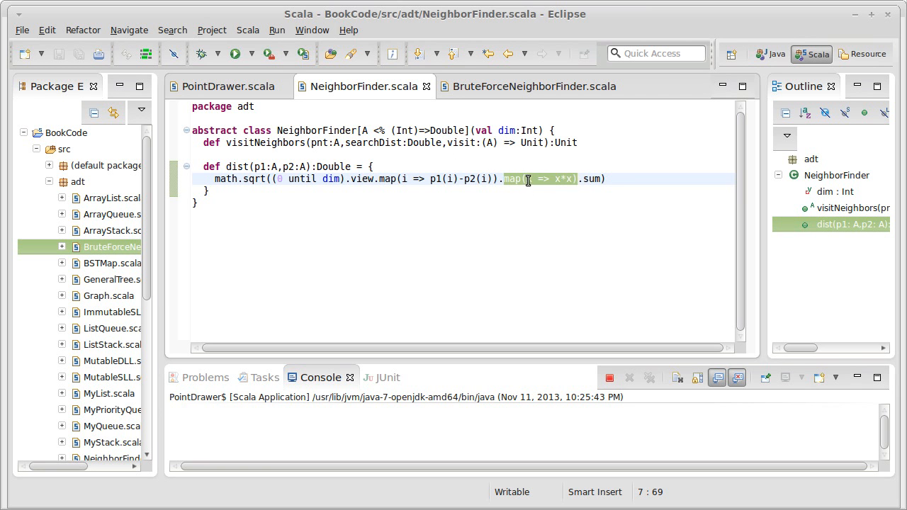
pyautogui.click(436, 179)
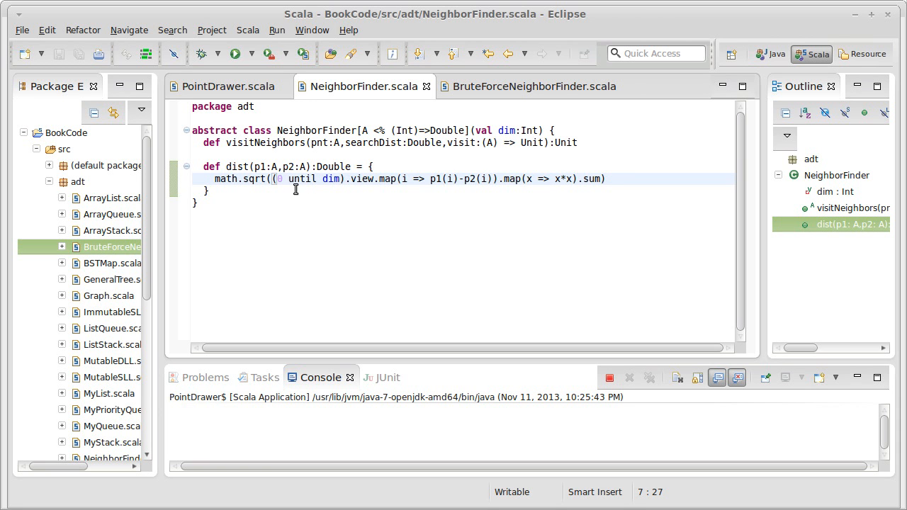
pyautogui.click(534, 86)
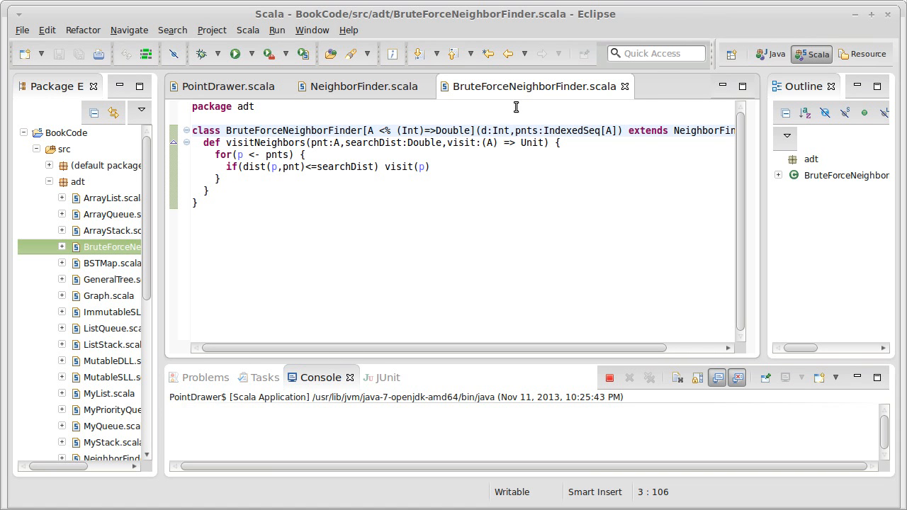
pyautogui.moveTo(365, 87)
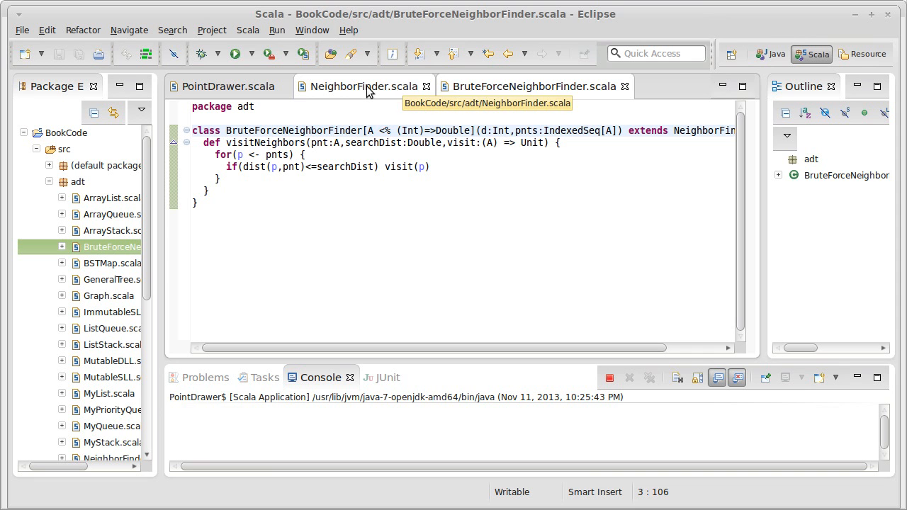
pyautogui.click(362, 86)
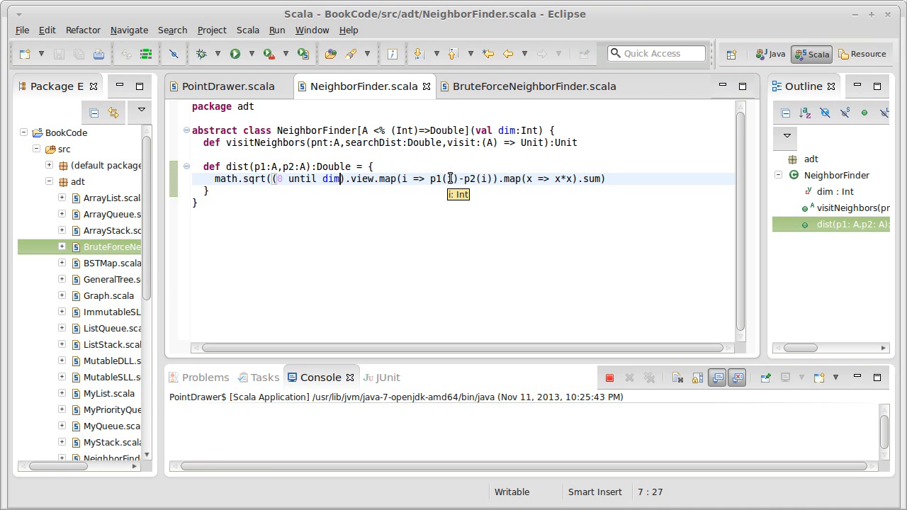
pyautogui.moveTo(410, 131)
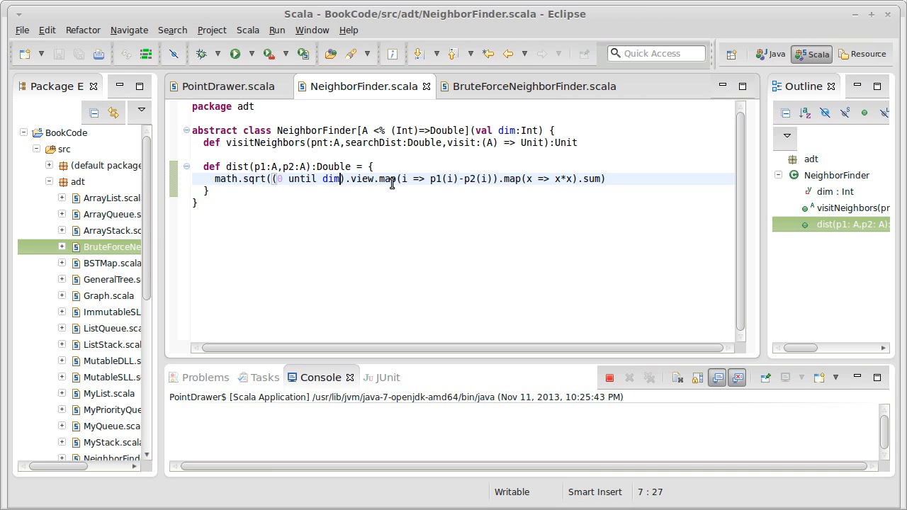
pyautogui.moveTo(329, 179)
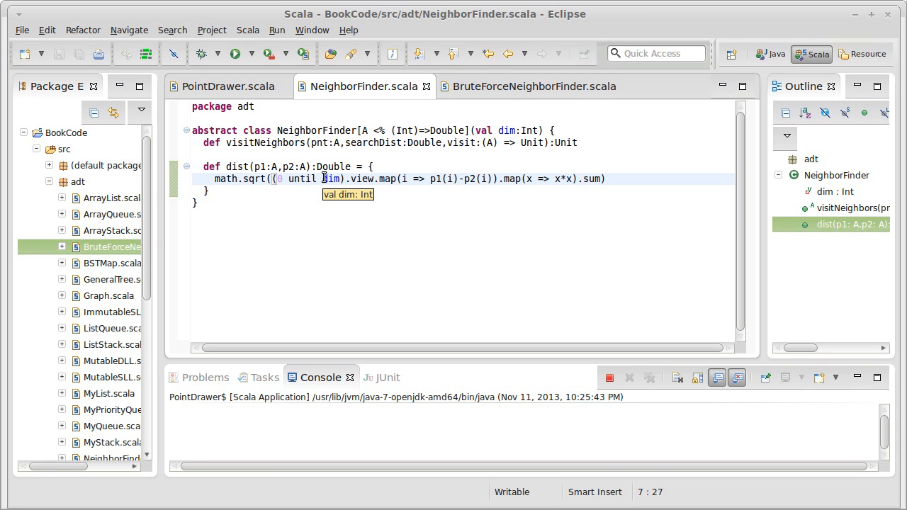
pyautogui.moveTo(536, 86)
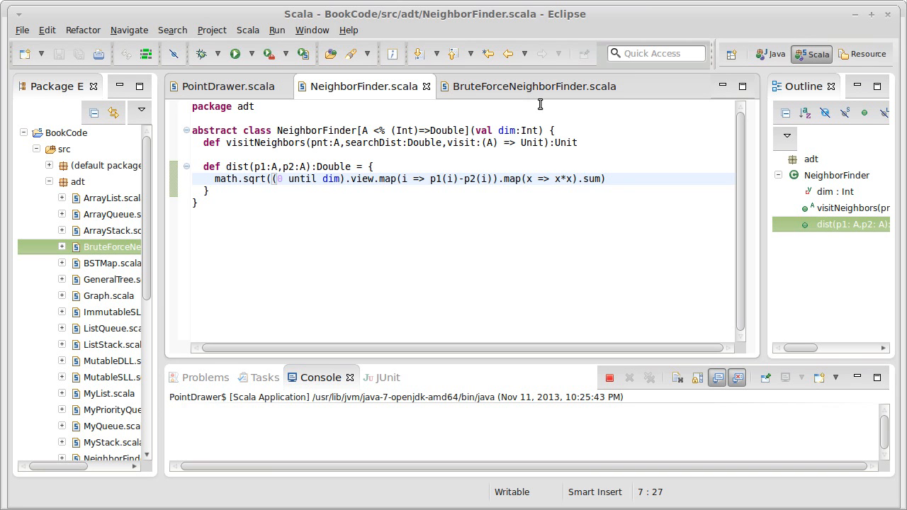
pyautogui.moveTo(533, 108)
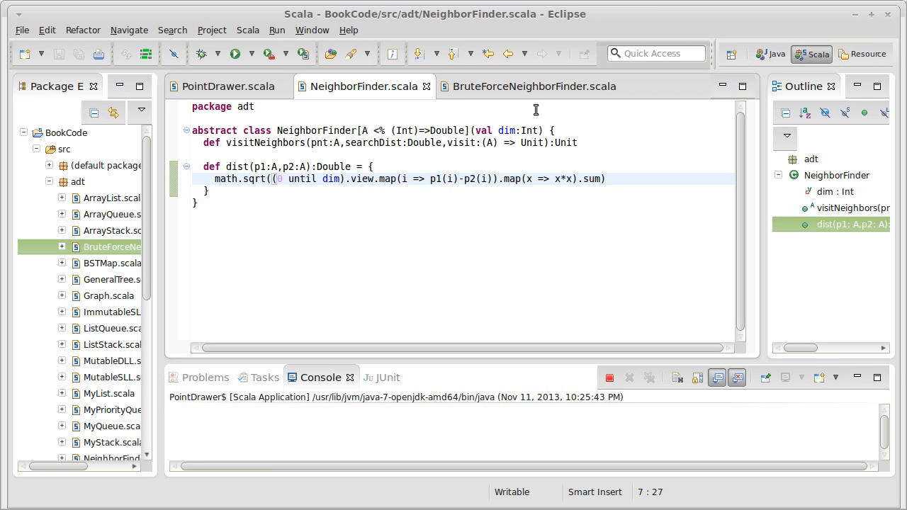
pyautogui.moveTo(527, 123)
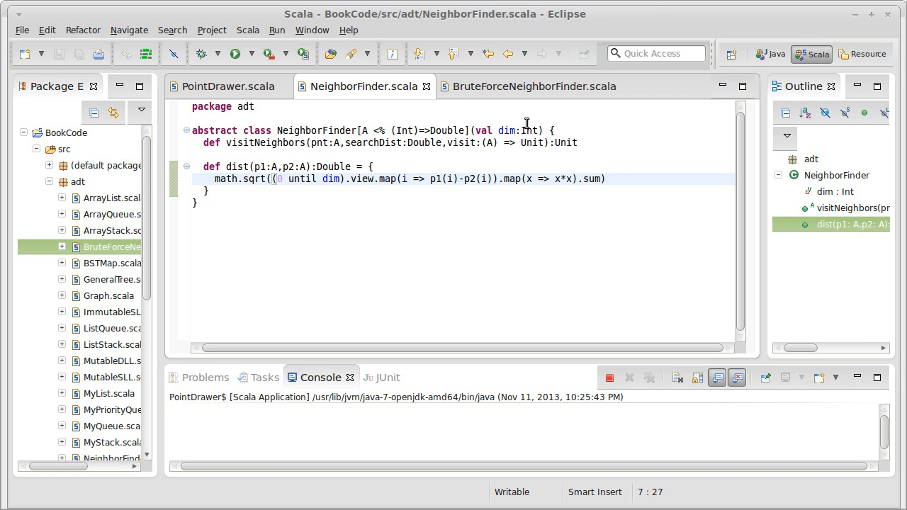